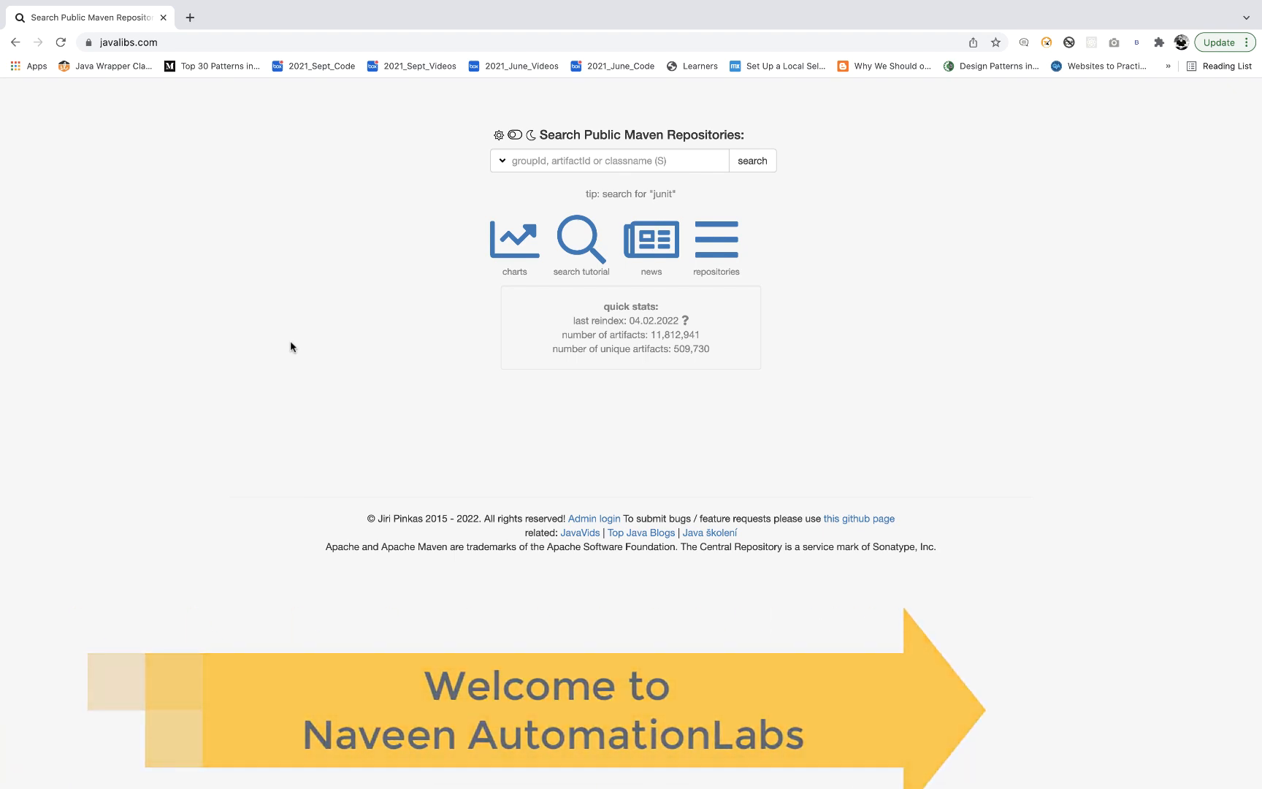
Search for 'selen' and open the org.seleniumhq.selenium:selenium-java artifact page.
click(129, 42)
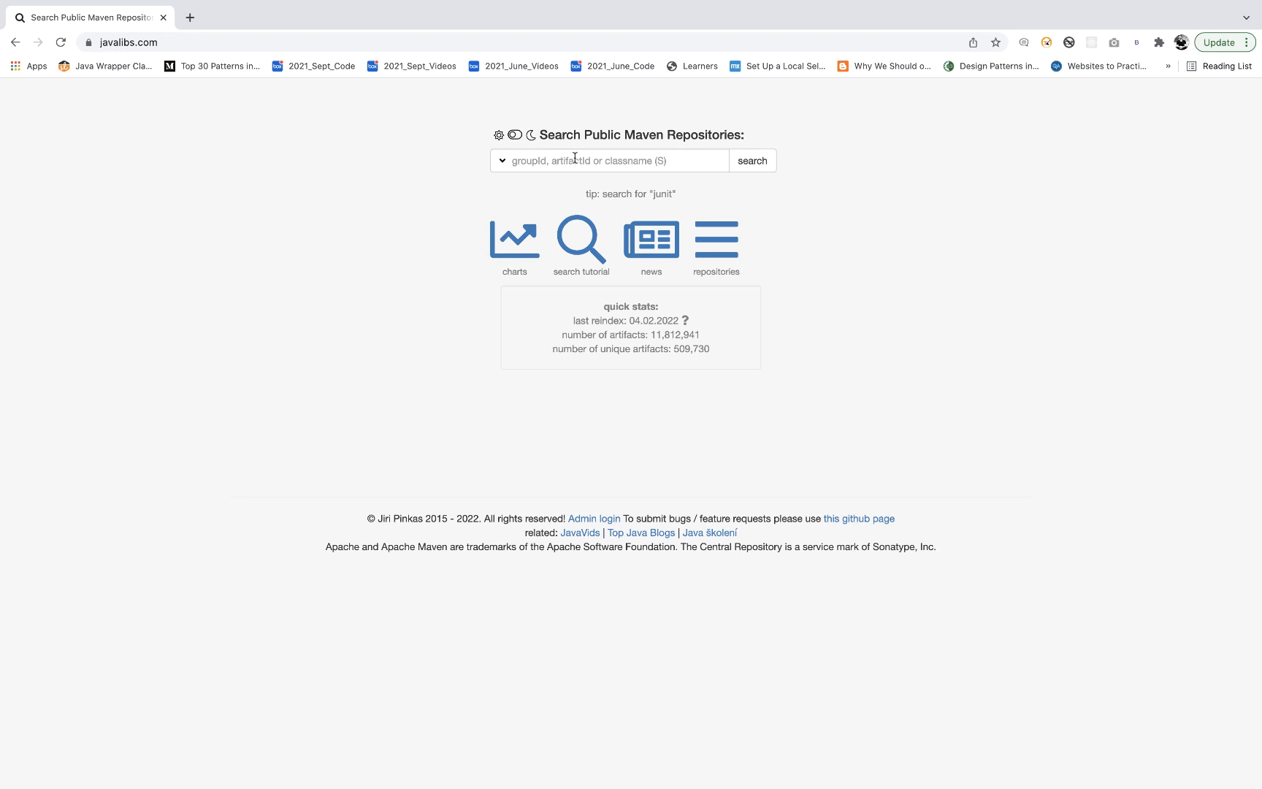
text(selenium)
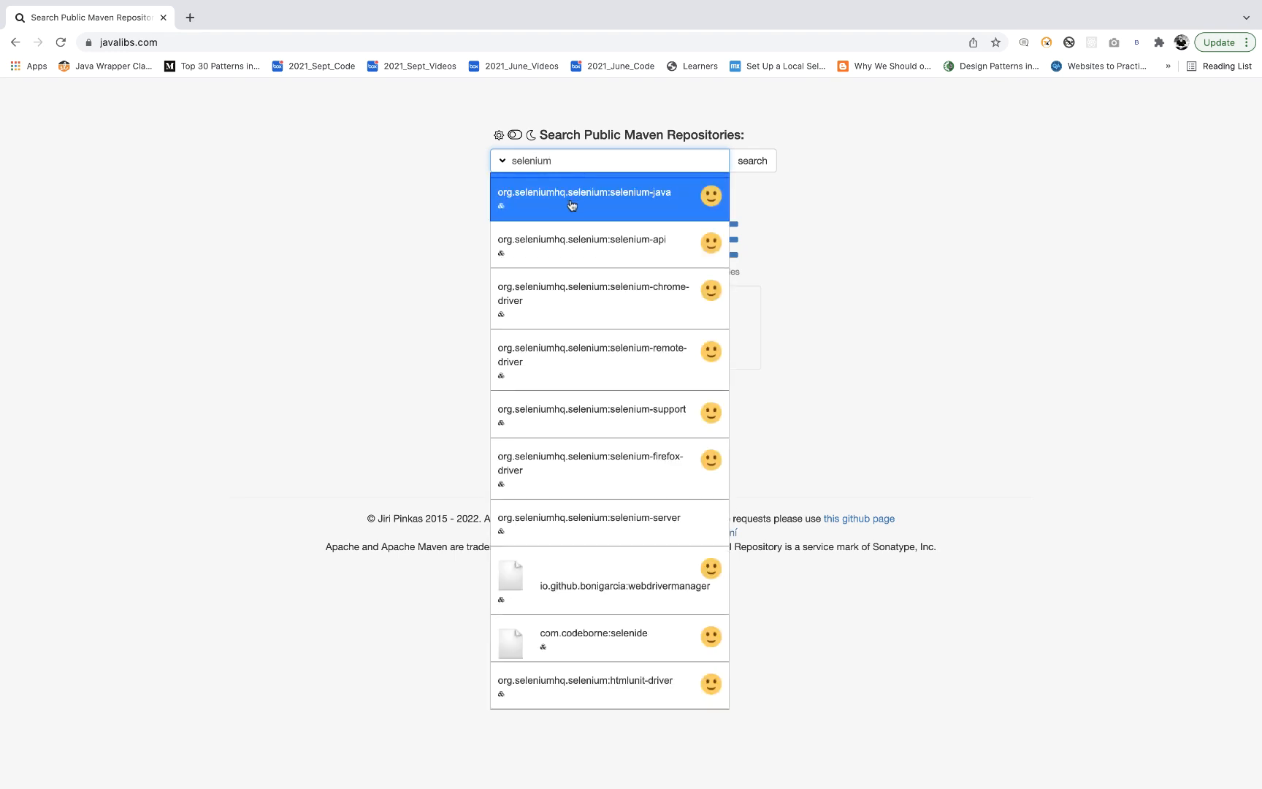
click(583, 195)
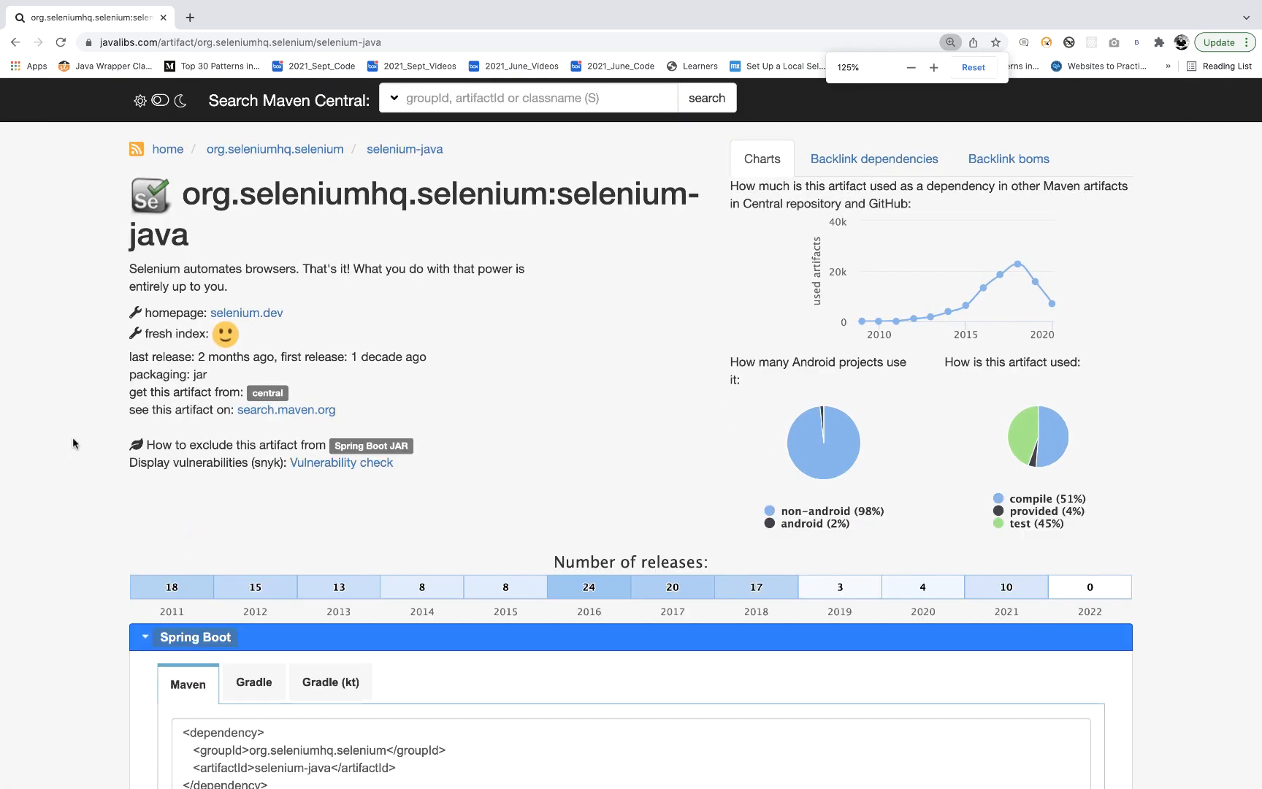
Highlight selenium-java's description, scroll through its releases, and collapse the Spring Boot snippet.
drag(129, 268, 228, 286)
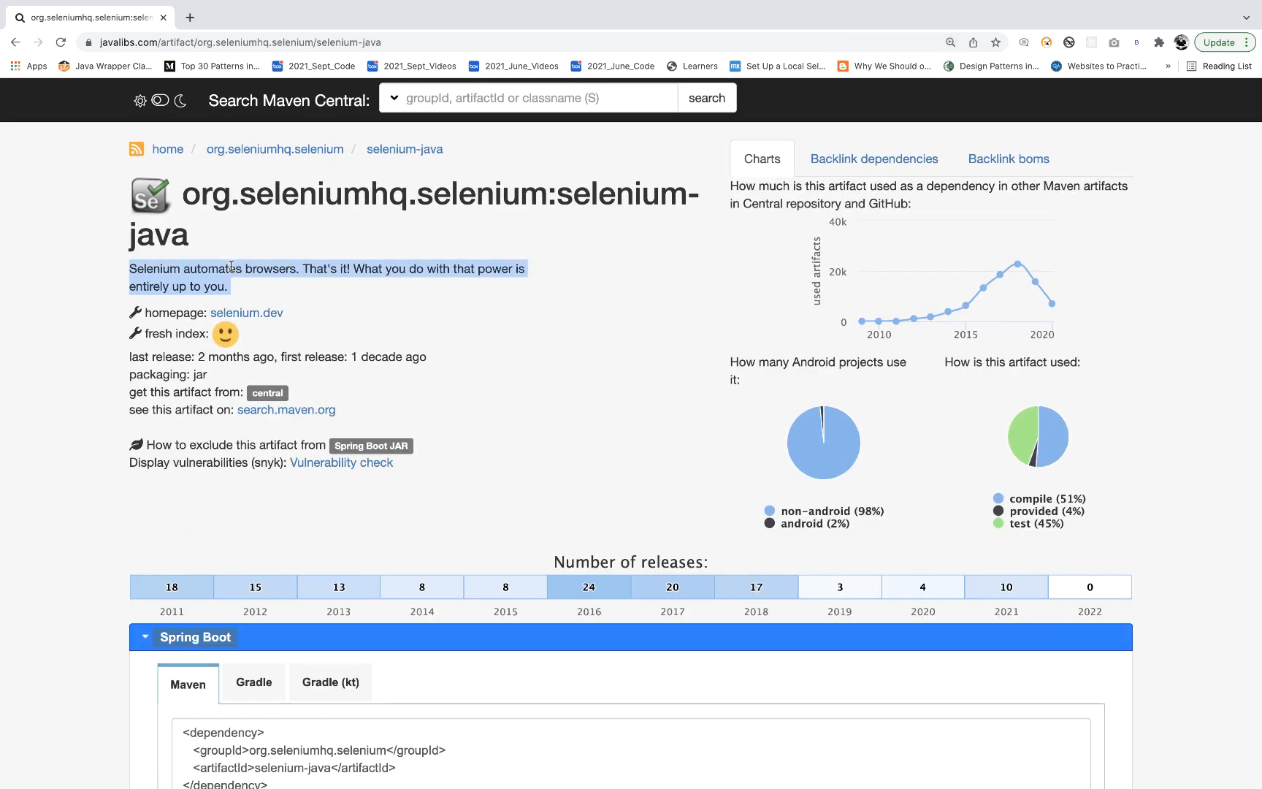
scroll(down, 3)
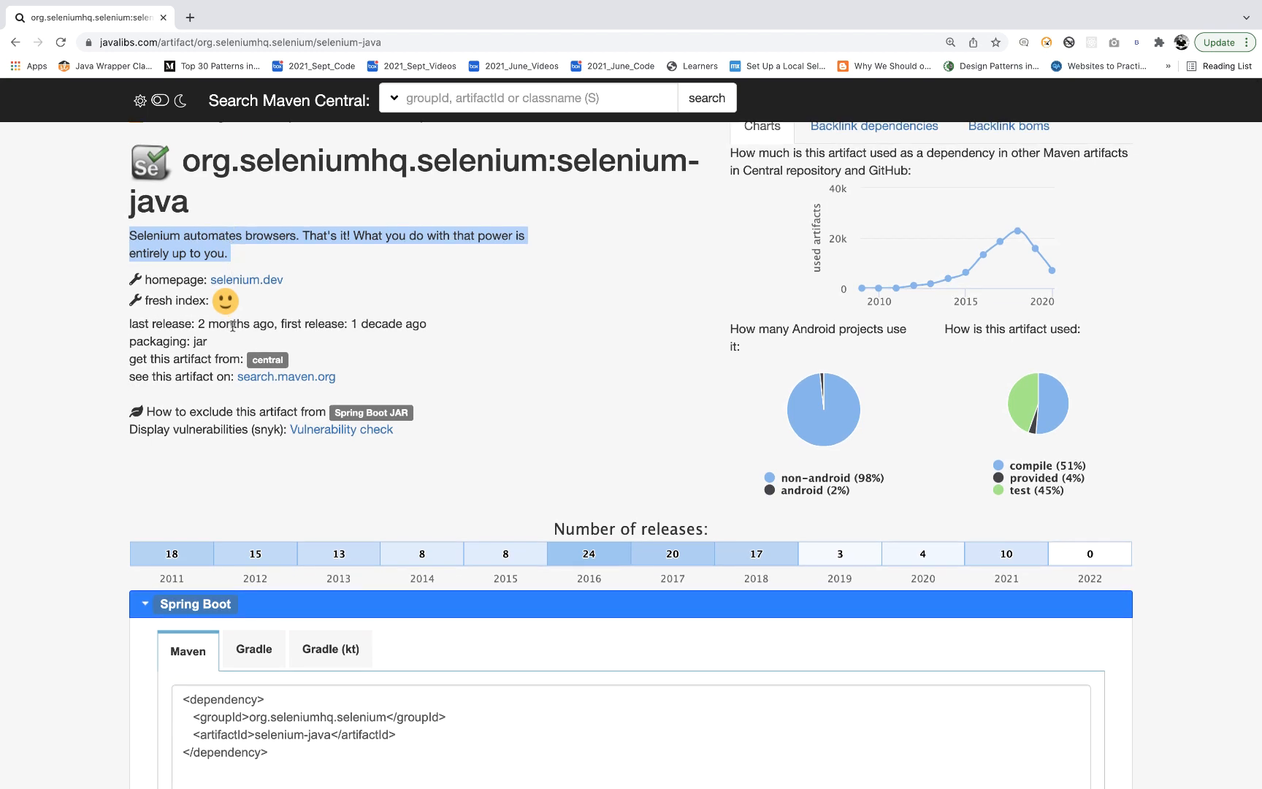
scroll(down, 3)
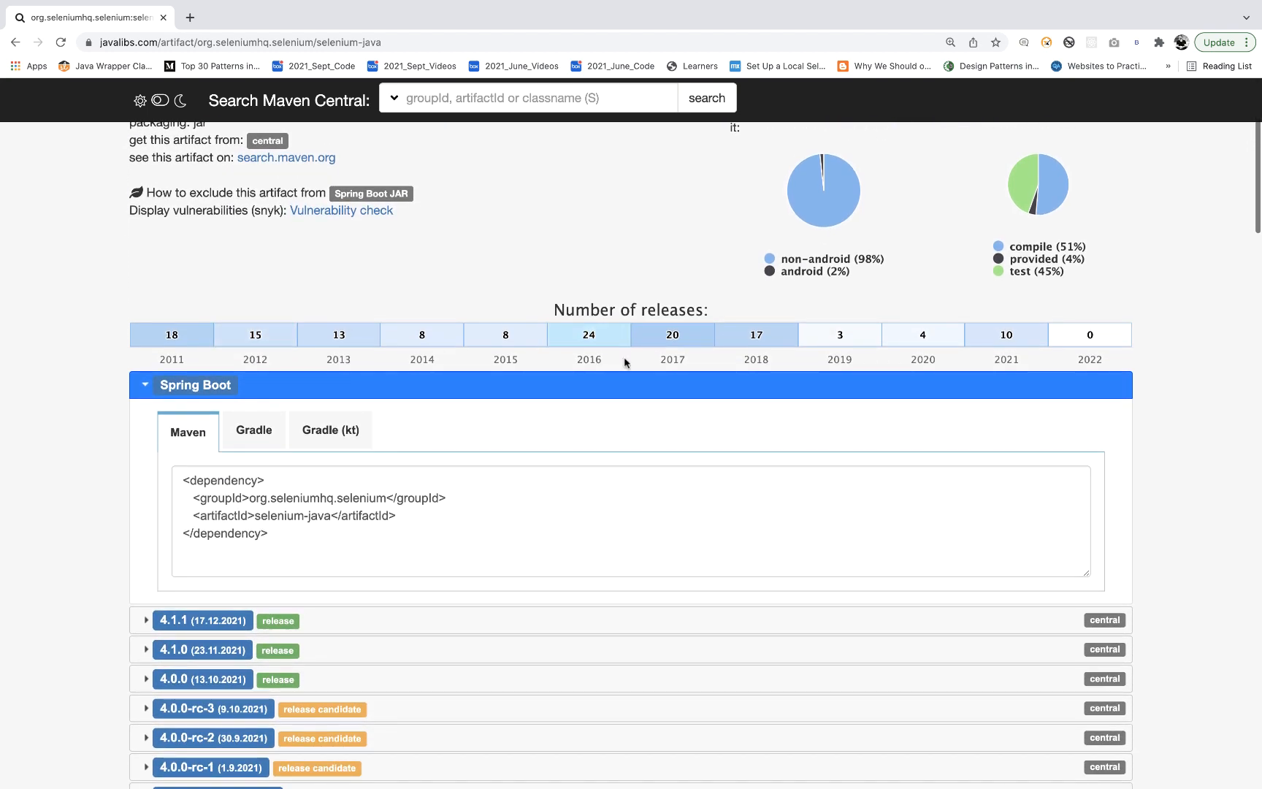
scroll(down, 3)
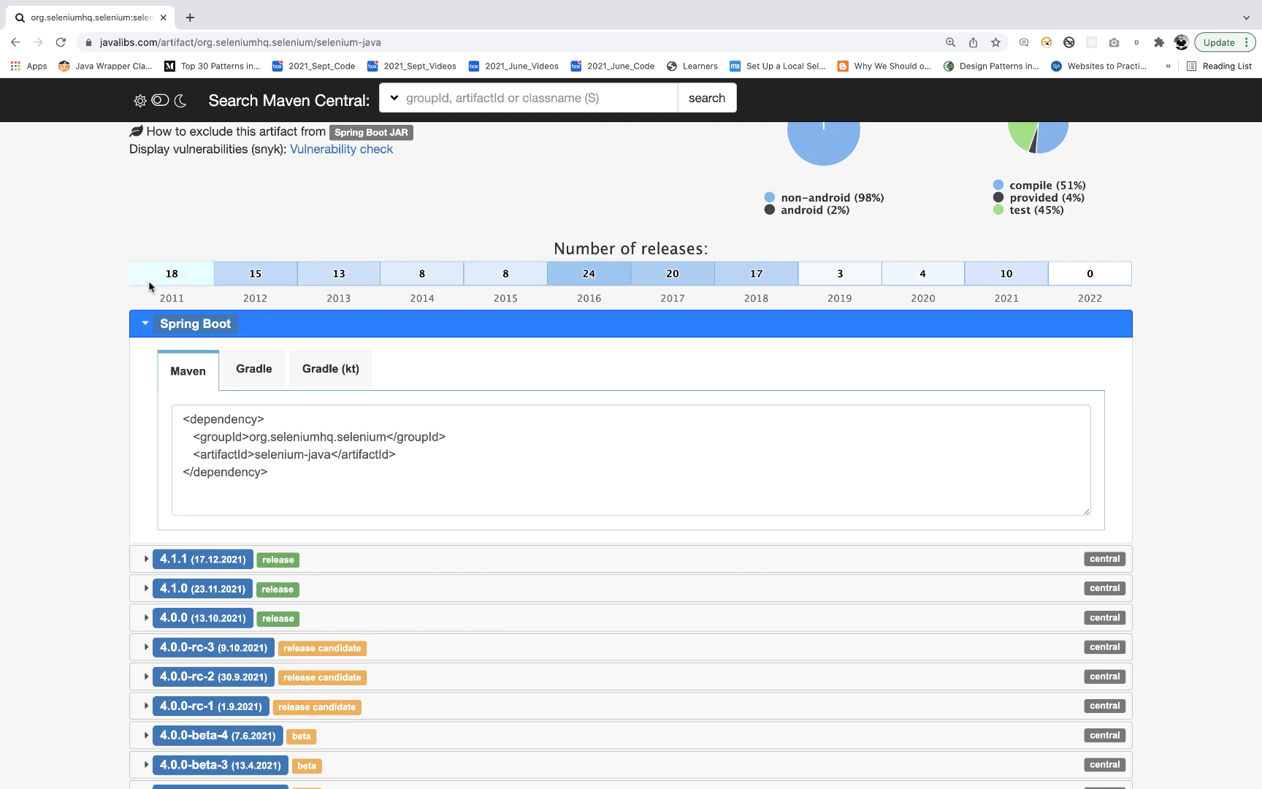
mouse_move(156, 291)
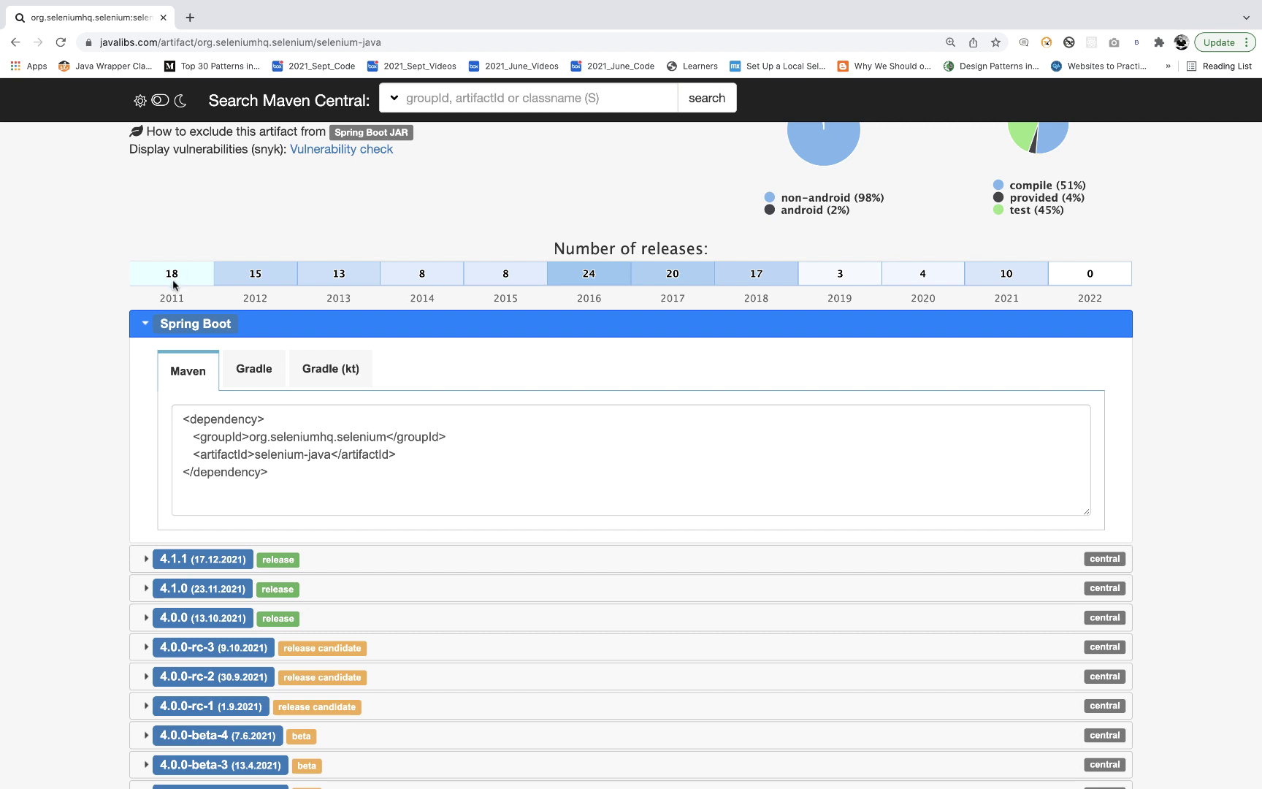
mouse_move(1099, 290)
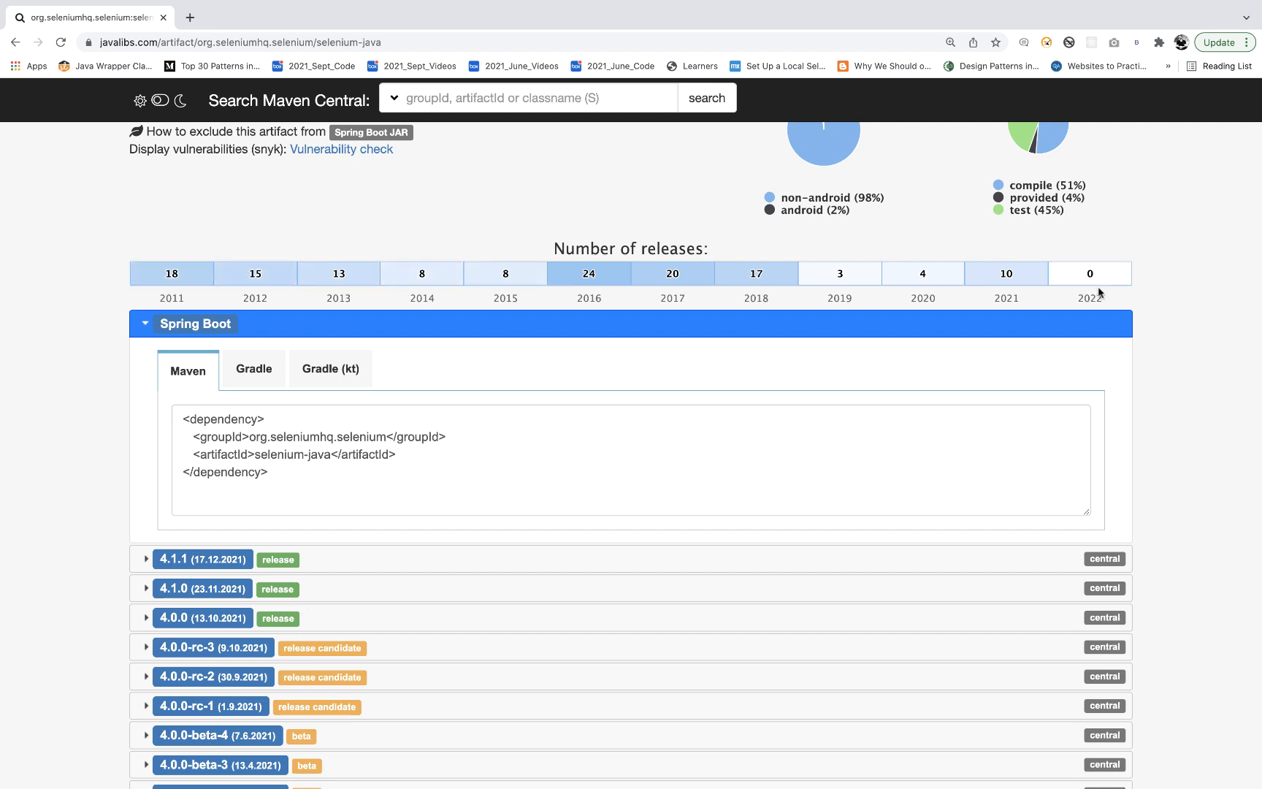
scroll(down, 3)
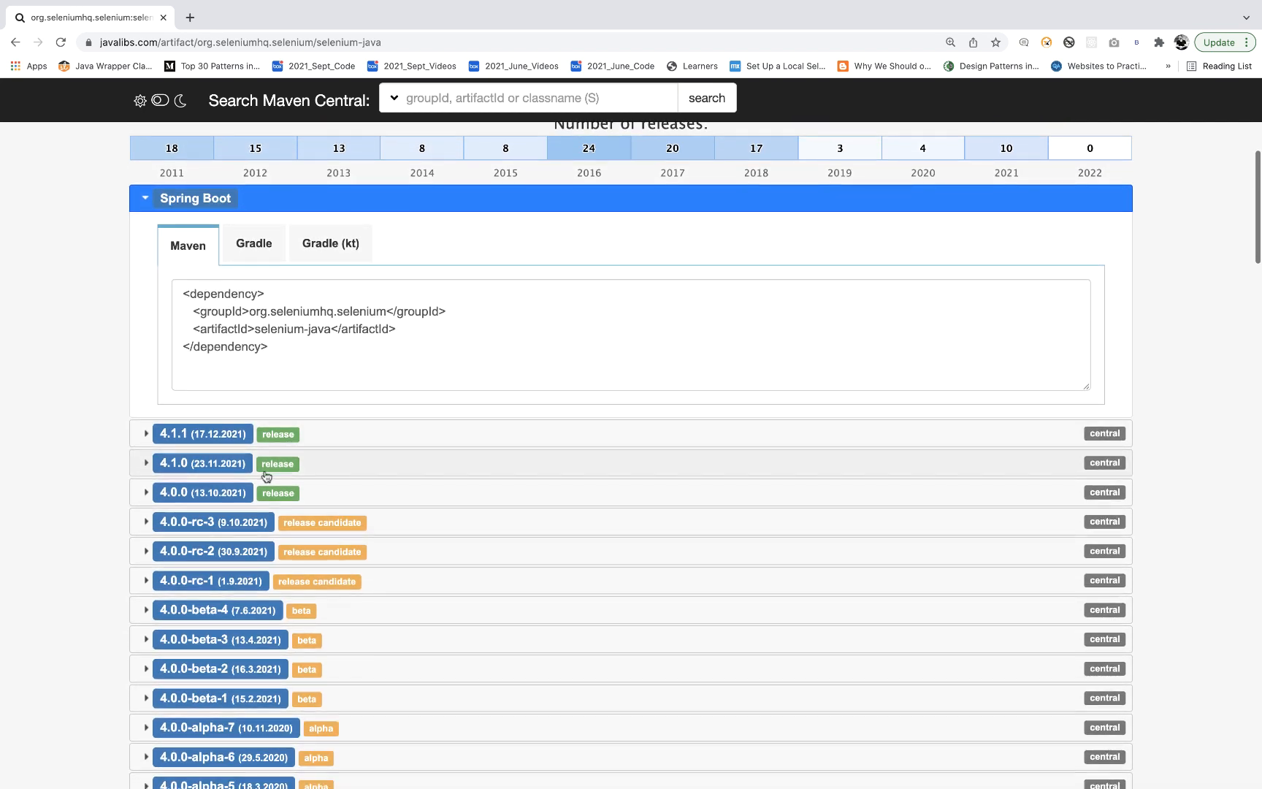
scroll(down, 3)
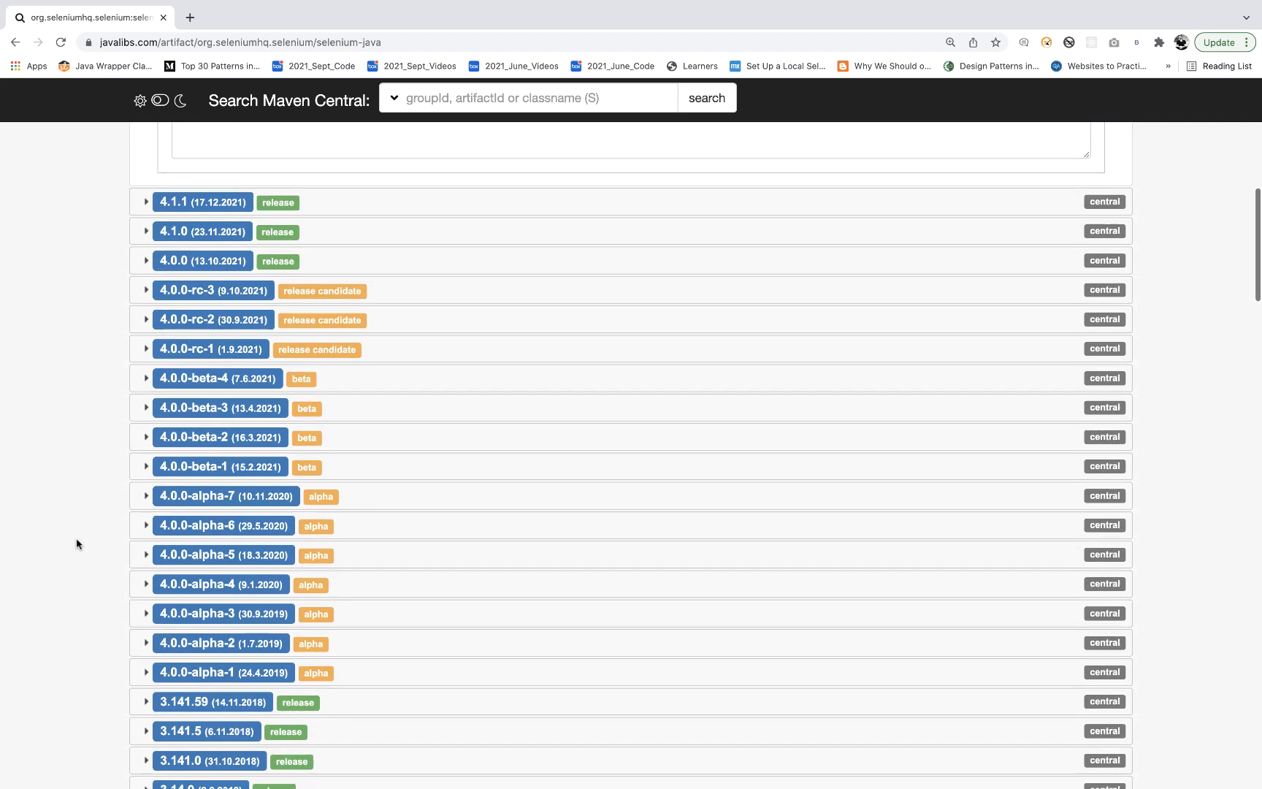
scroll(down, 3)
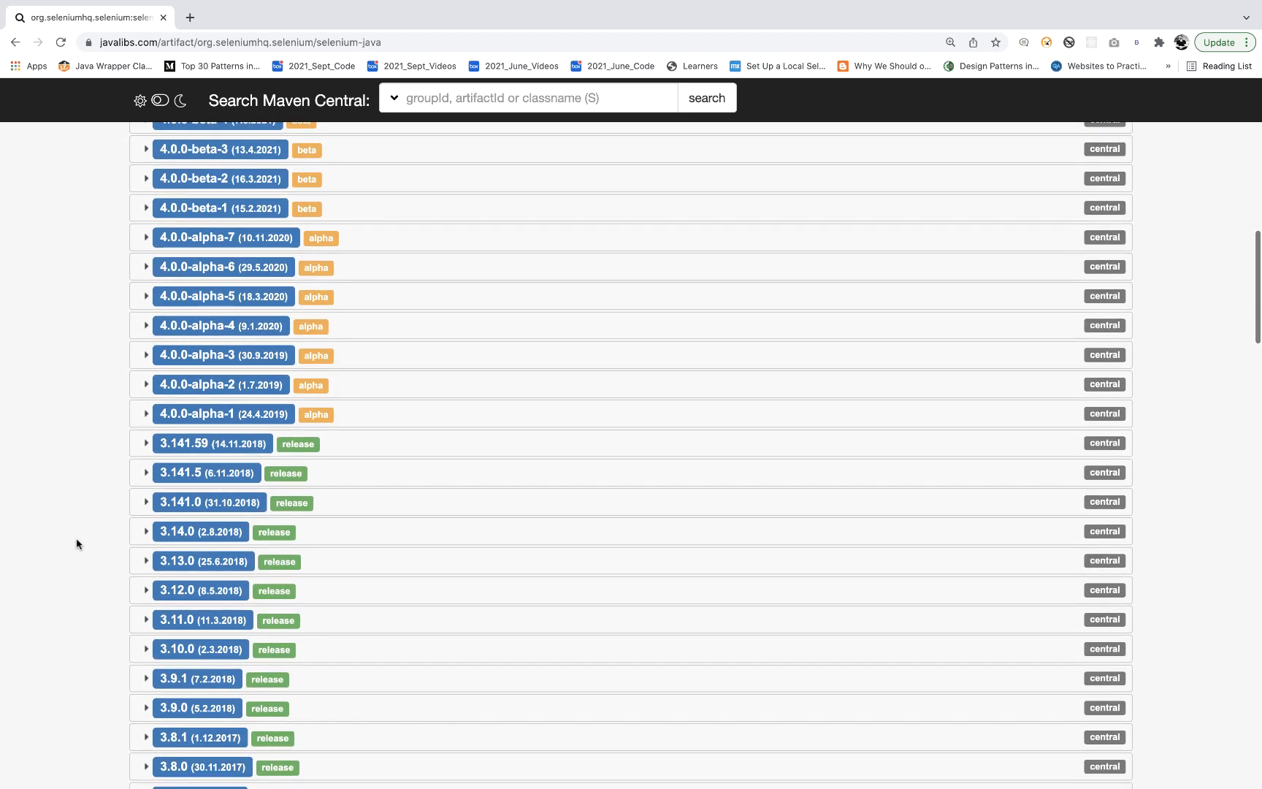
mouse_move(193, 449)
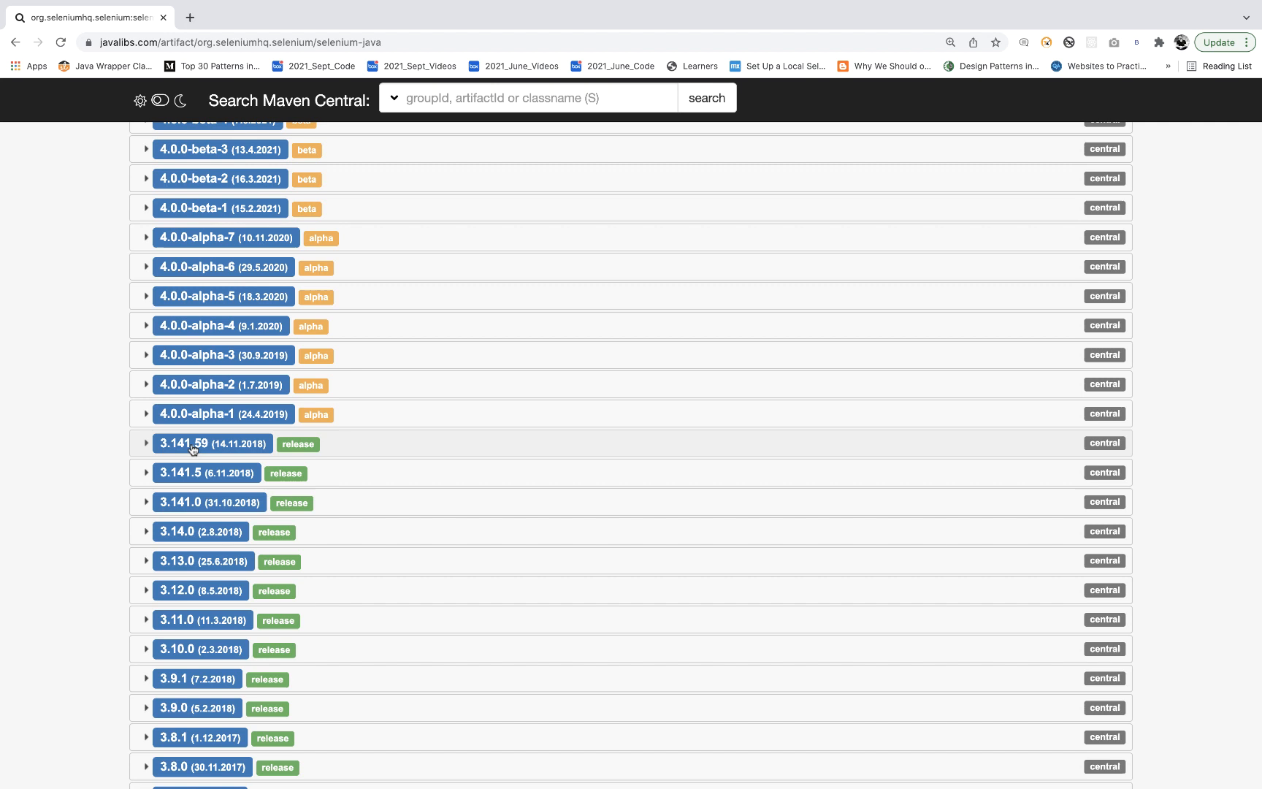
click(183, 443)
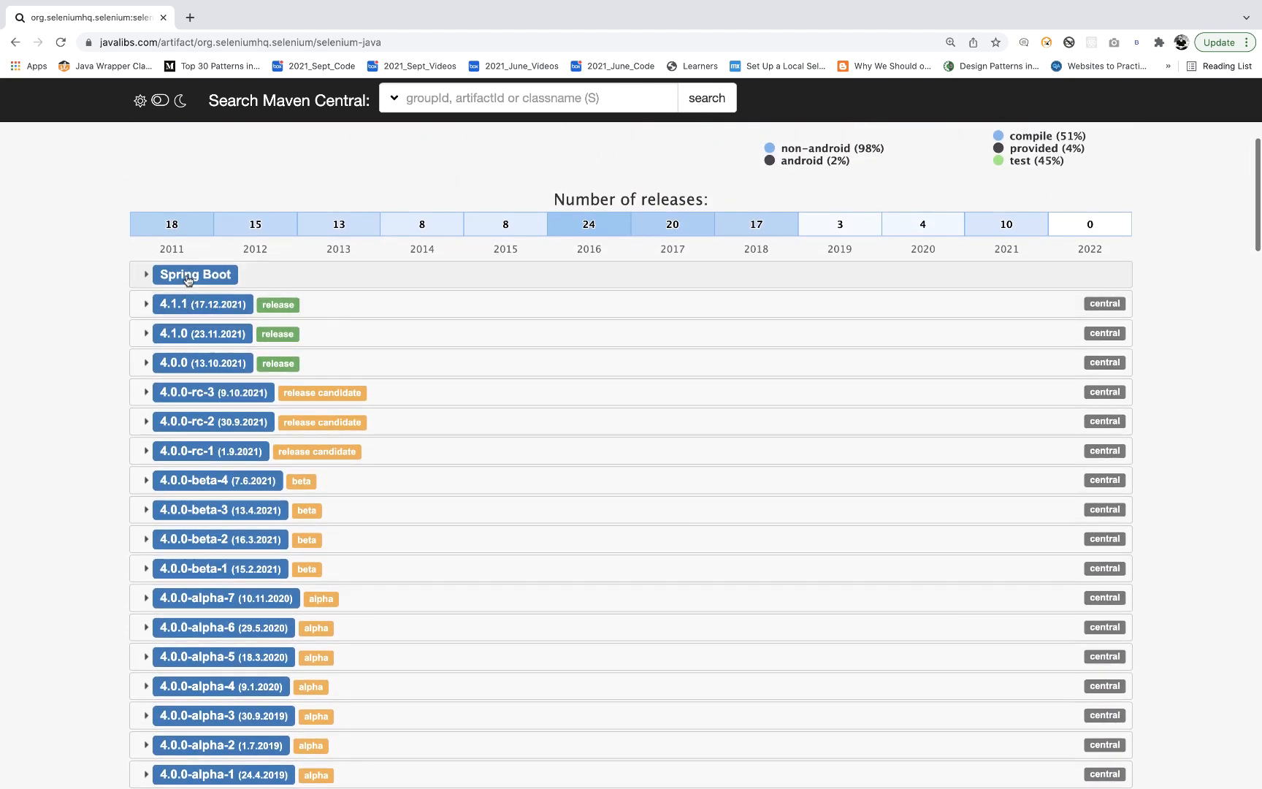
Expand release 4.1.1, view its Kotlin Gradle snippet, and show its download files.
click(202, 305)
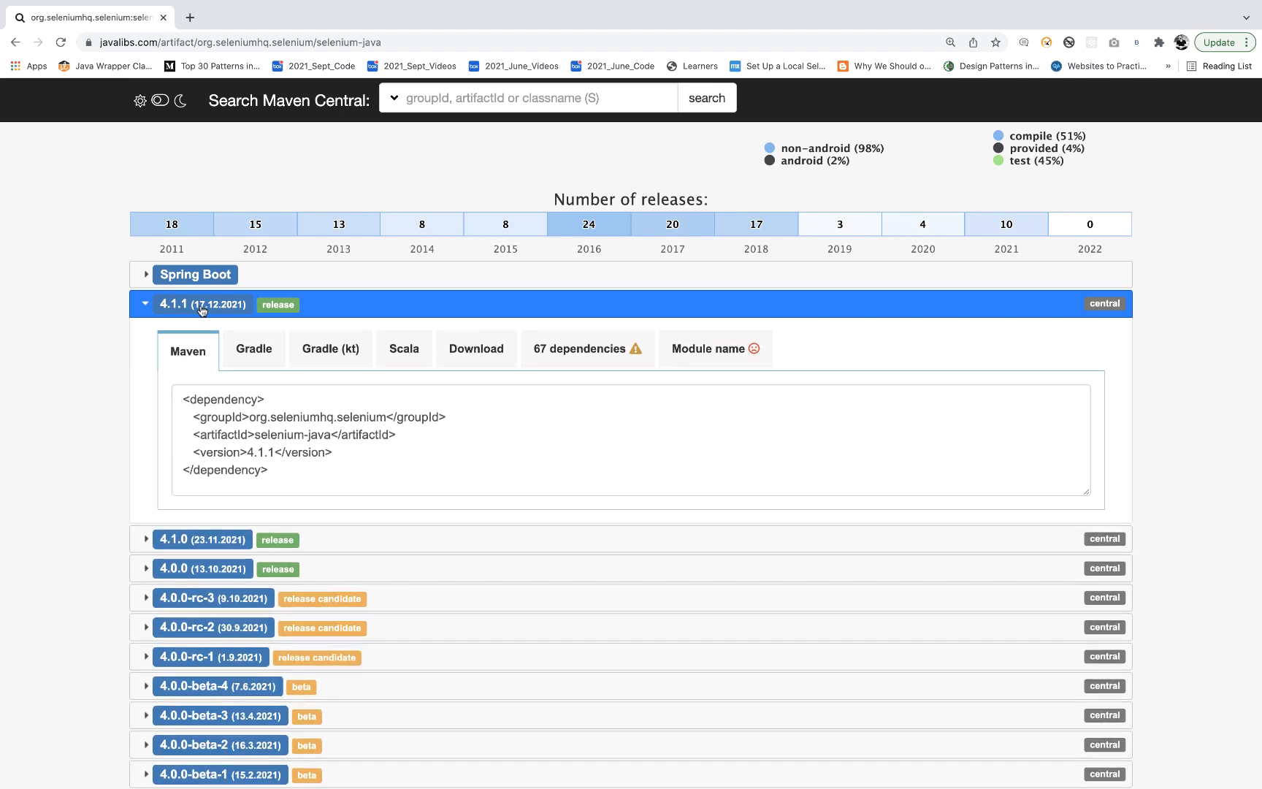
mouse_move(227, 313)
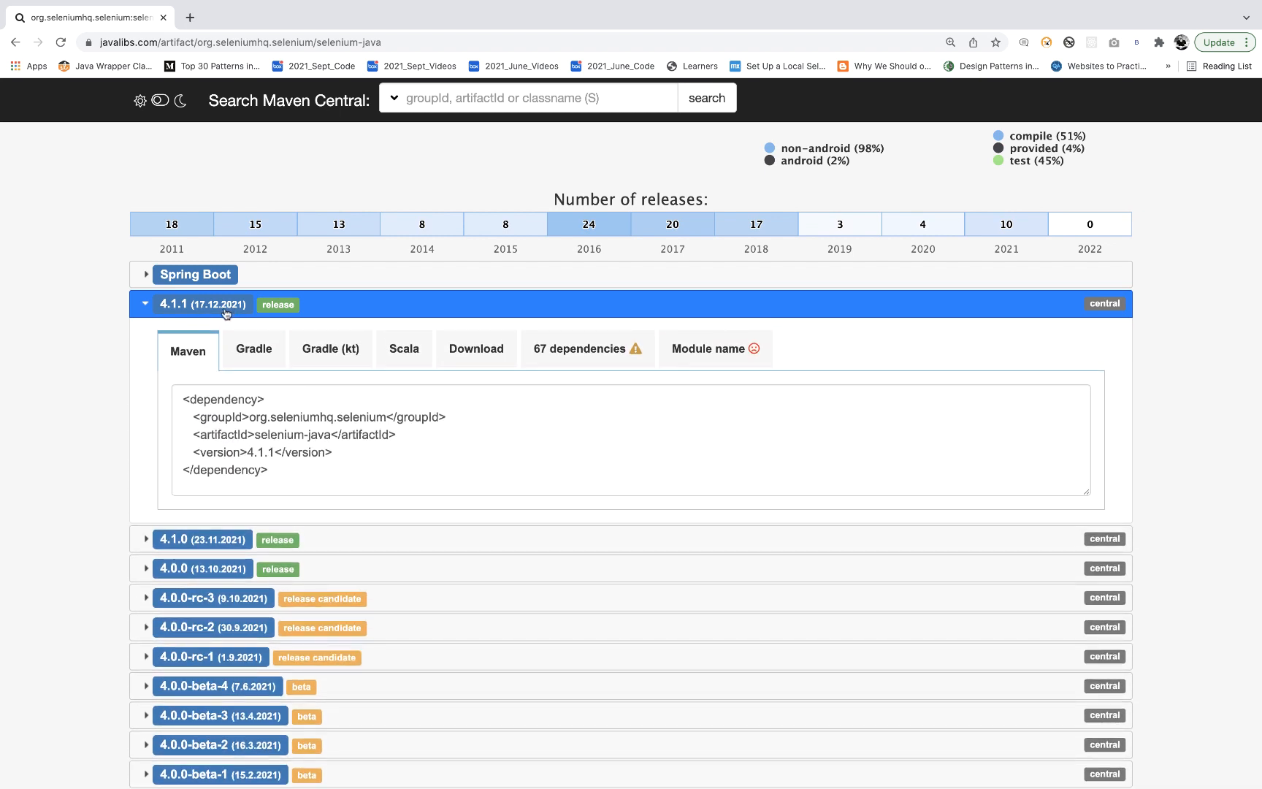
mouse_move(58, 447)
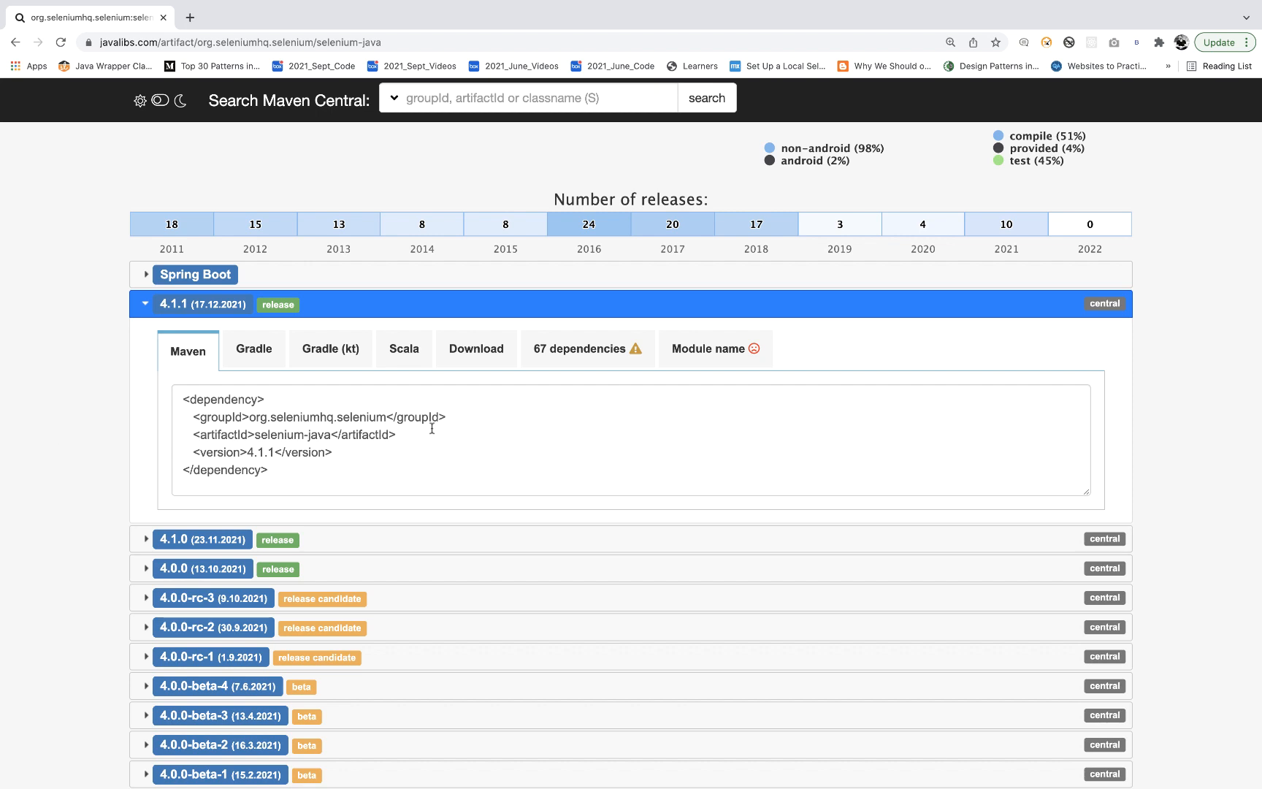
mouse_move(196, 355)
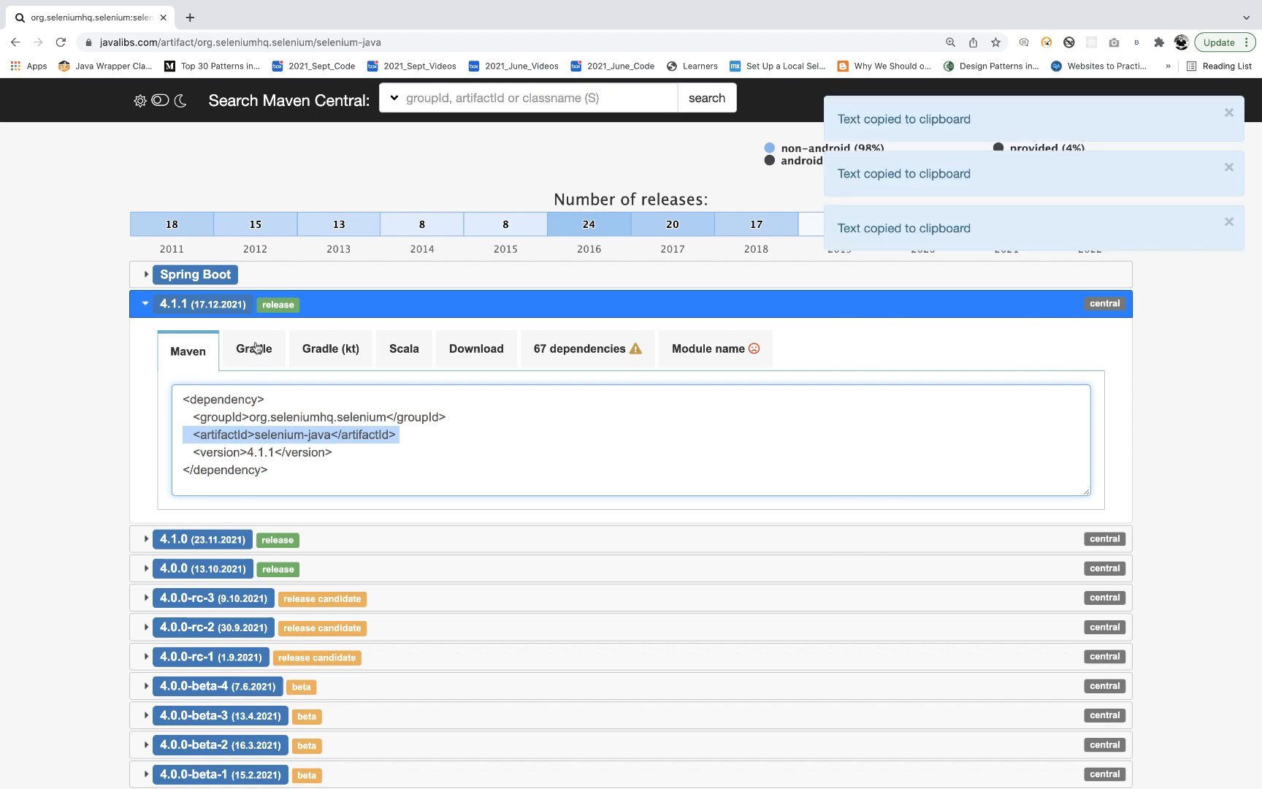
click(330, 348)
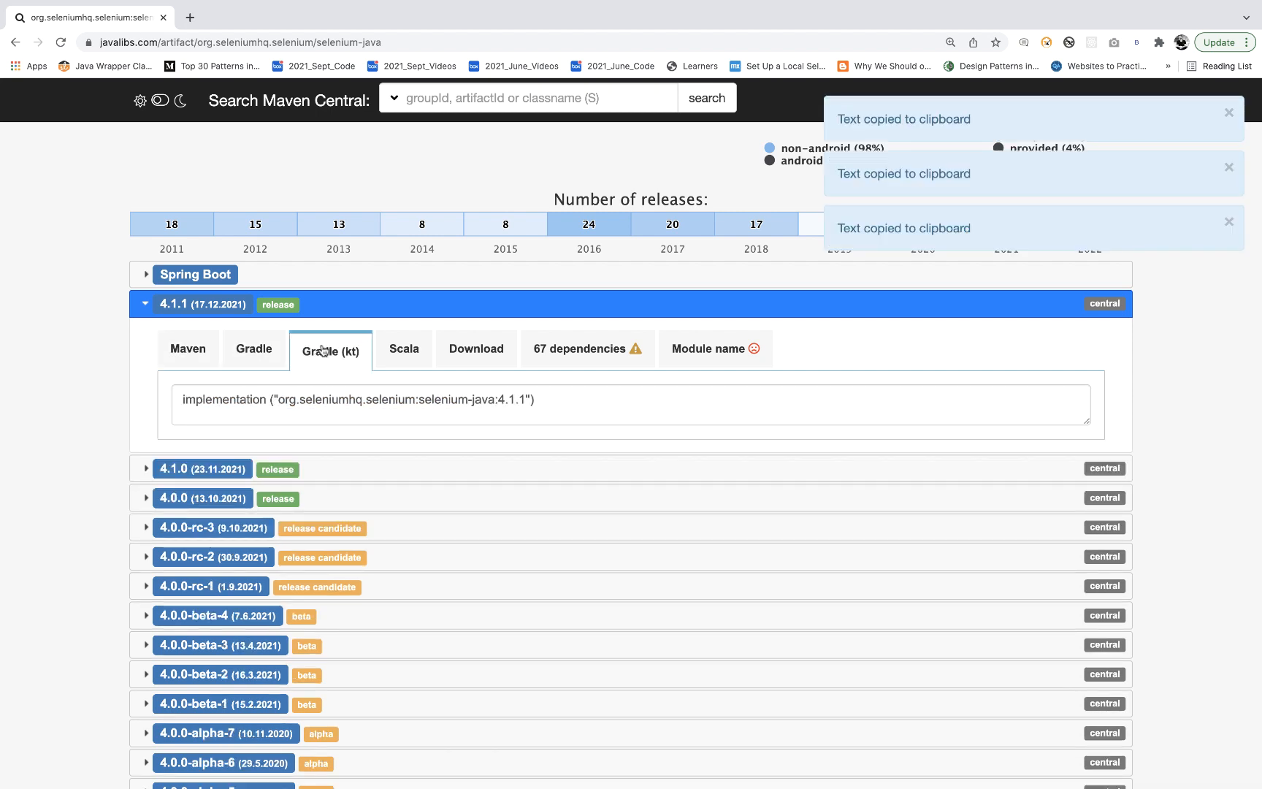
click(476, 348)
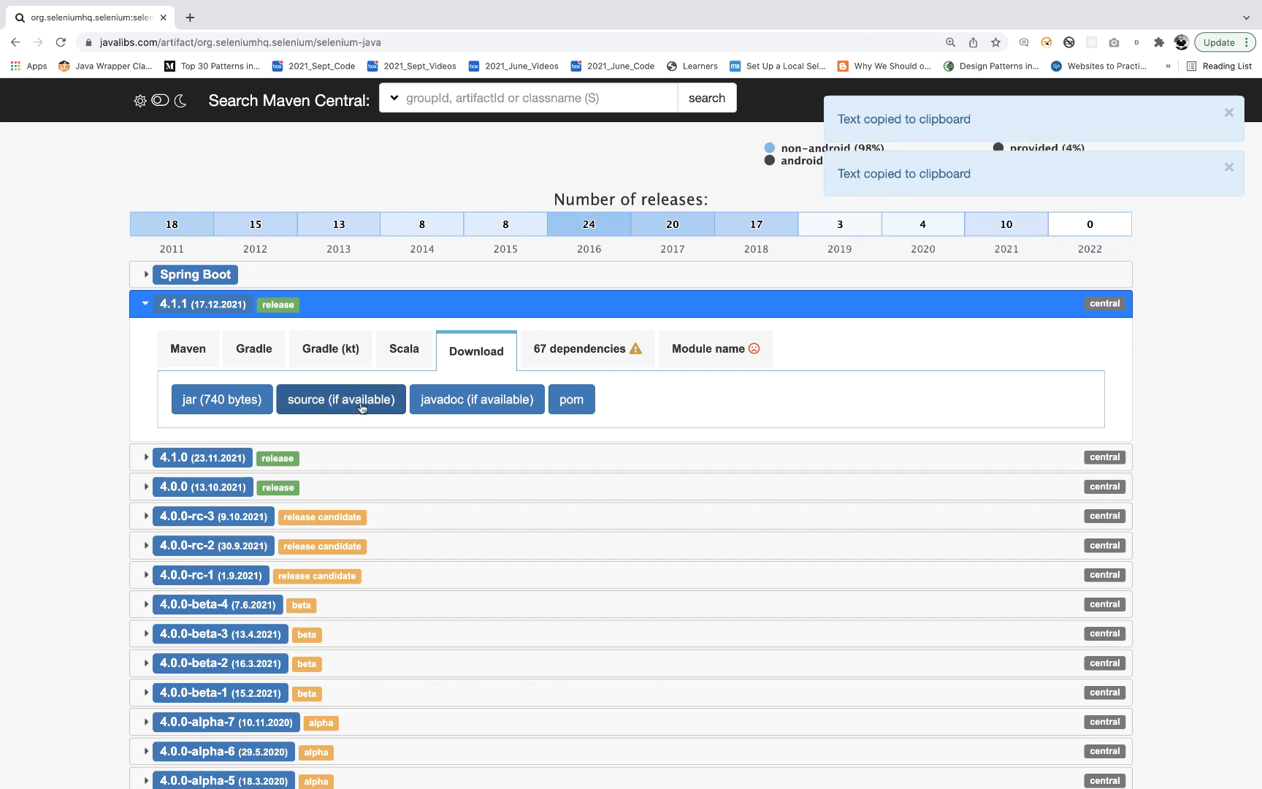
click(477, 400)
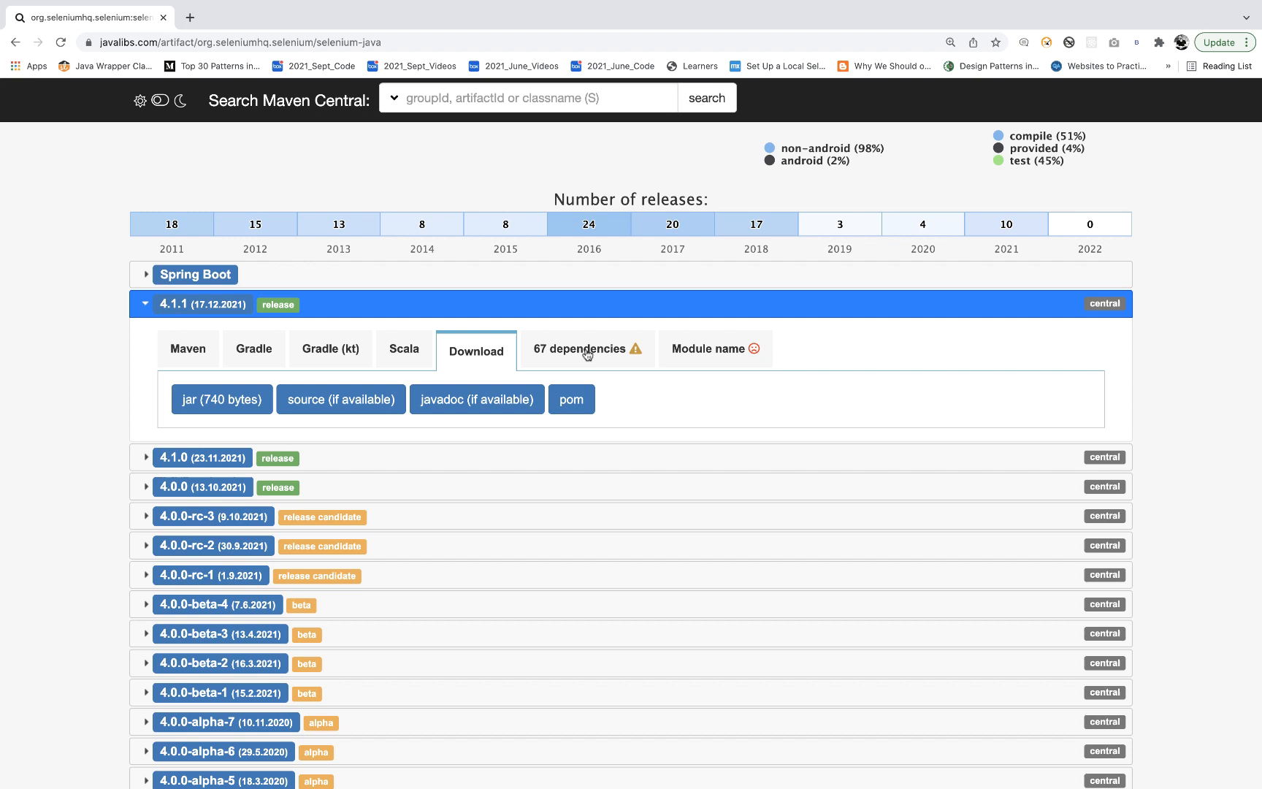
View selenium-java 4.1.1's dependency graph, then search 'testng' and open org.testng:testng.
click(582, 349)
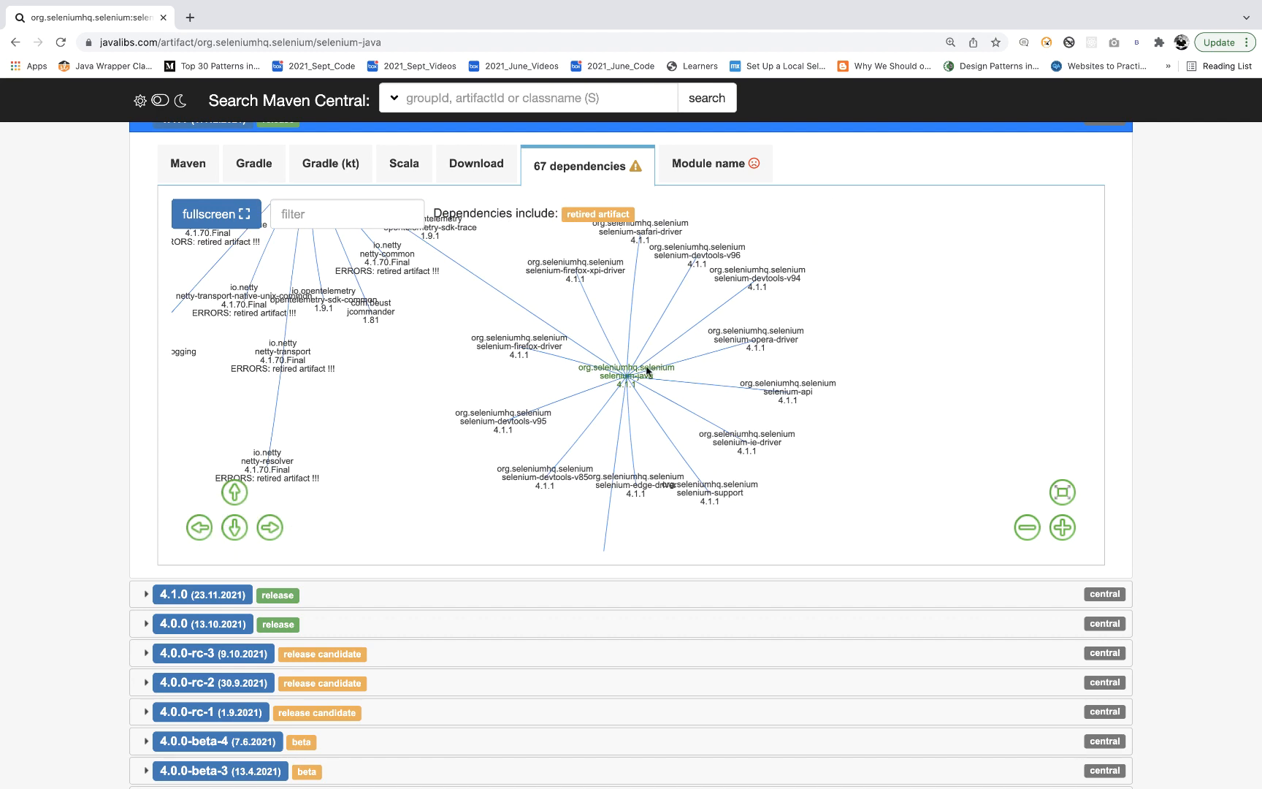
mouse_move(543, 406)
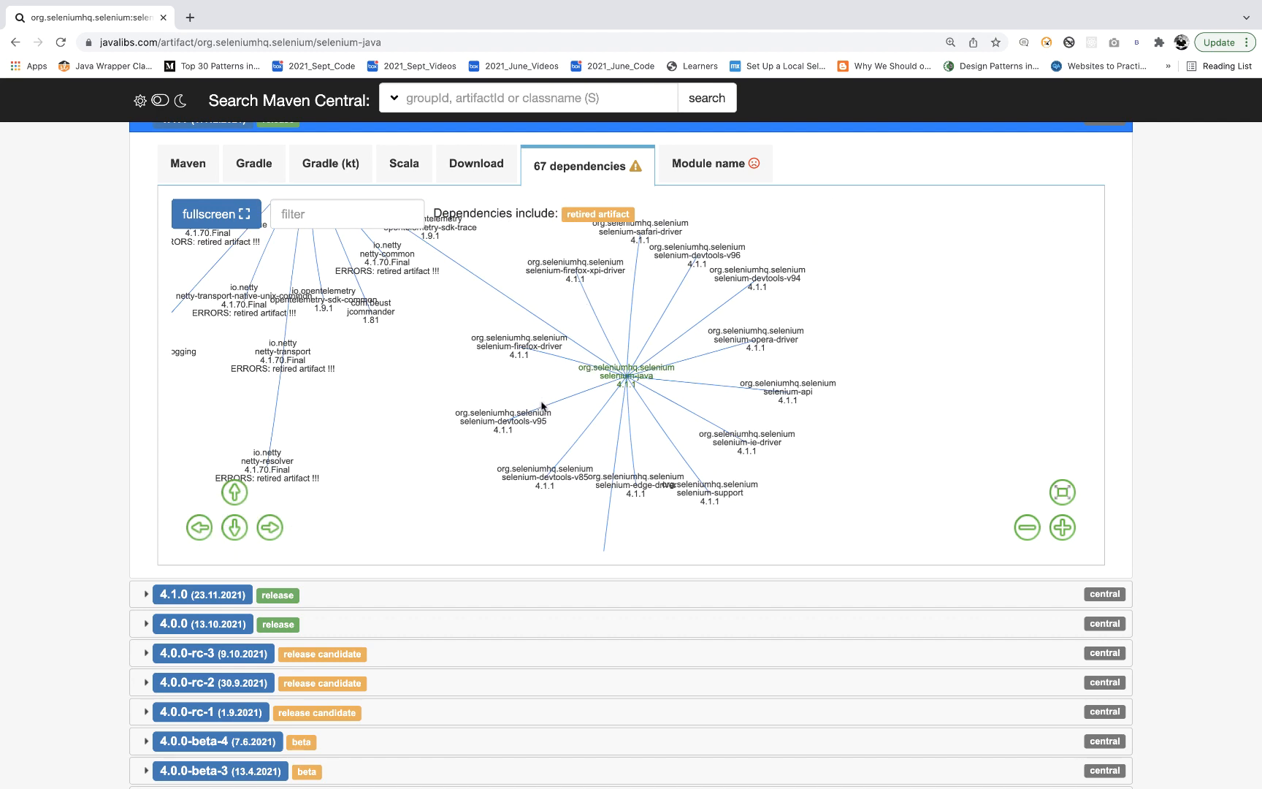
mouse_move(595, 275)
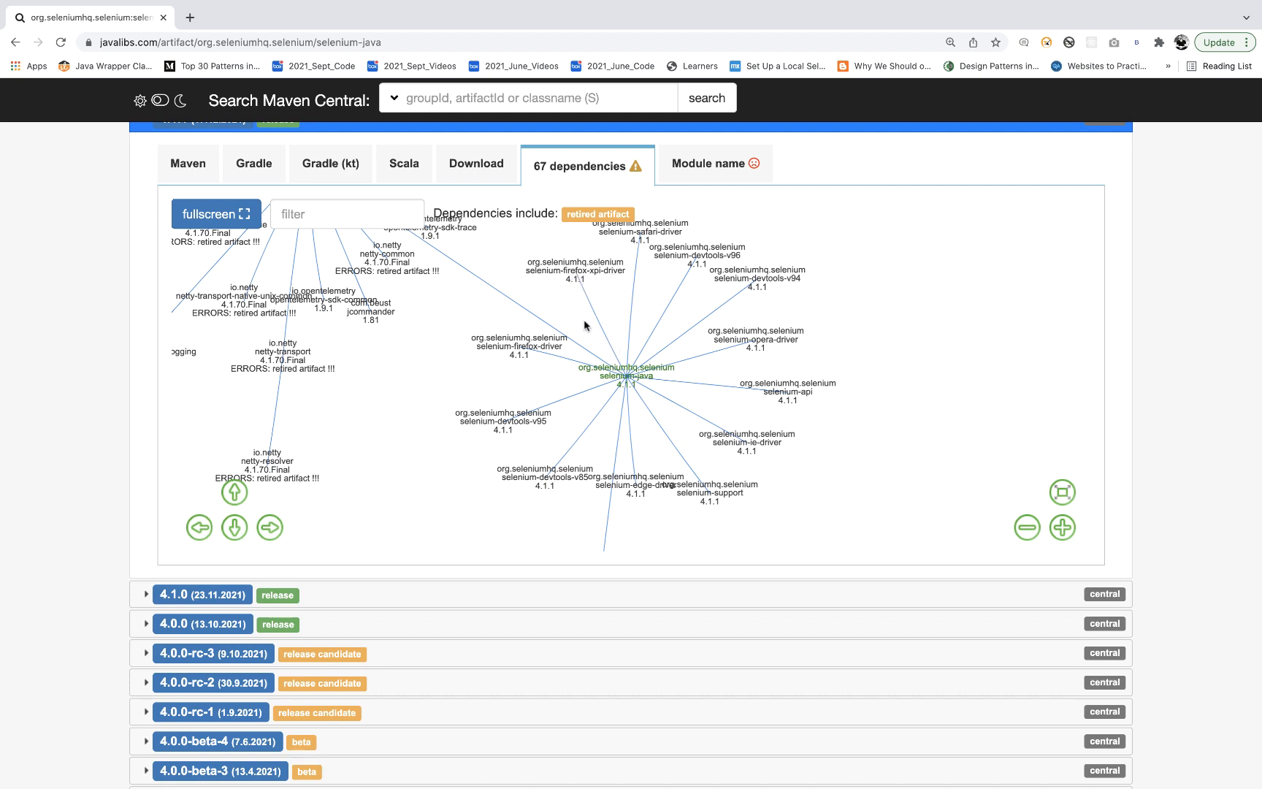
mouse_move(654, 490)
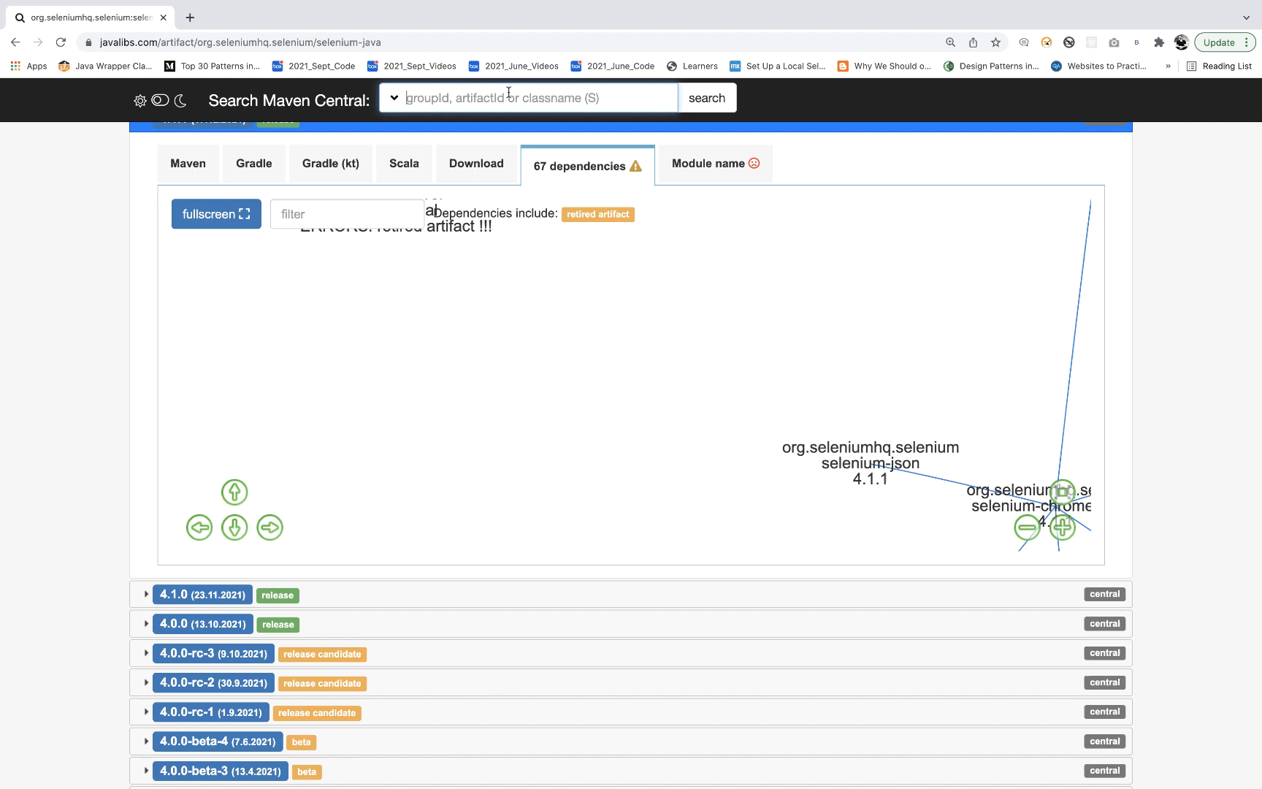
text(testng)
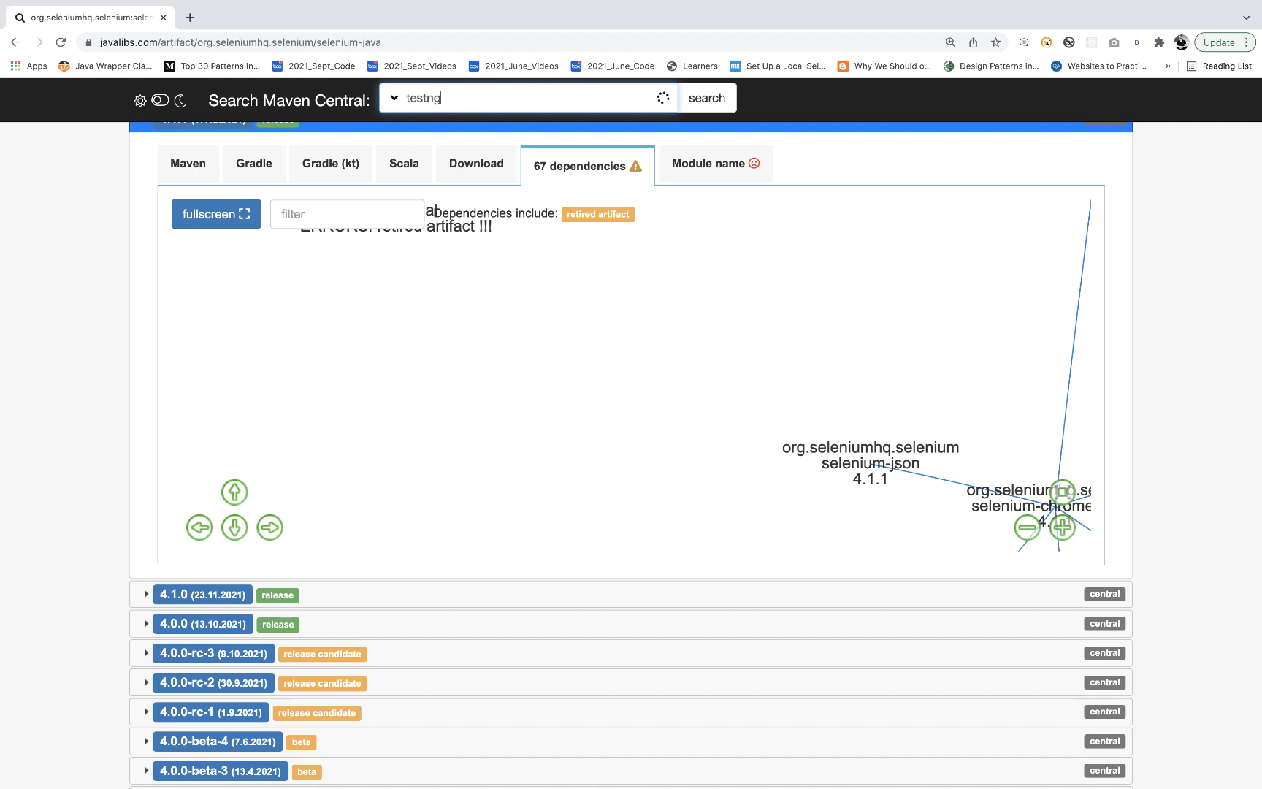
click(531, 98)
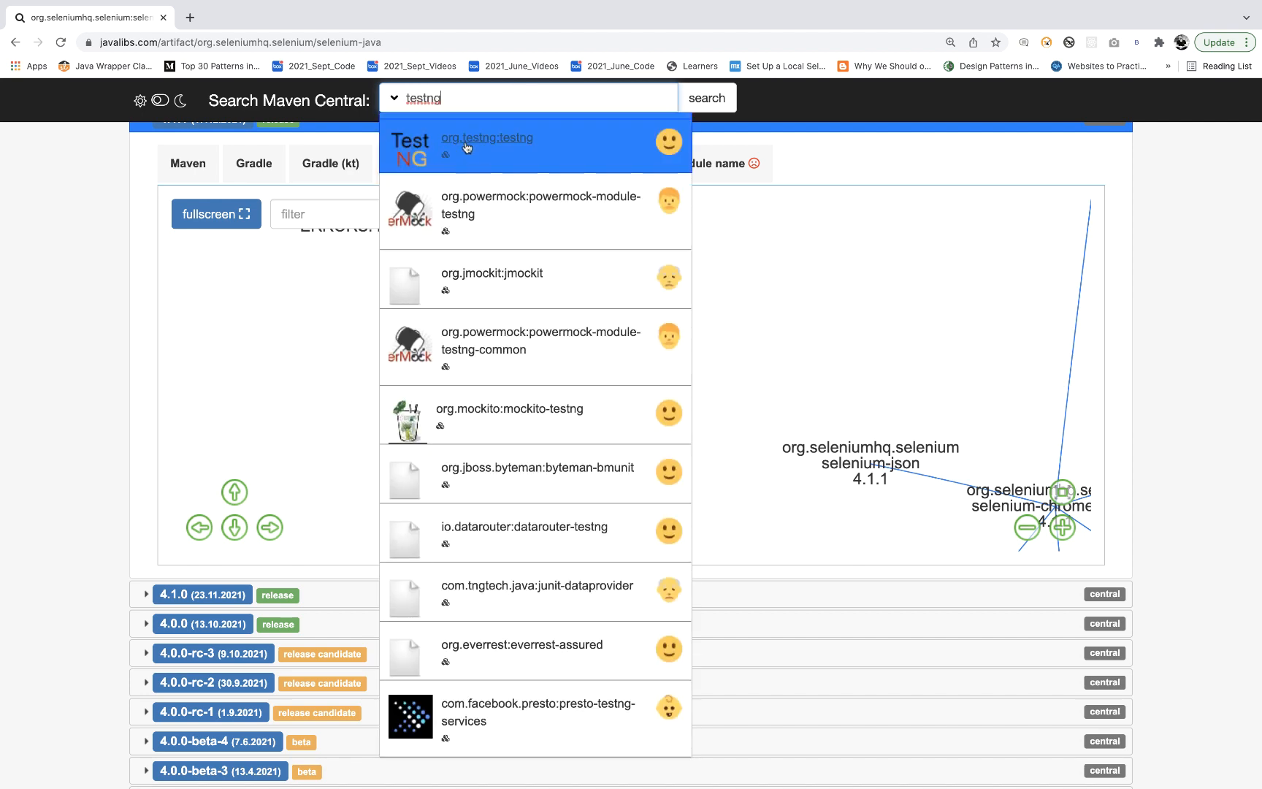
click(486, 137)
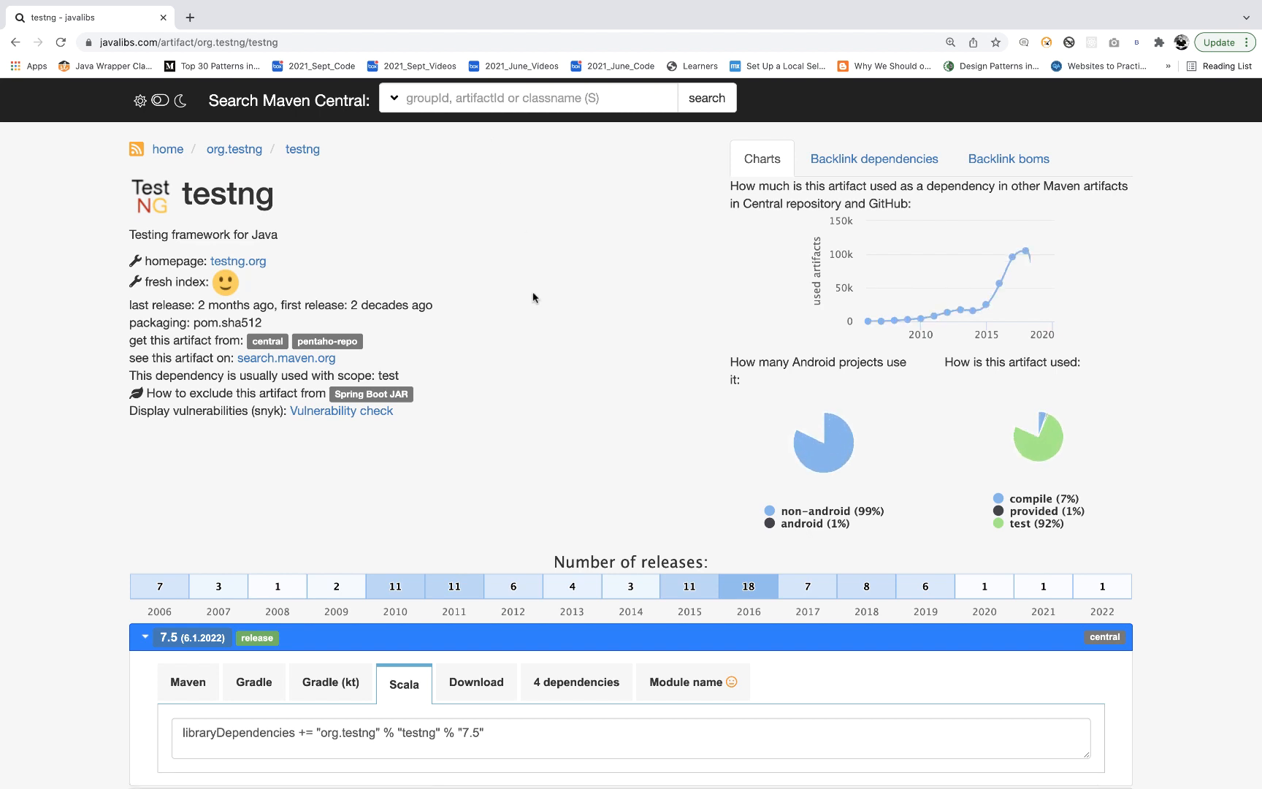
Scroll down the testng release history toward release 7.4.0.
scroll(down, 3)
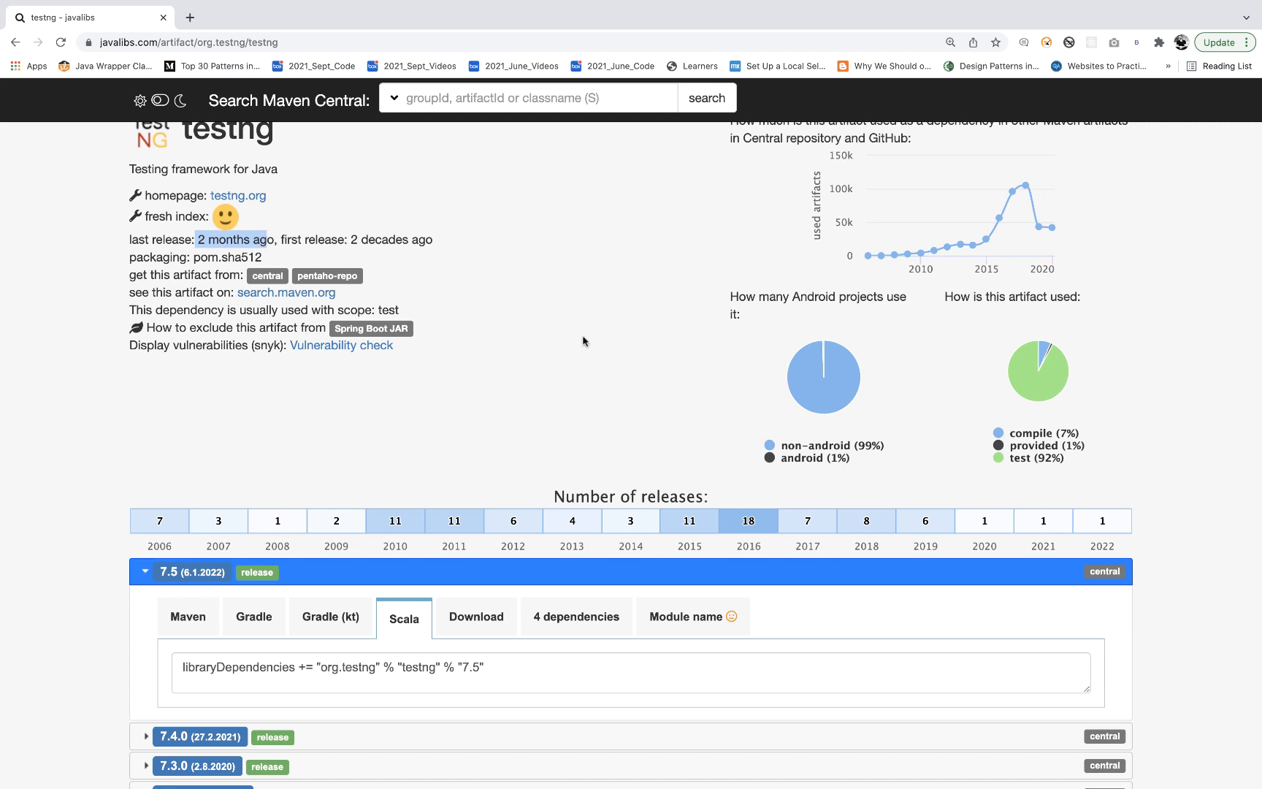
scroll(down, 3)
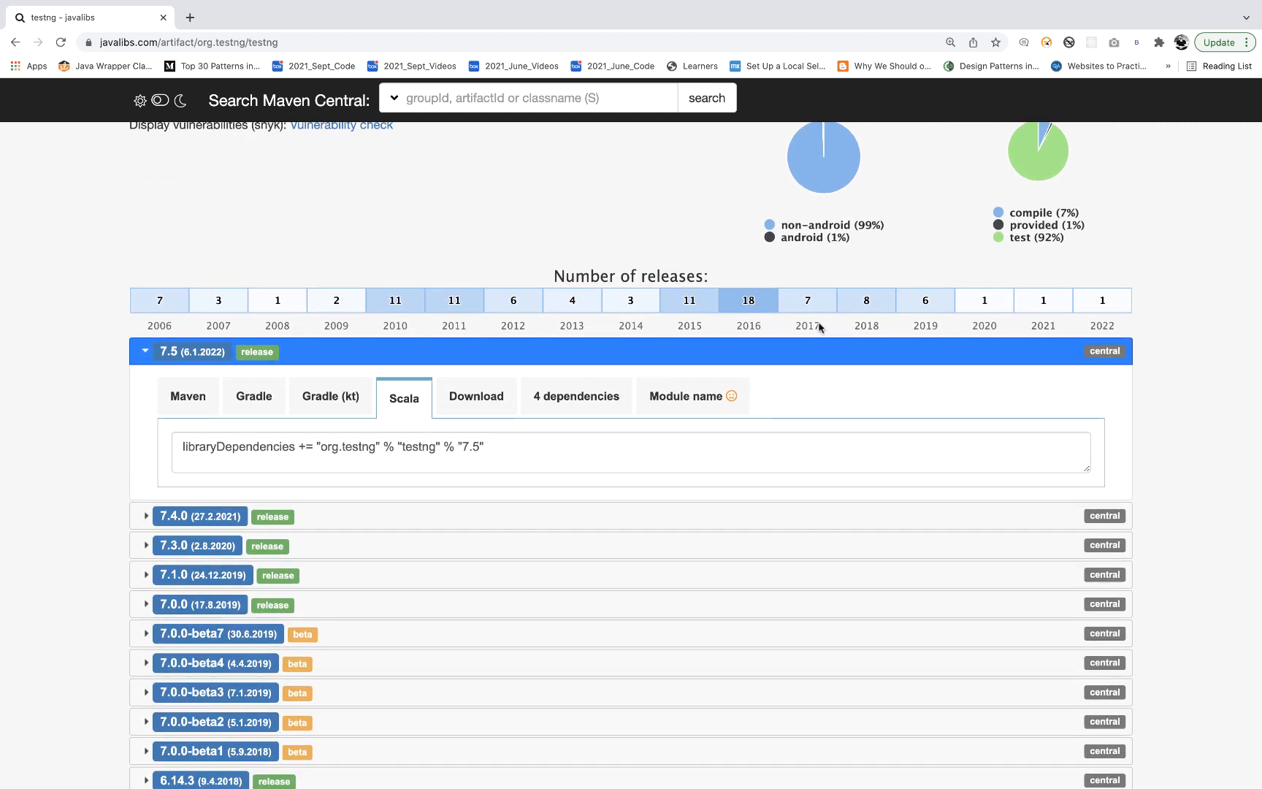
mouse_move(754, 326)
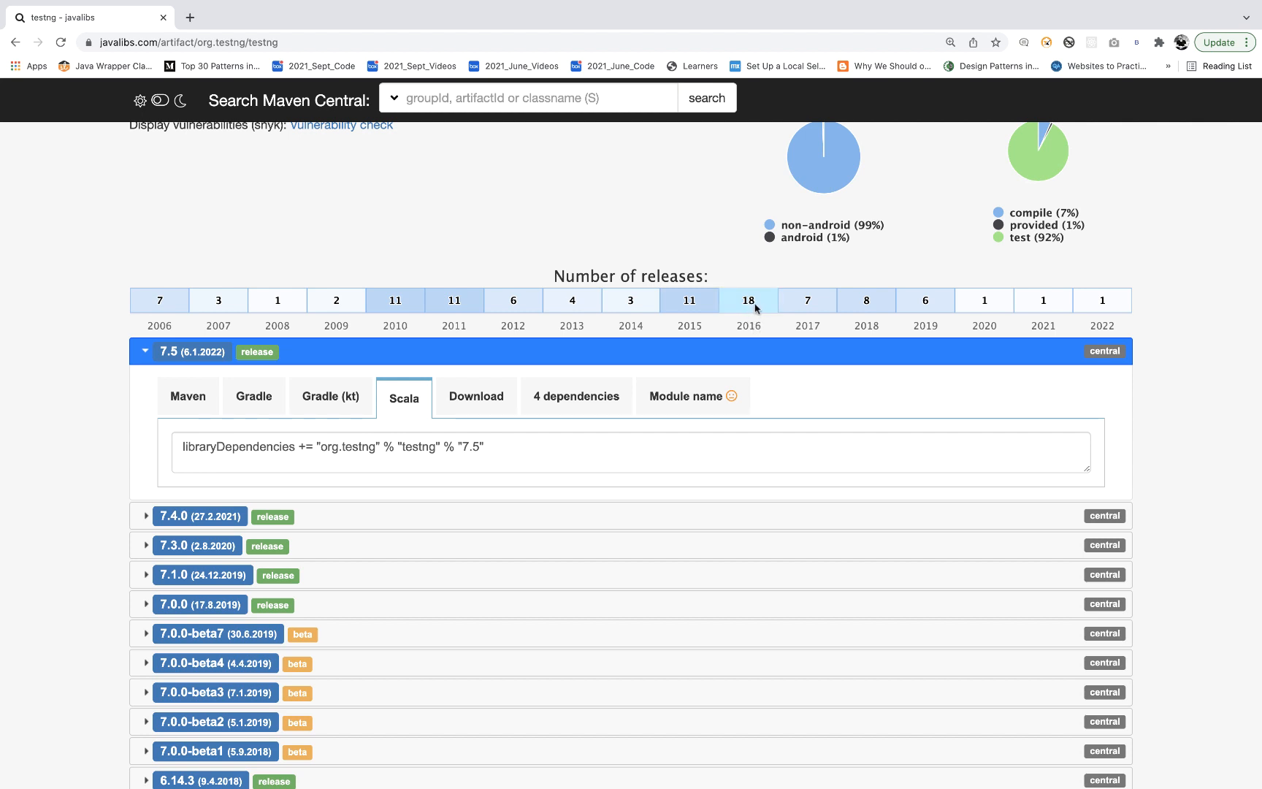
mouse_move(749, 318)
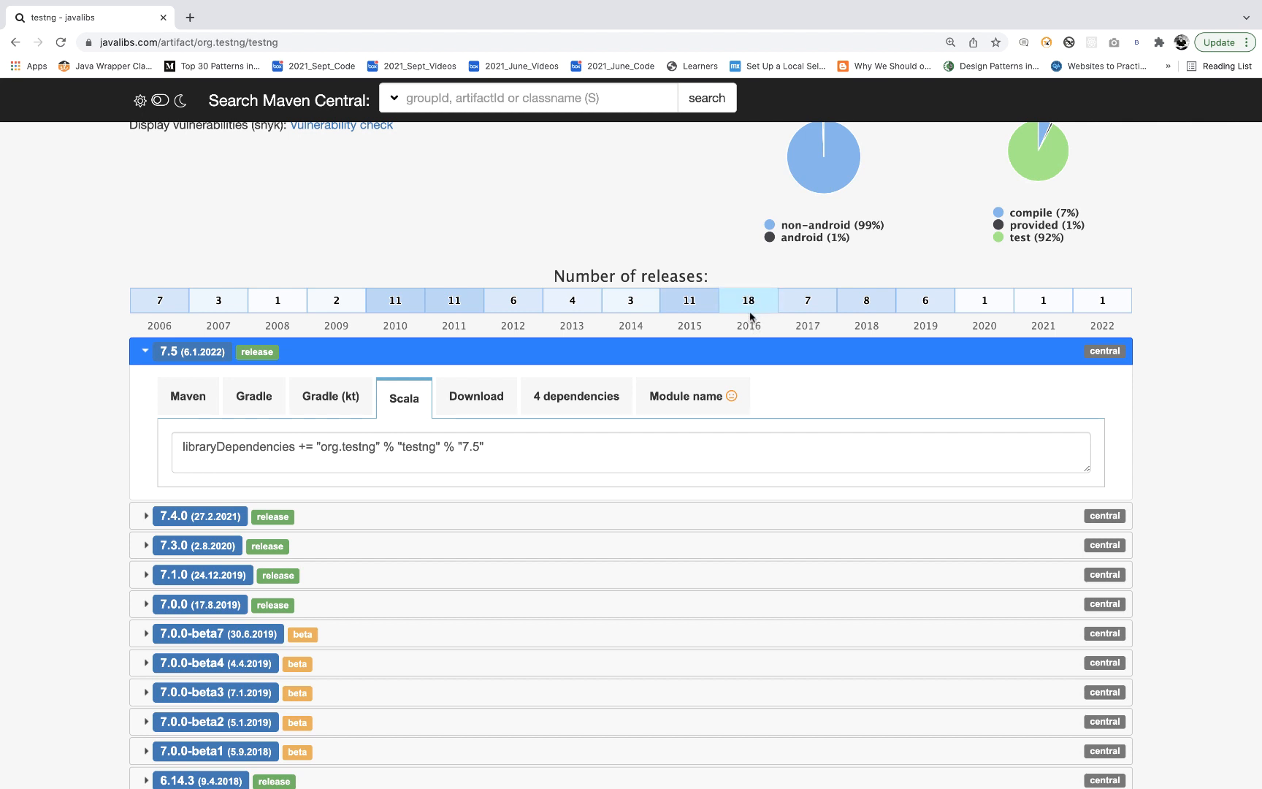
mouse_move(973, 312)
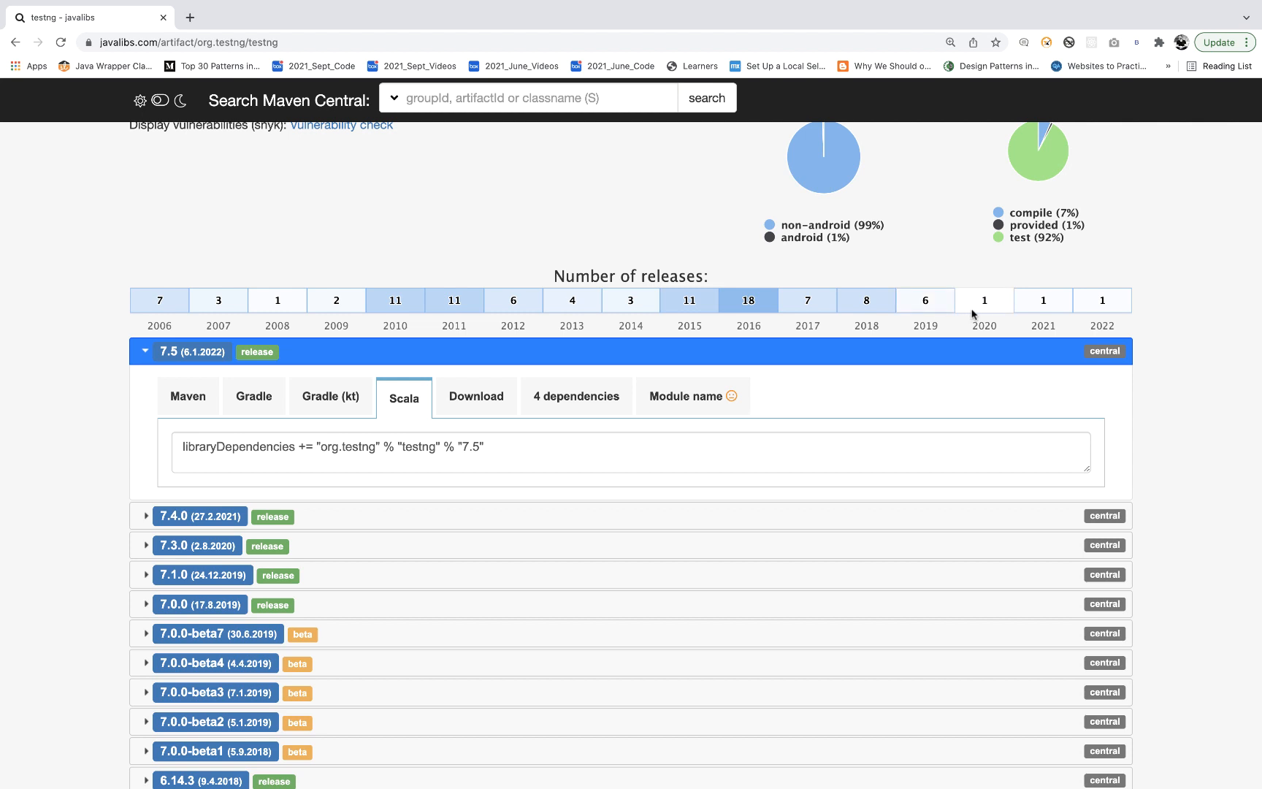
mouse_move(986, 310)
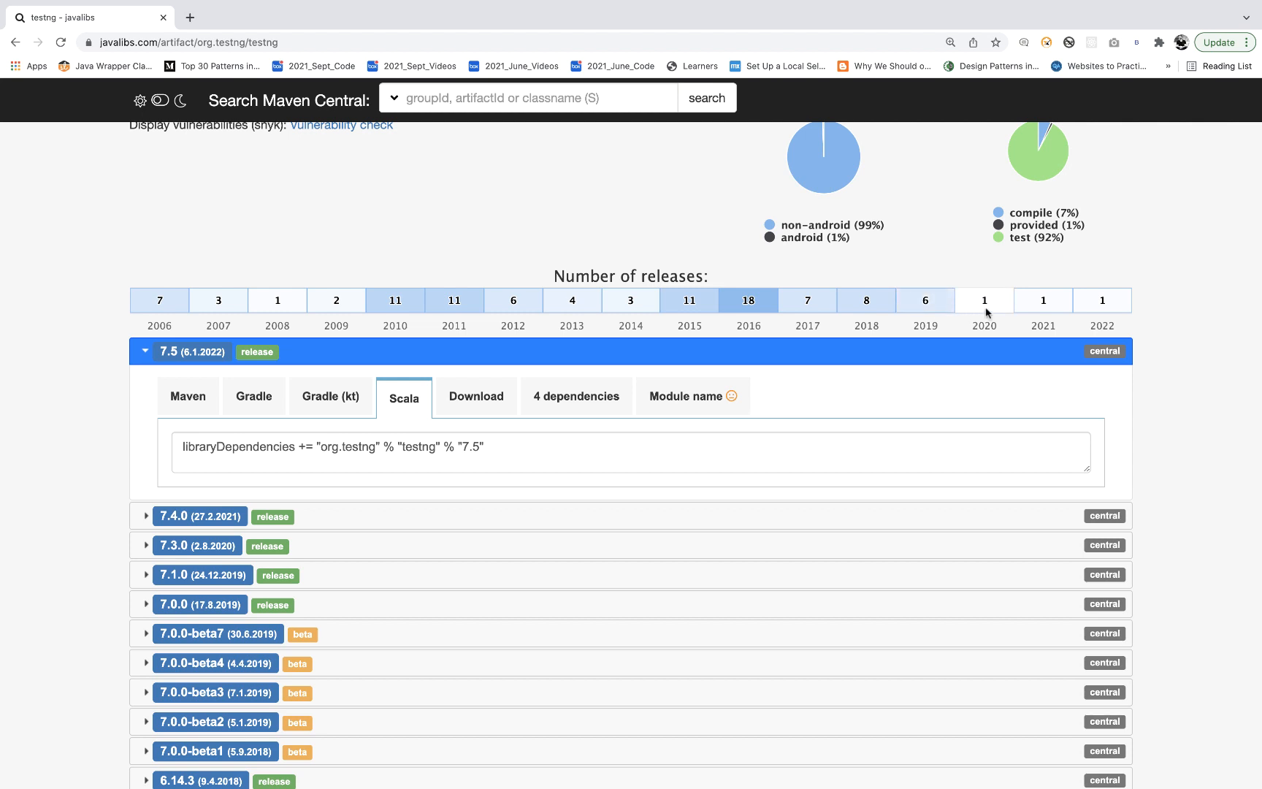
mouse_move(991, 304)
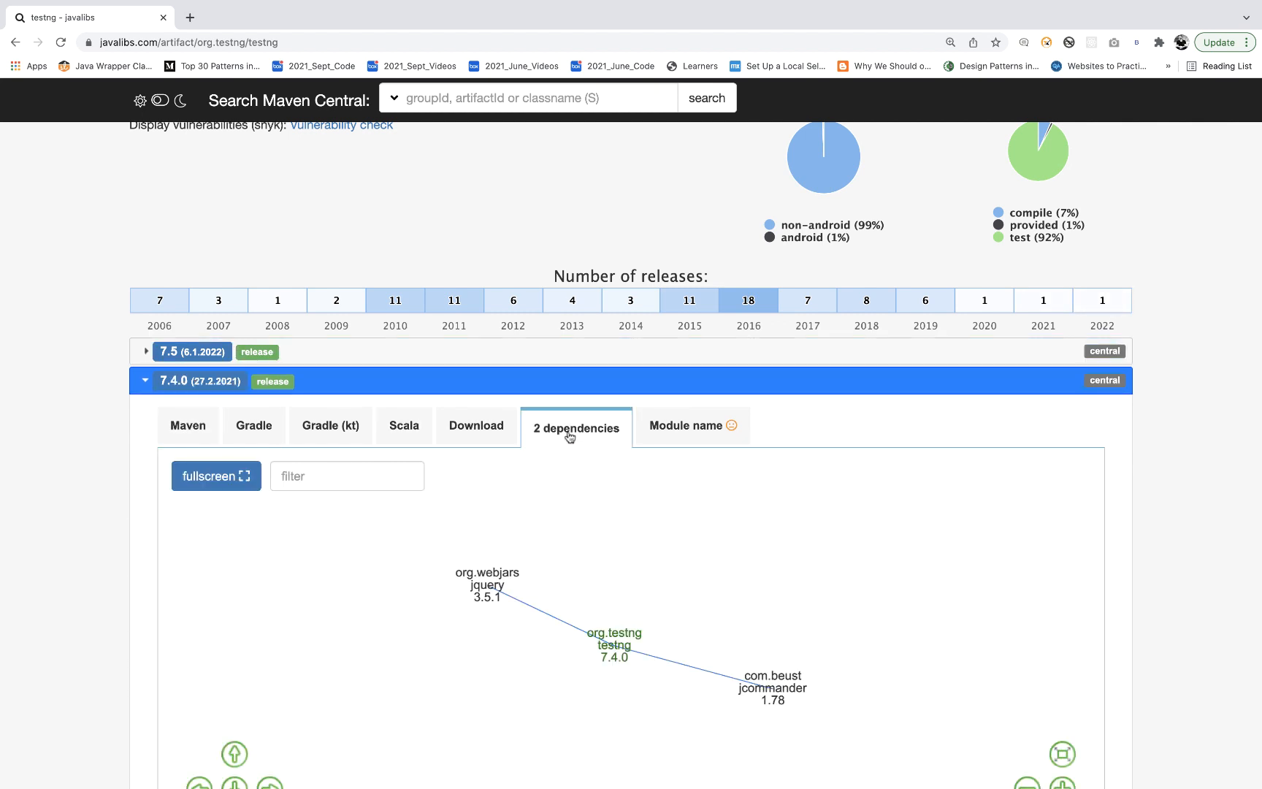
mouse_move(1186, 538)
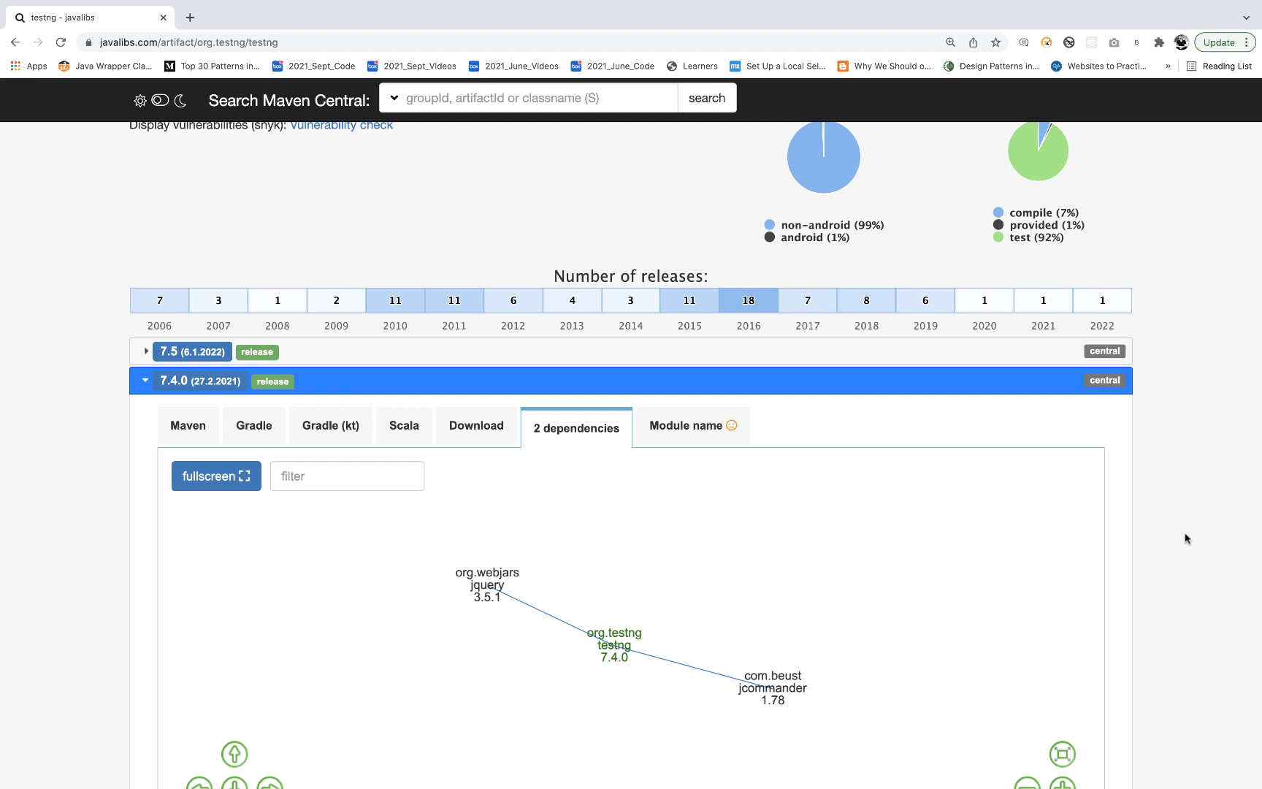
Scroll the testng page and return release 7.4.0 to its Maven snippet.
scroll(down, 3)
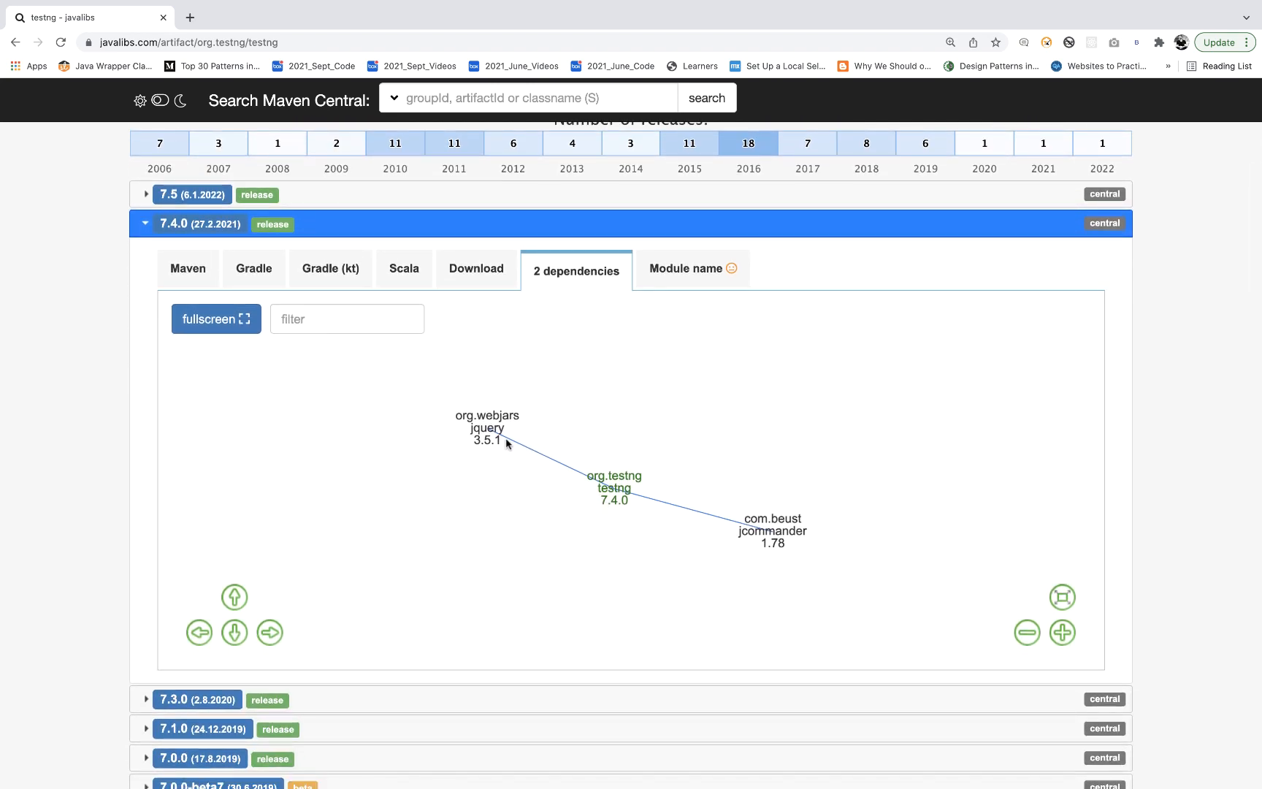
mouse_move(629, 513)
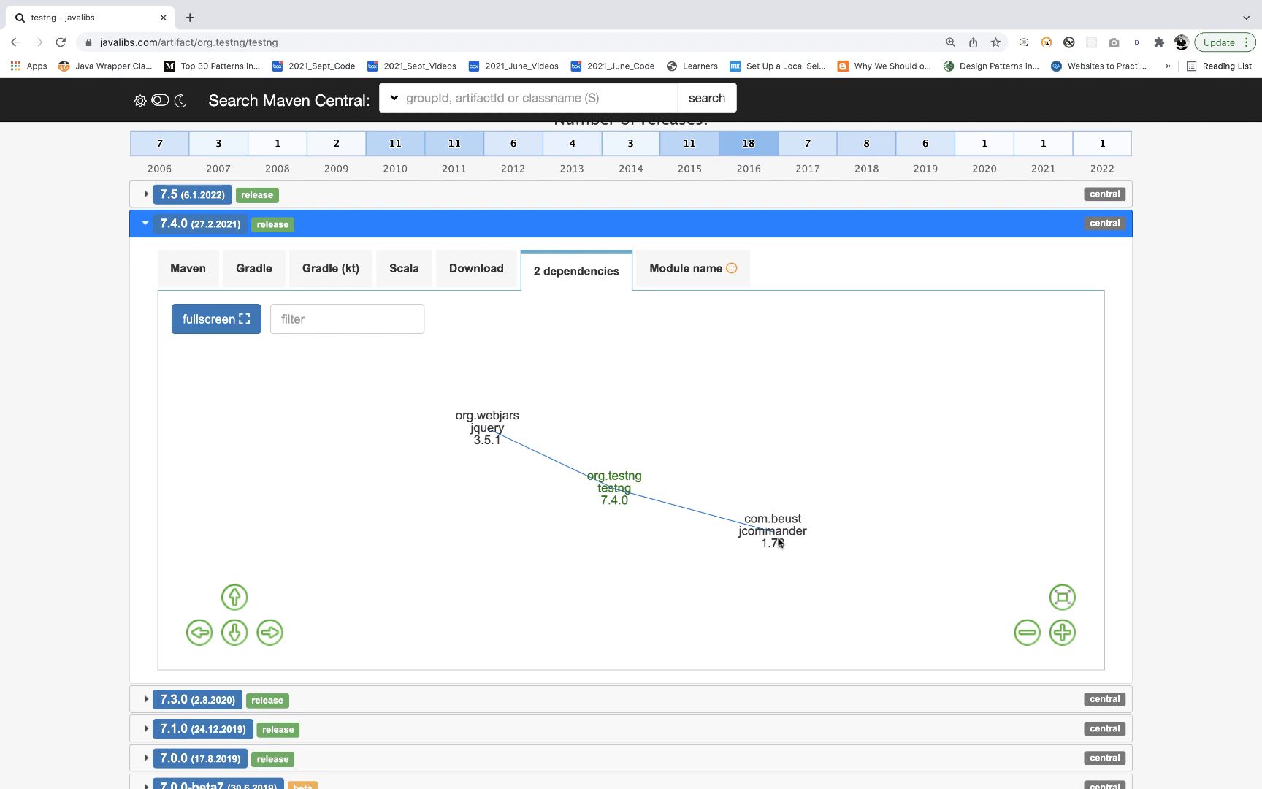
mouse_move(583, 492)
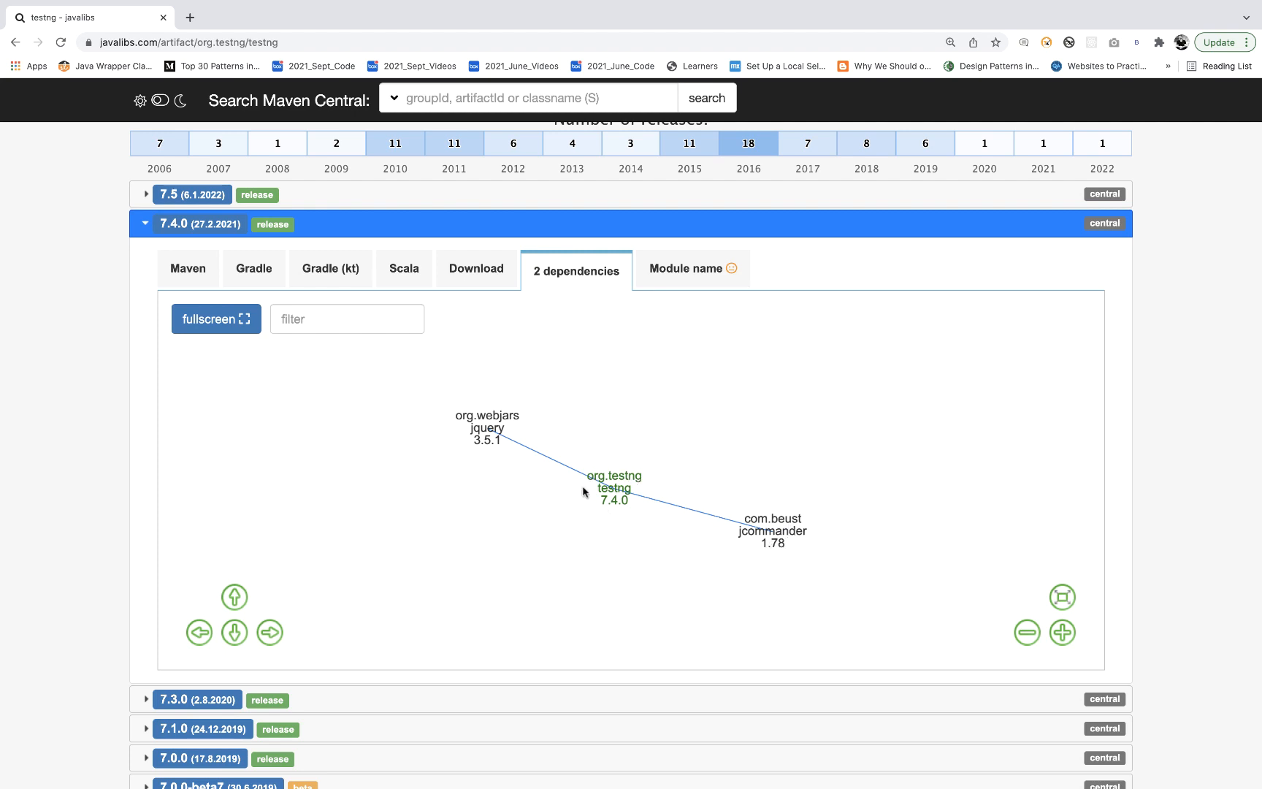
mouse_move(323, 320)
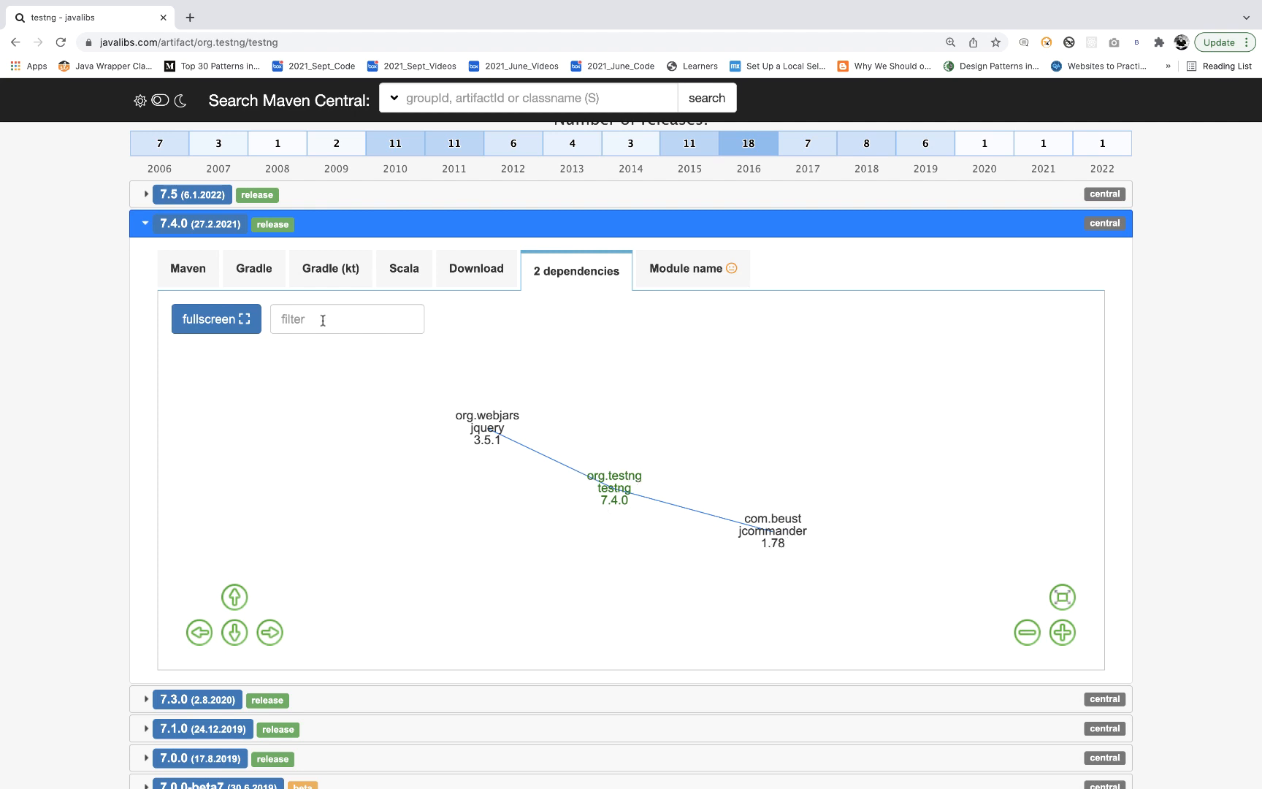
click(188, 268)
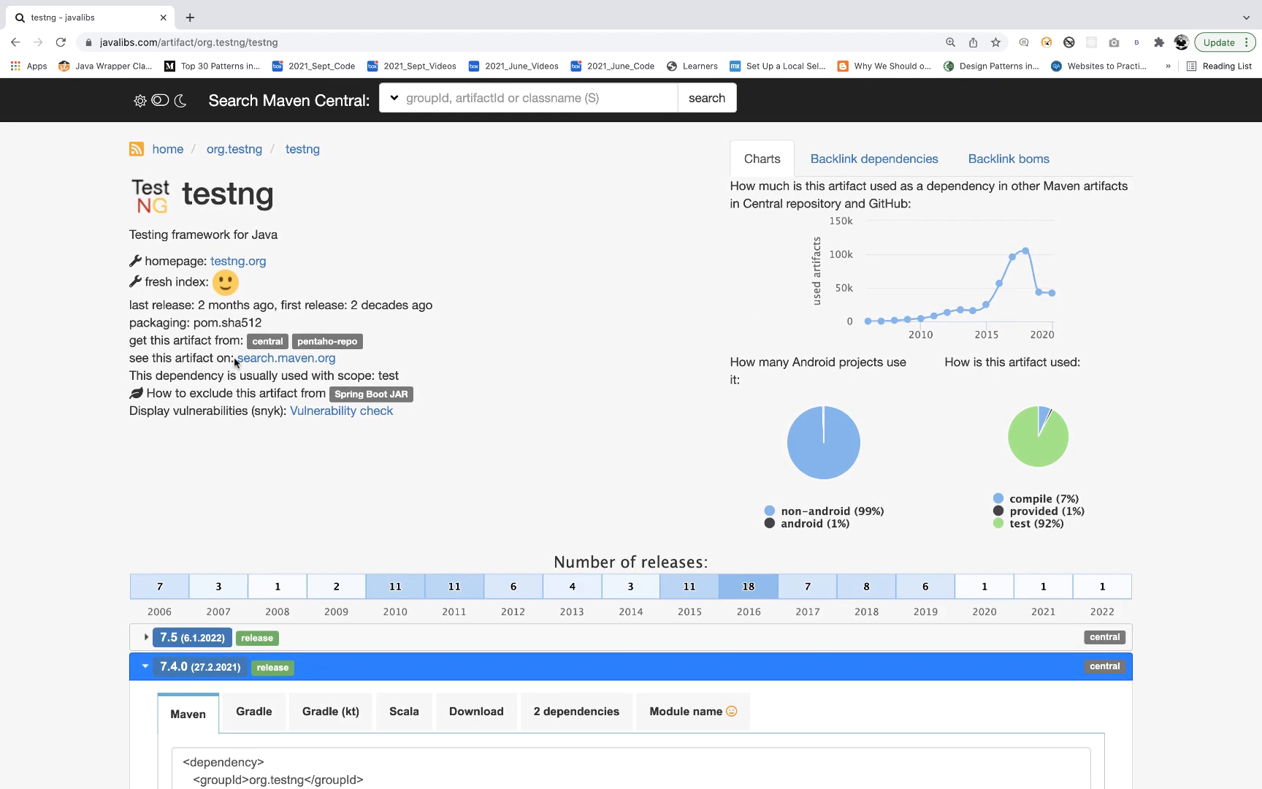
Search 'lo', open the log4j-core page, scroll down and expand release 2.17.1.
text(log4j)
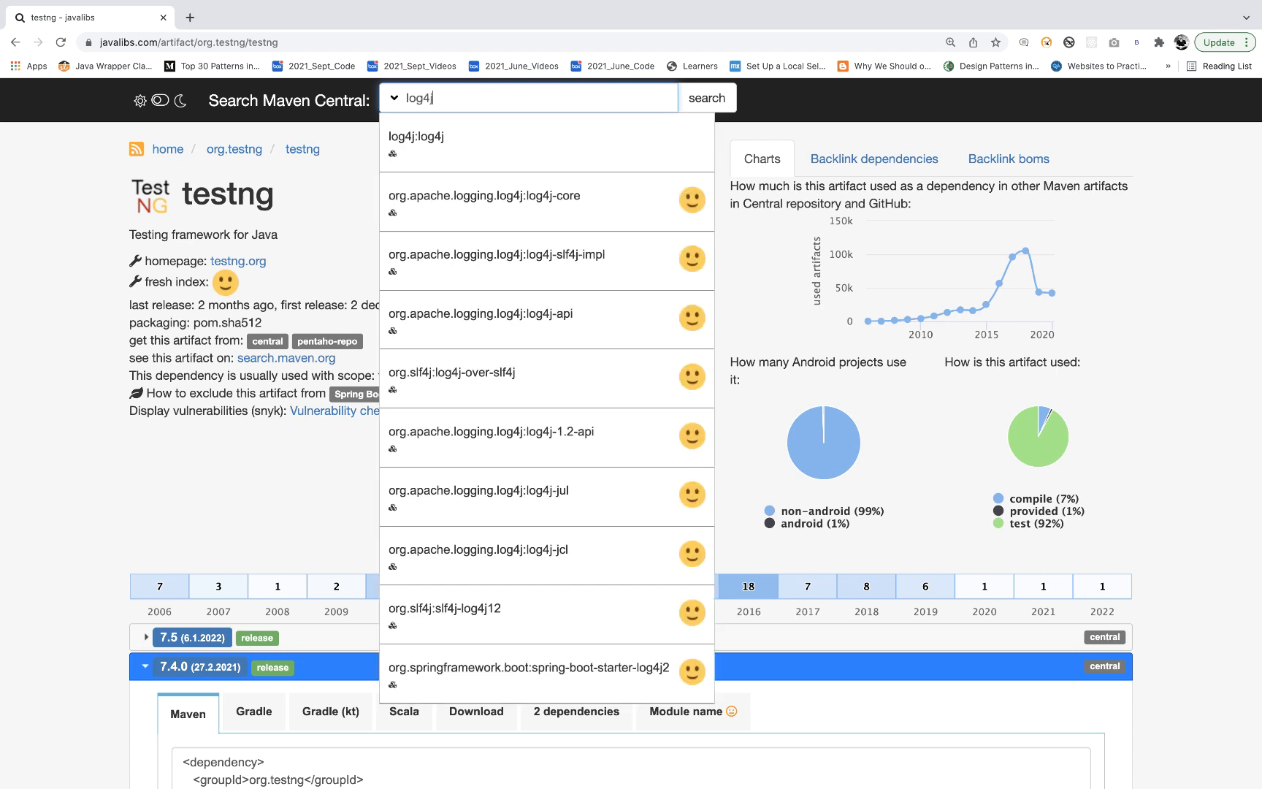
mouse_move(509, 211)
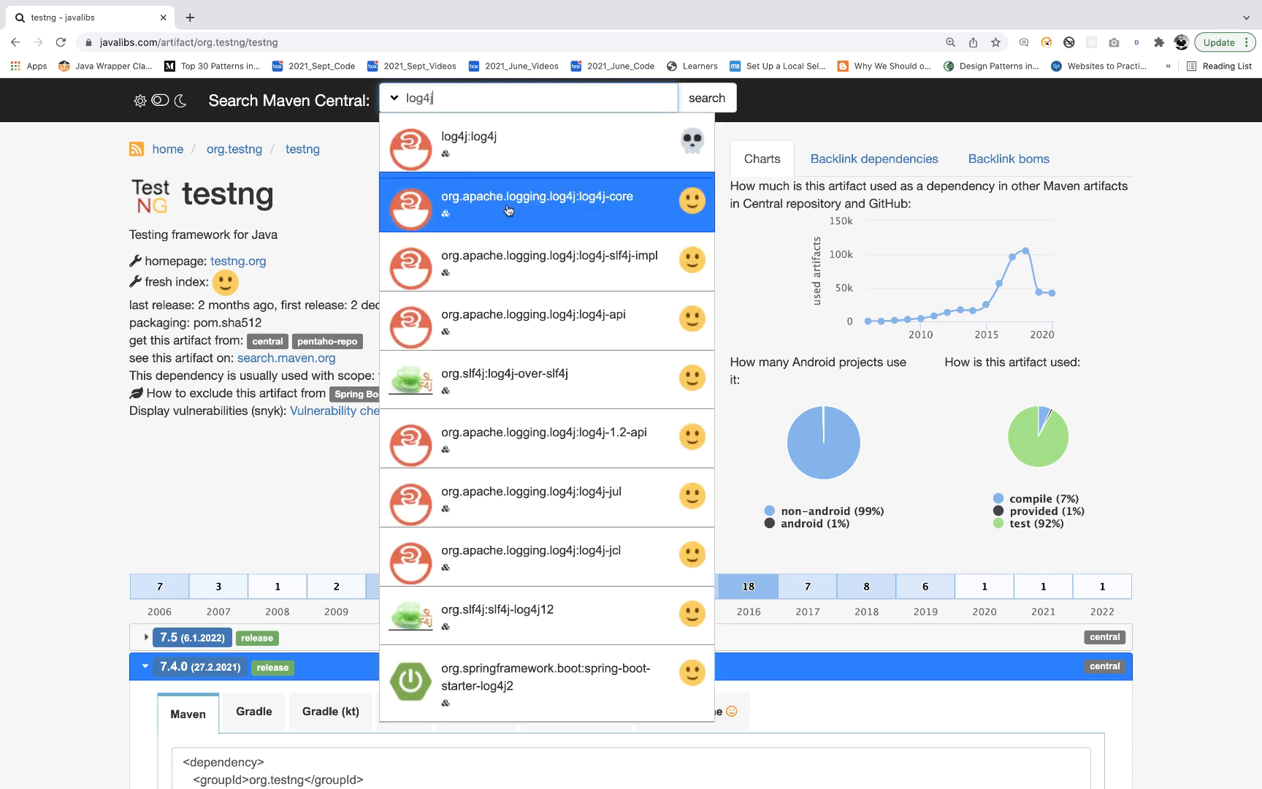
click(537, 202)
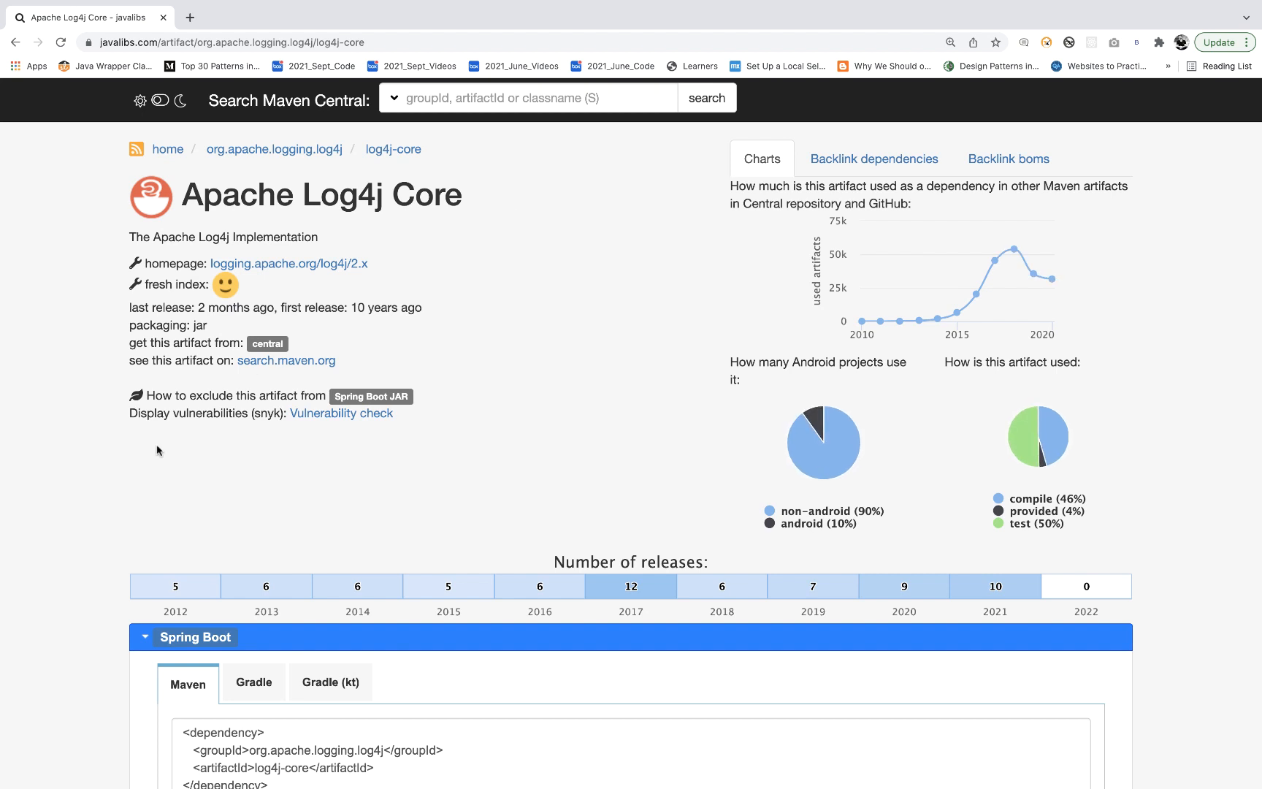
scroll(down, 3)
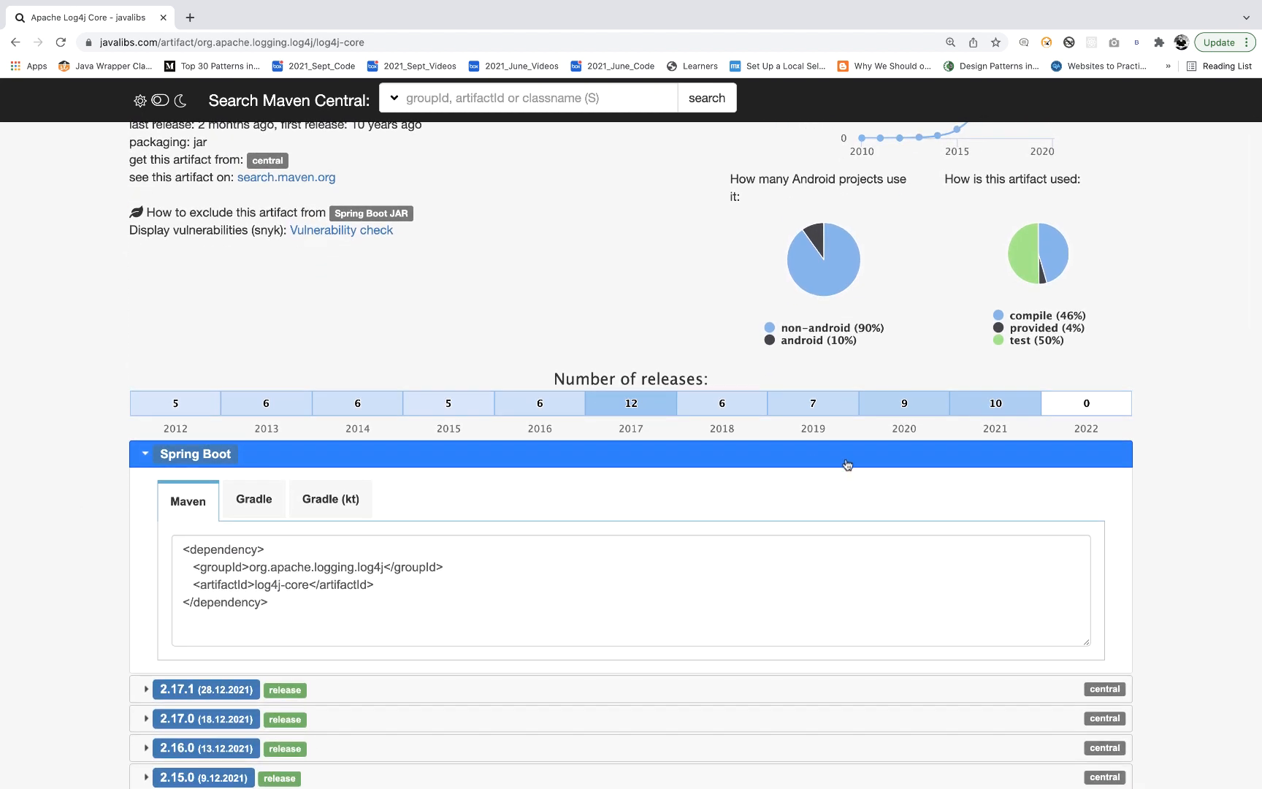
mouse_move(995, 417)
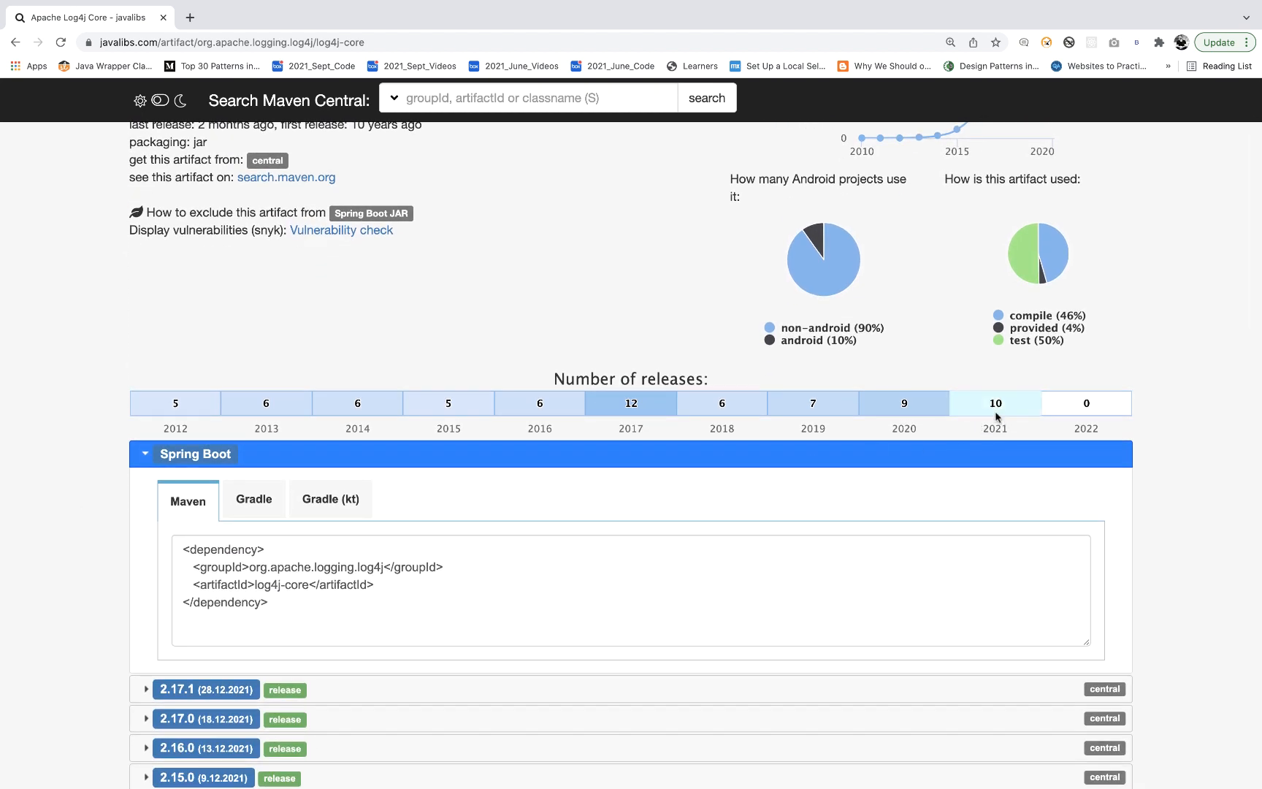
mouse_move(992, 417)
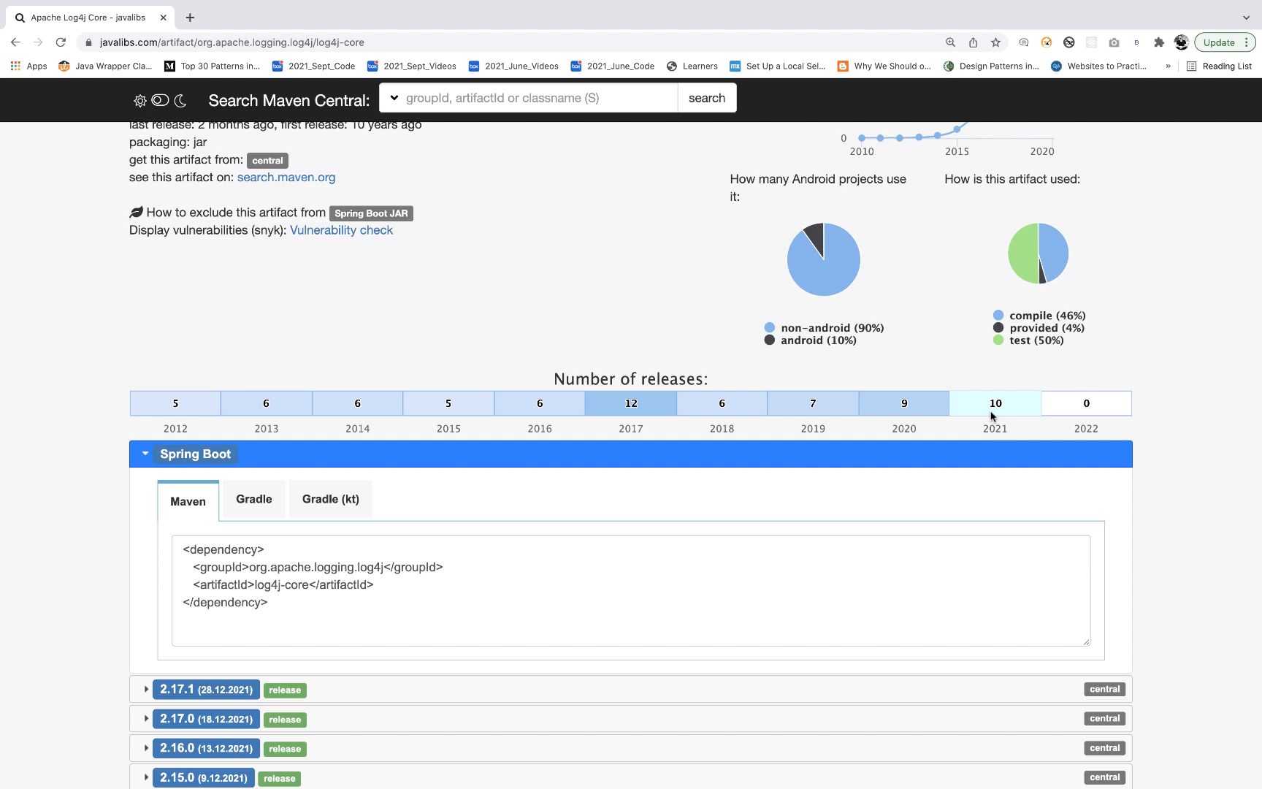
scroll(down, 3)
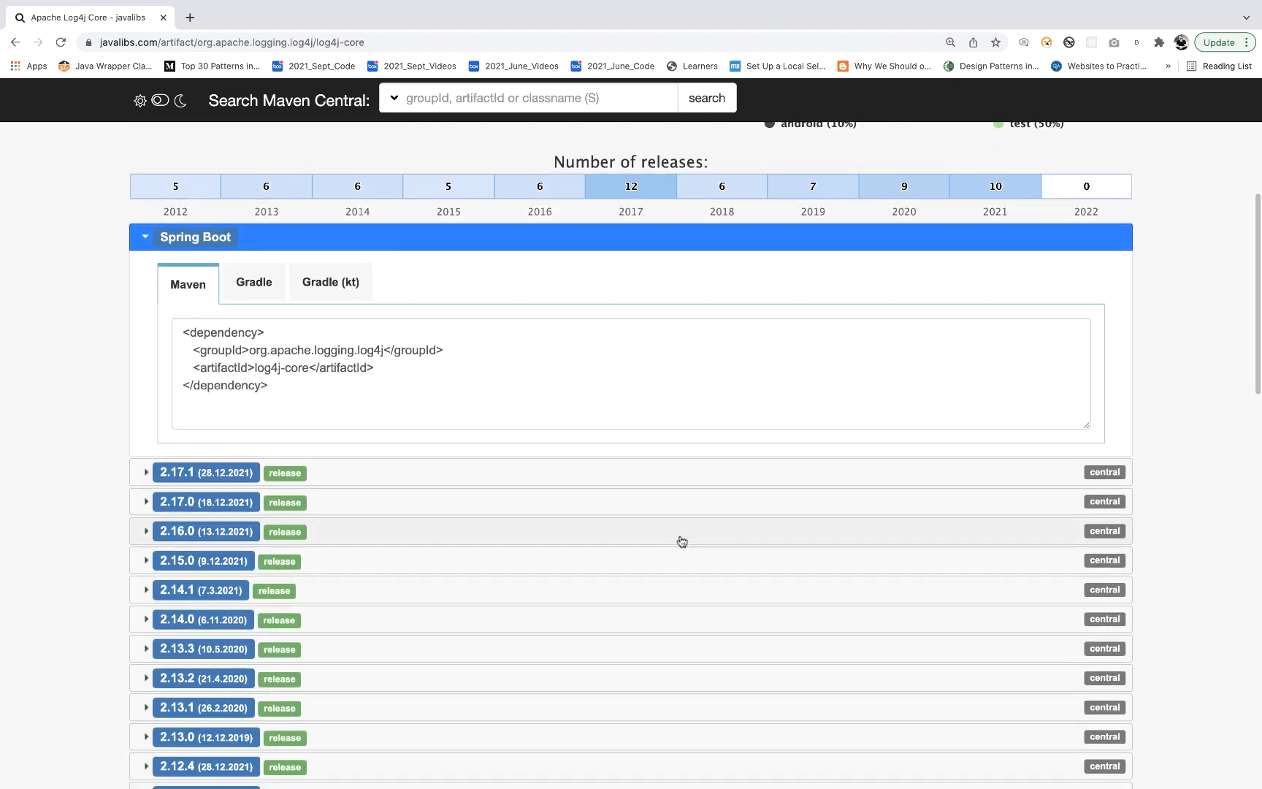
scroll(down, 3)
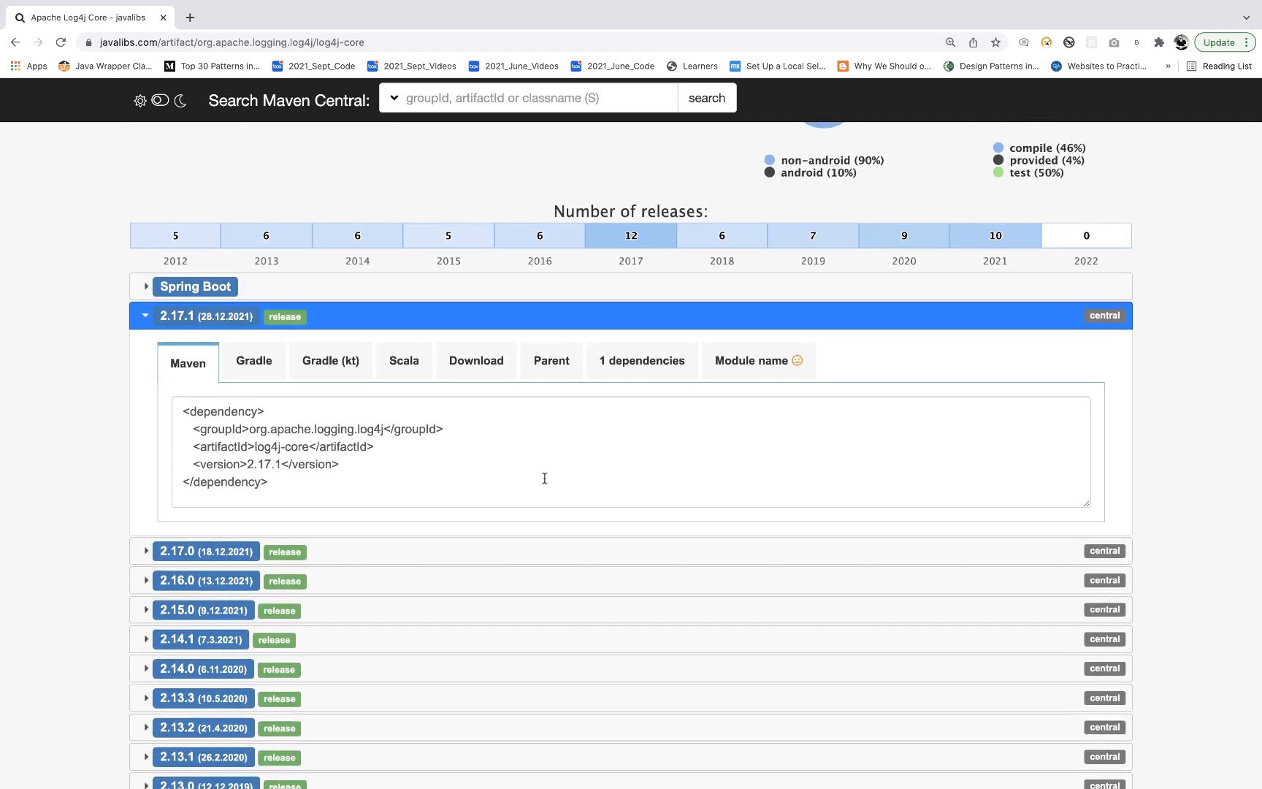
click(642, 360)
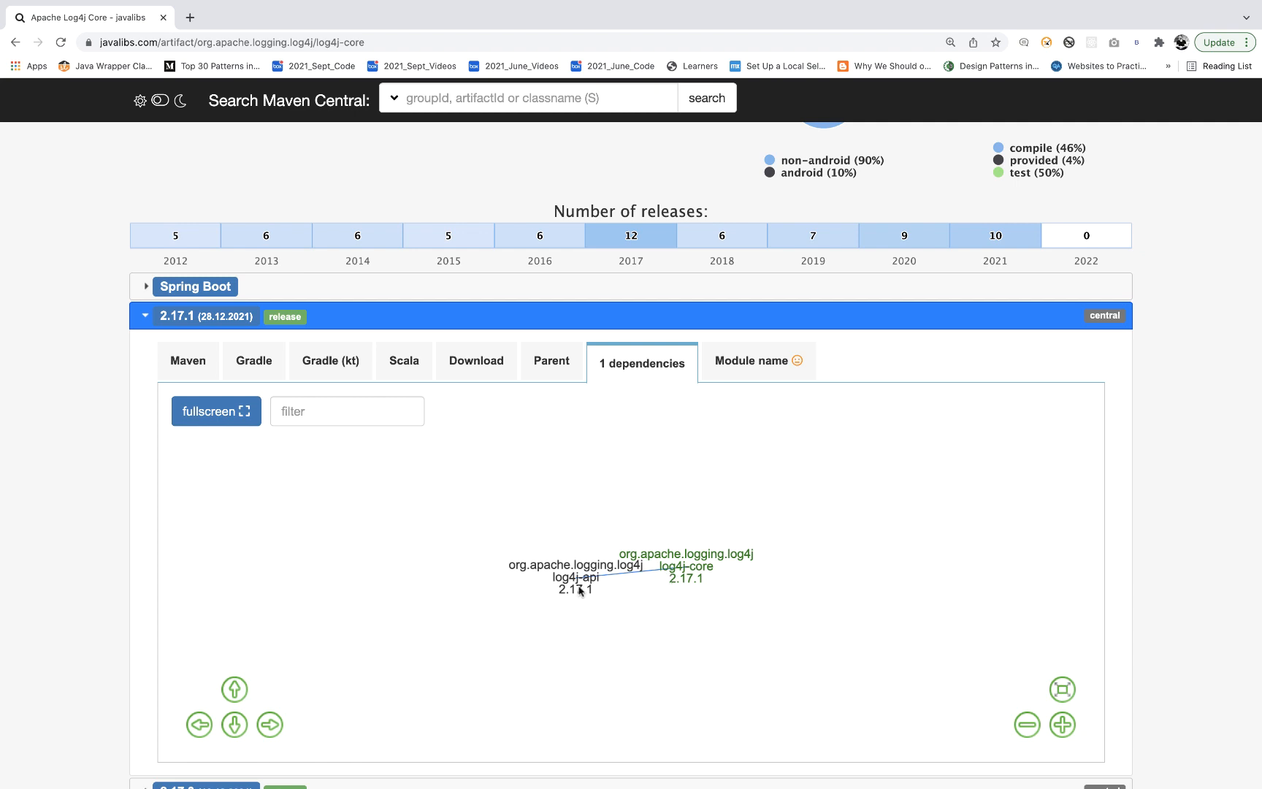
mouse_move(695, 568)
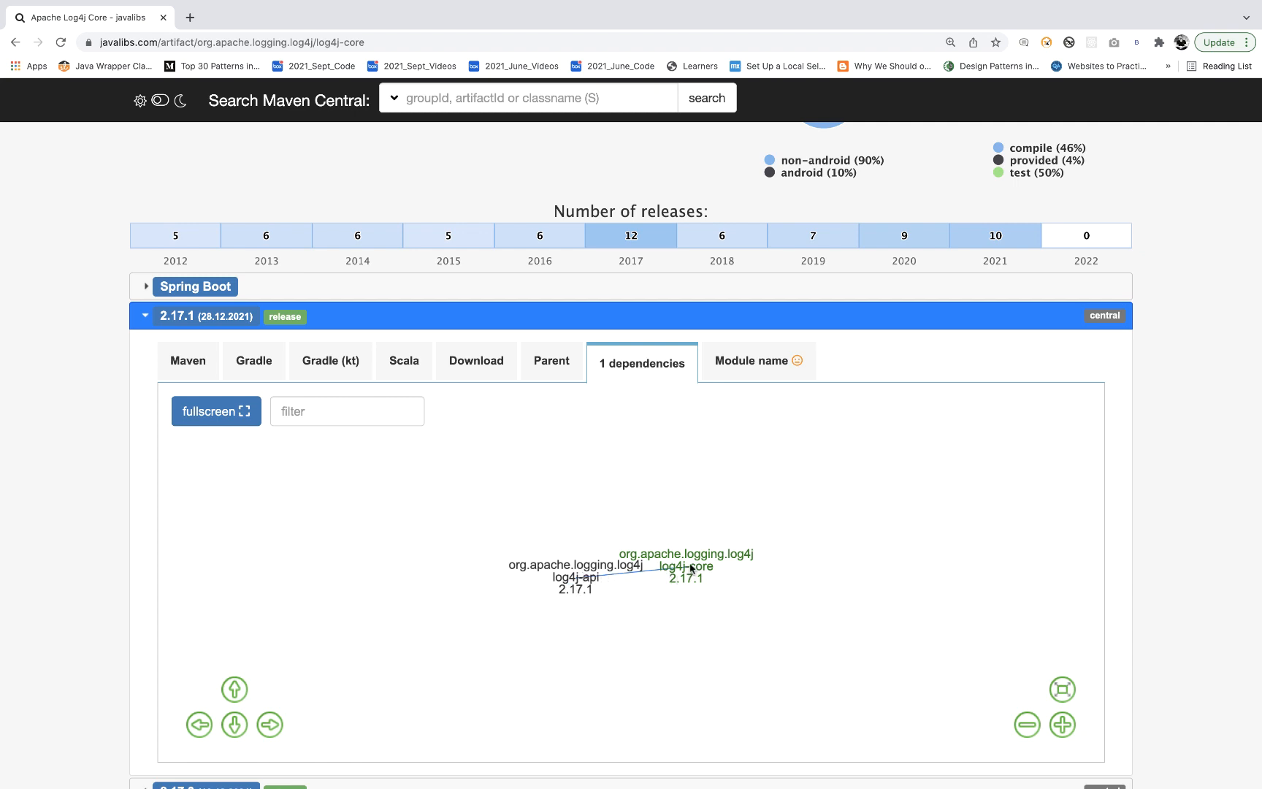
mouse_move(699, 594)
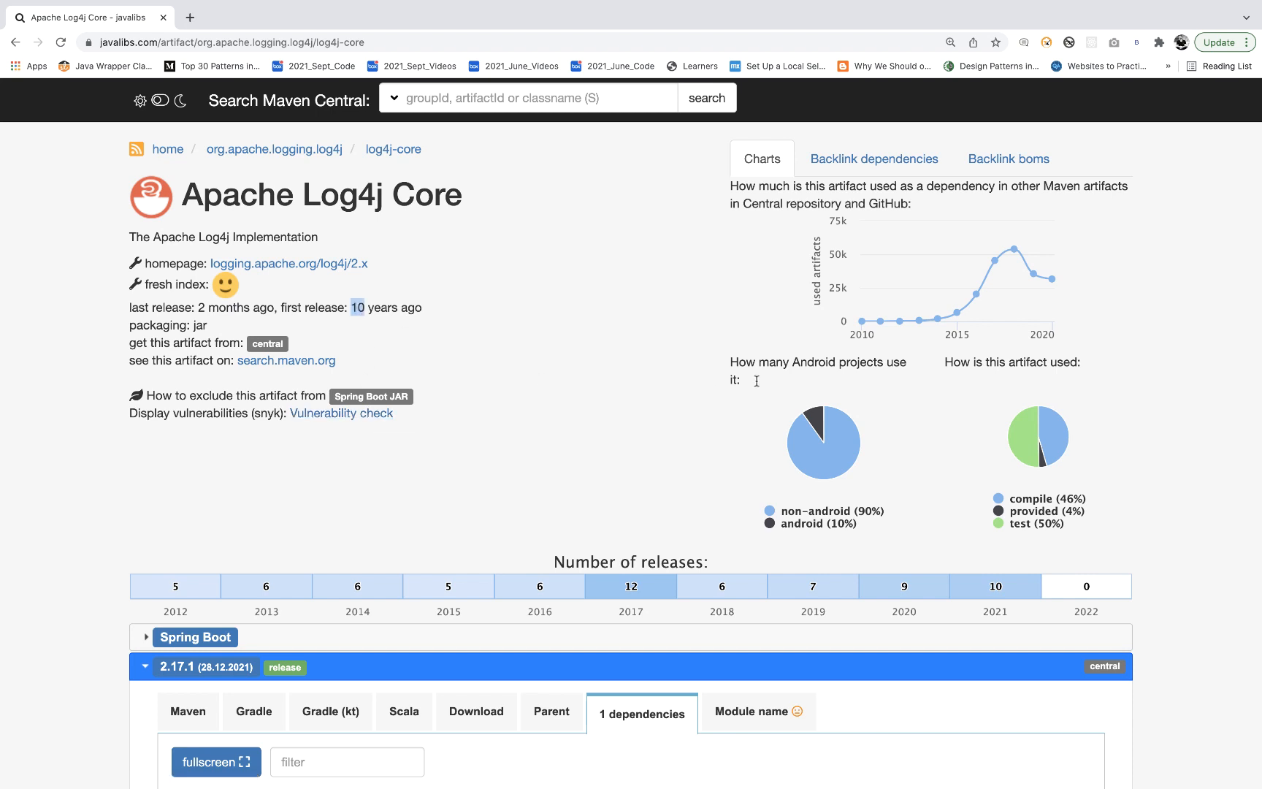
mouse_move(889, 378)
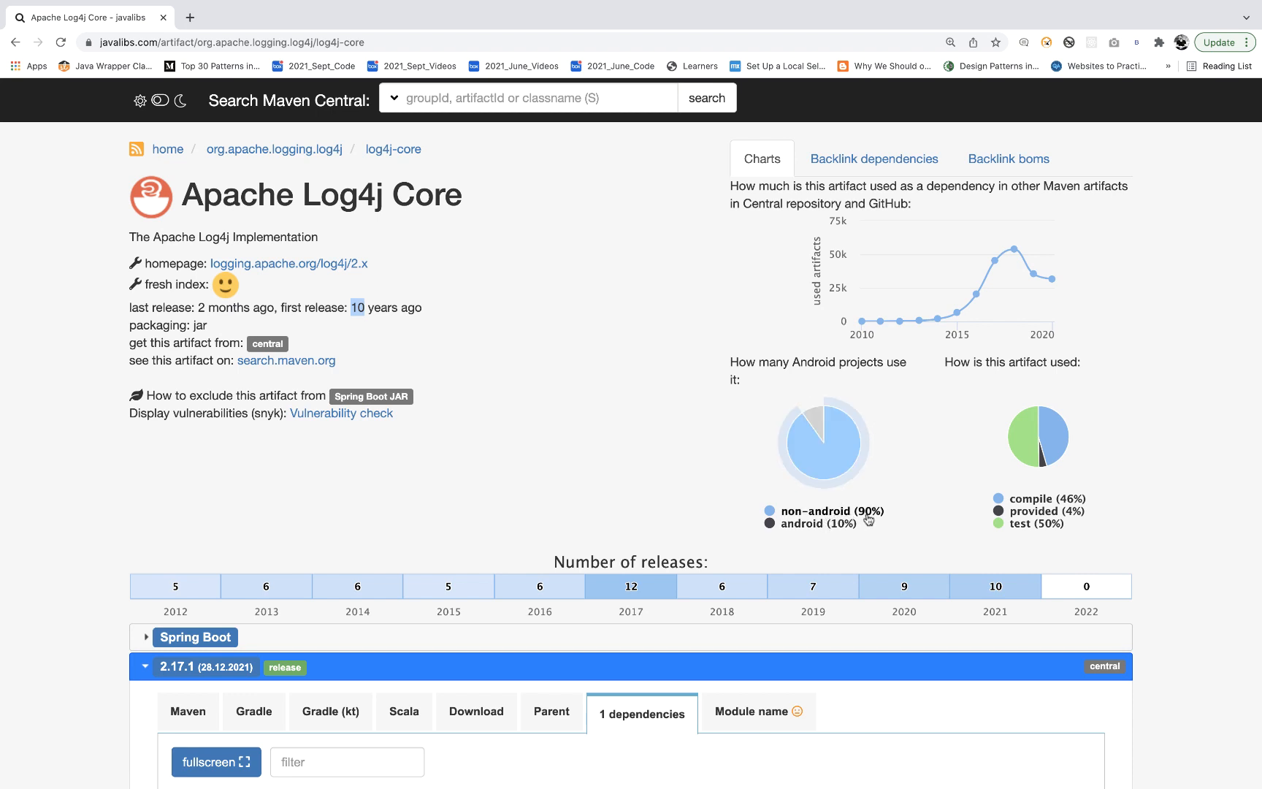
mouse_move(1038, 378)
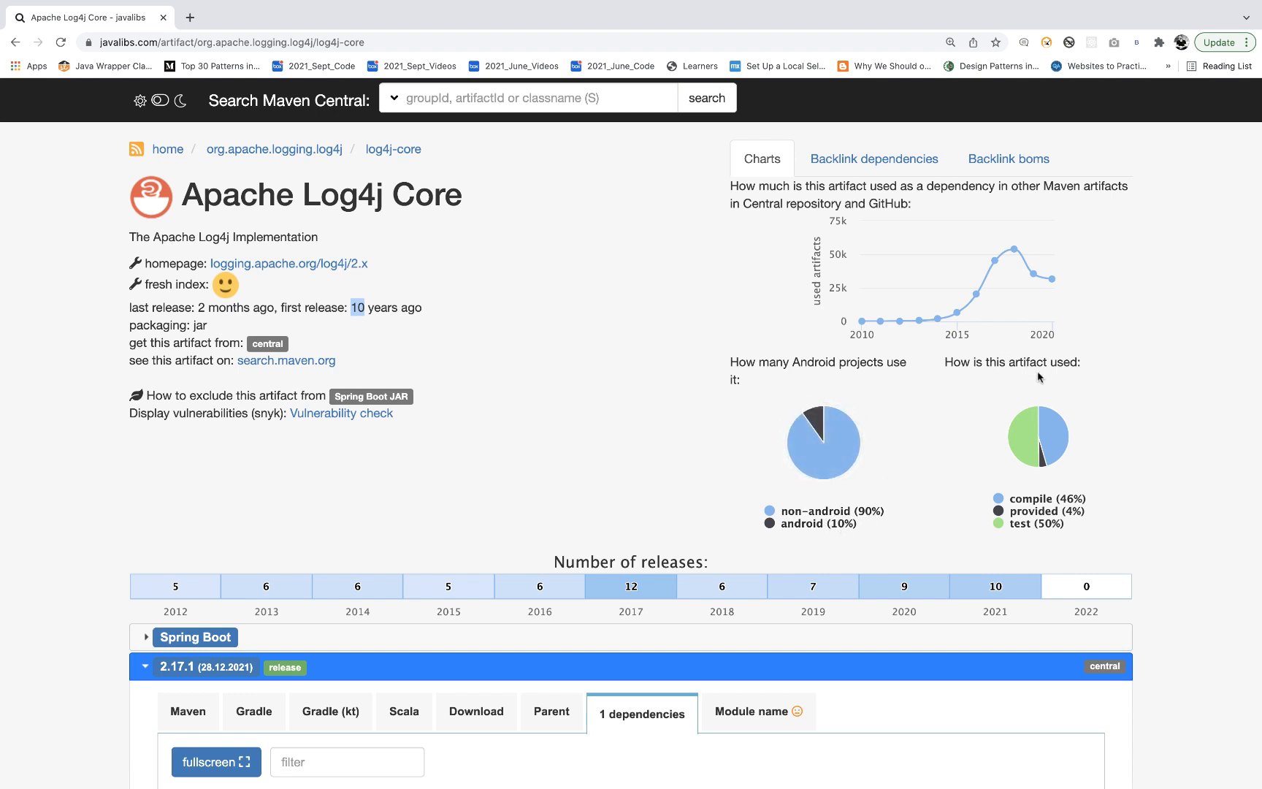
mouse_move(1062, 511)
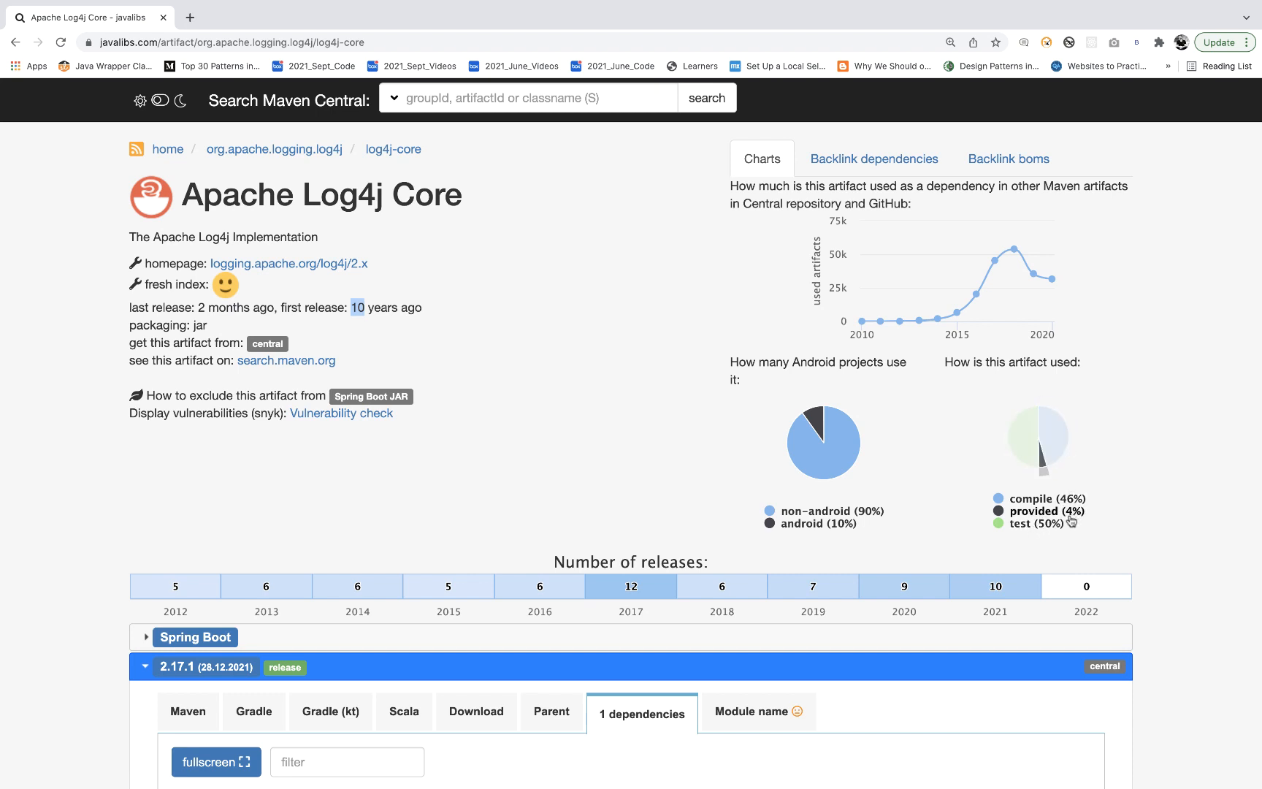
mouse_move(1023, 439)
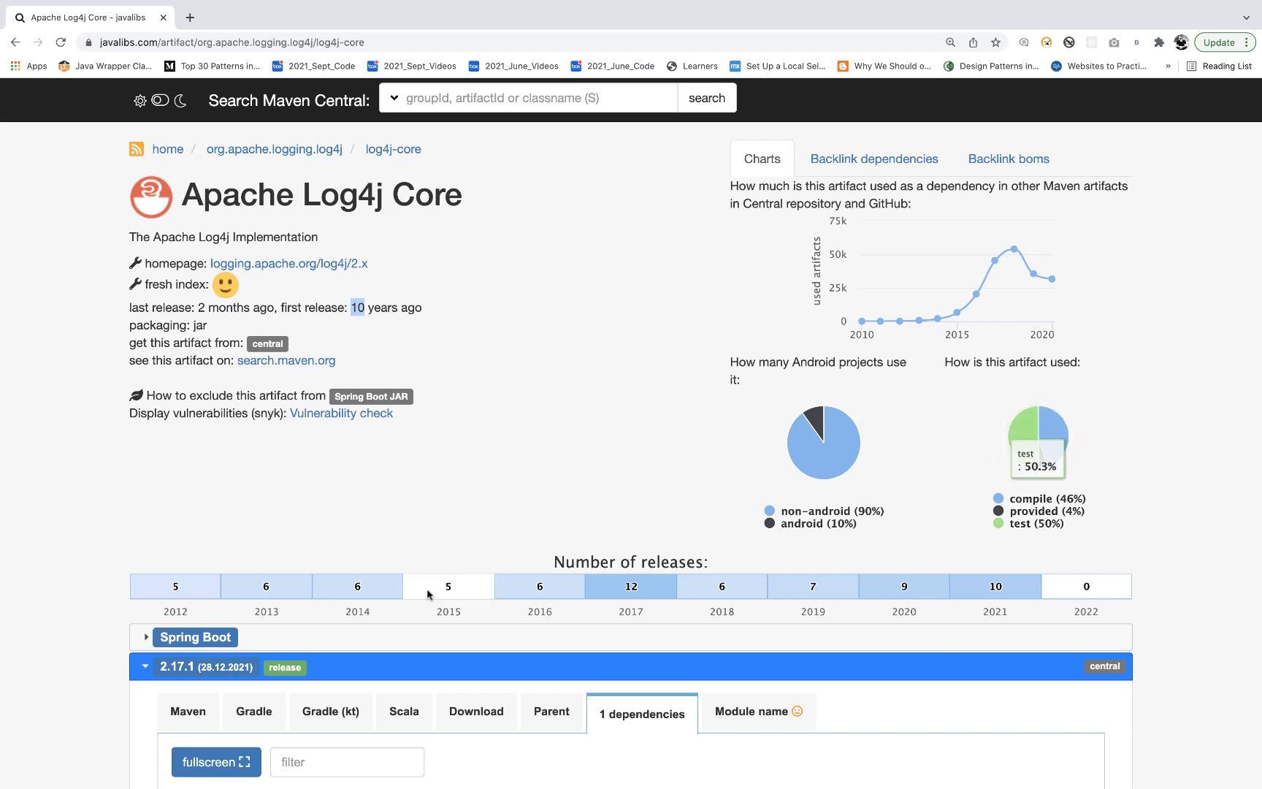
mouse_move(483, 454)
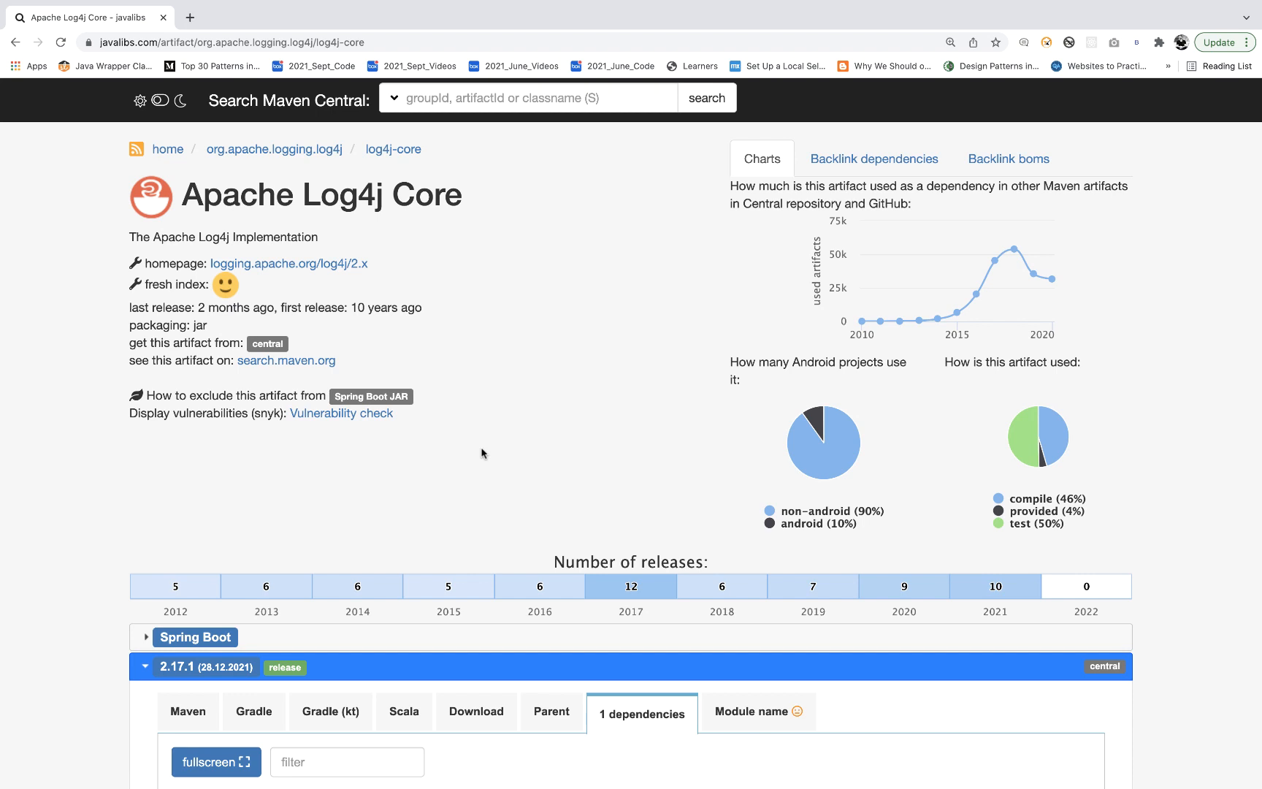
mouse_move(1022, 446)
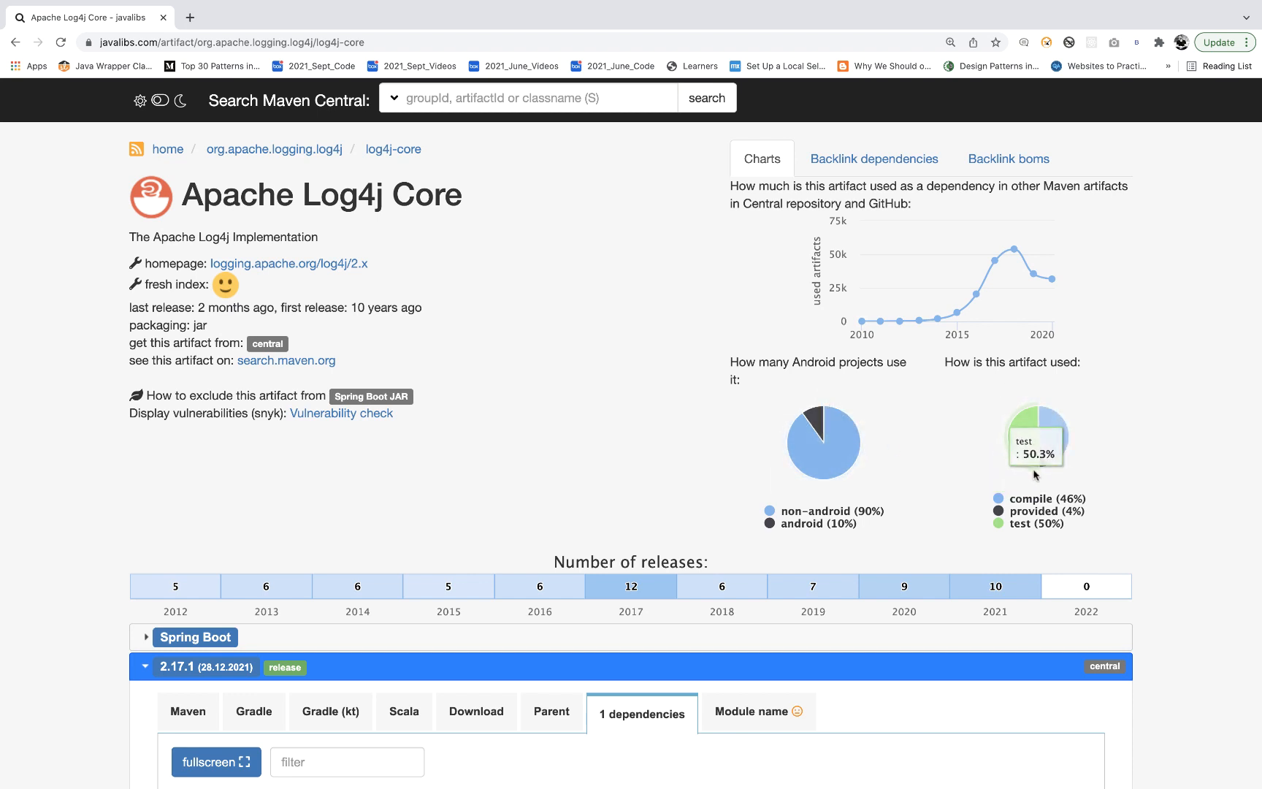
mouse_move(423, 450)
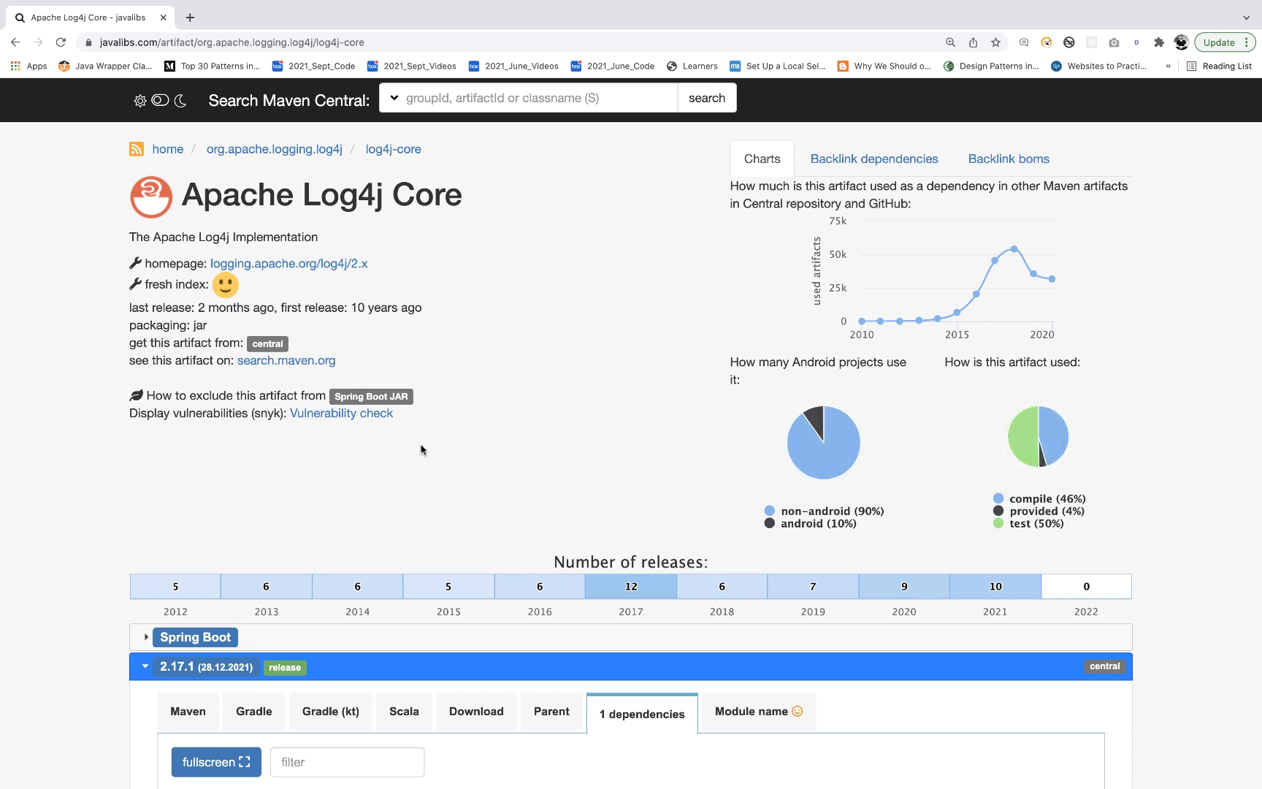
Open log4j-core's Snyk vulnerability report in a new tab, scroll it, then return to javalibs.
click(341, 413)
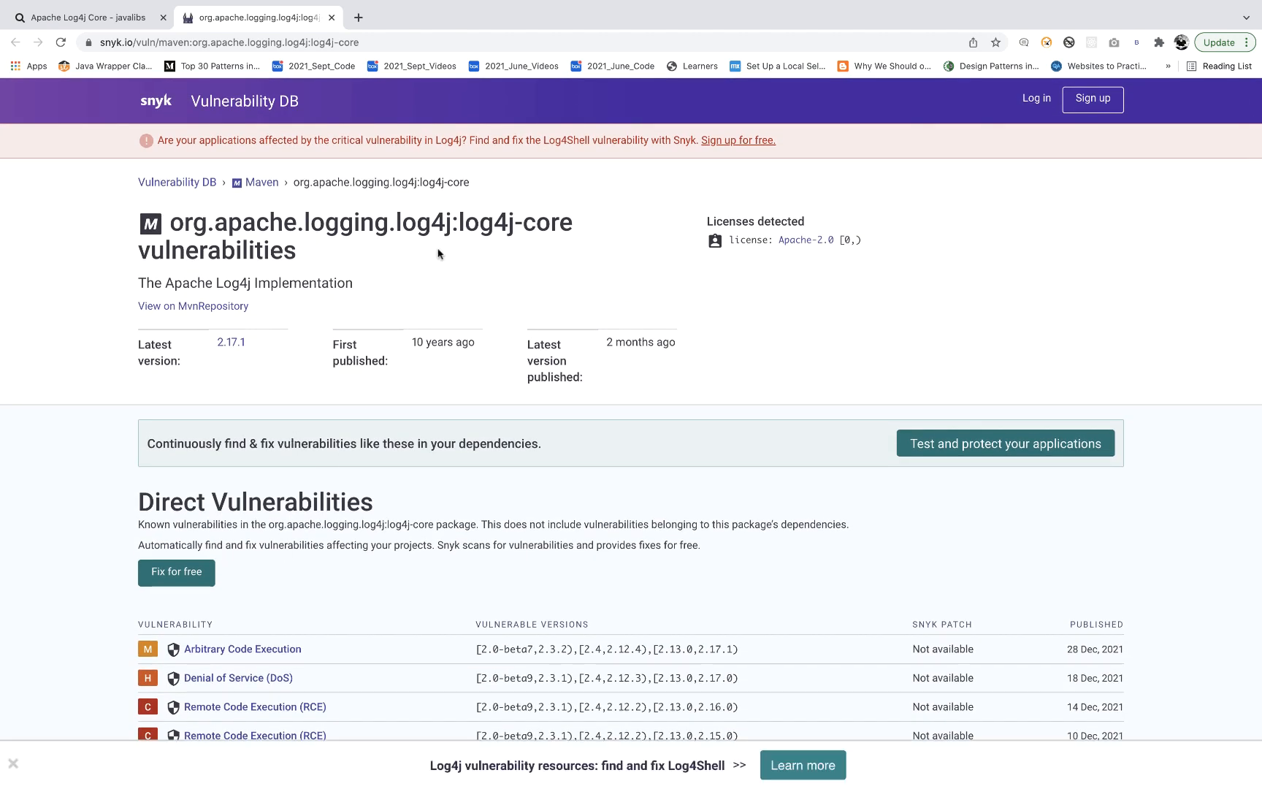
scroll(down, 3)
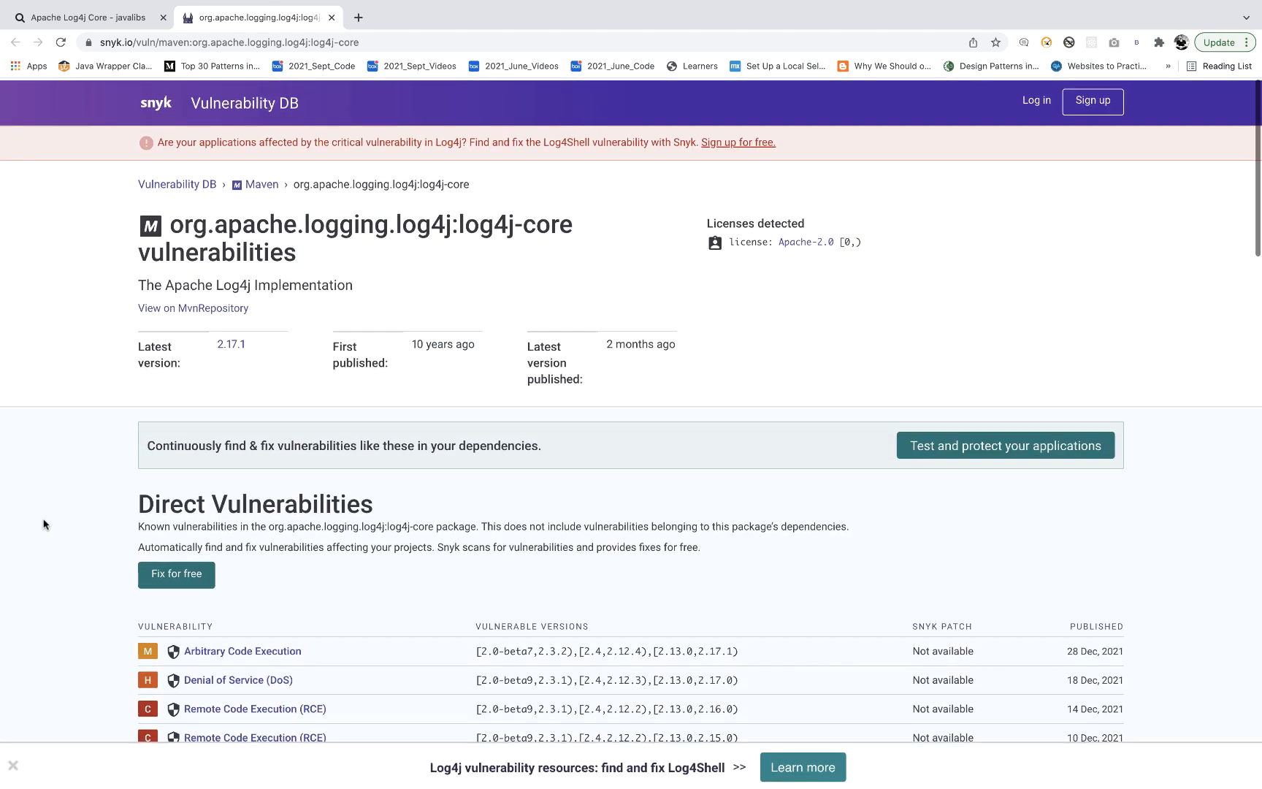
click(88, 18)
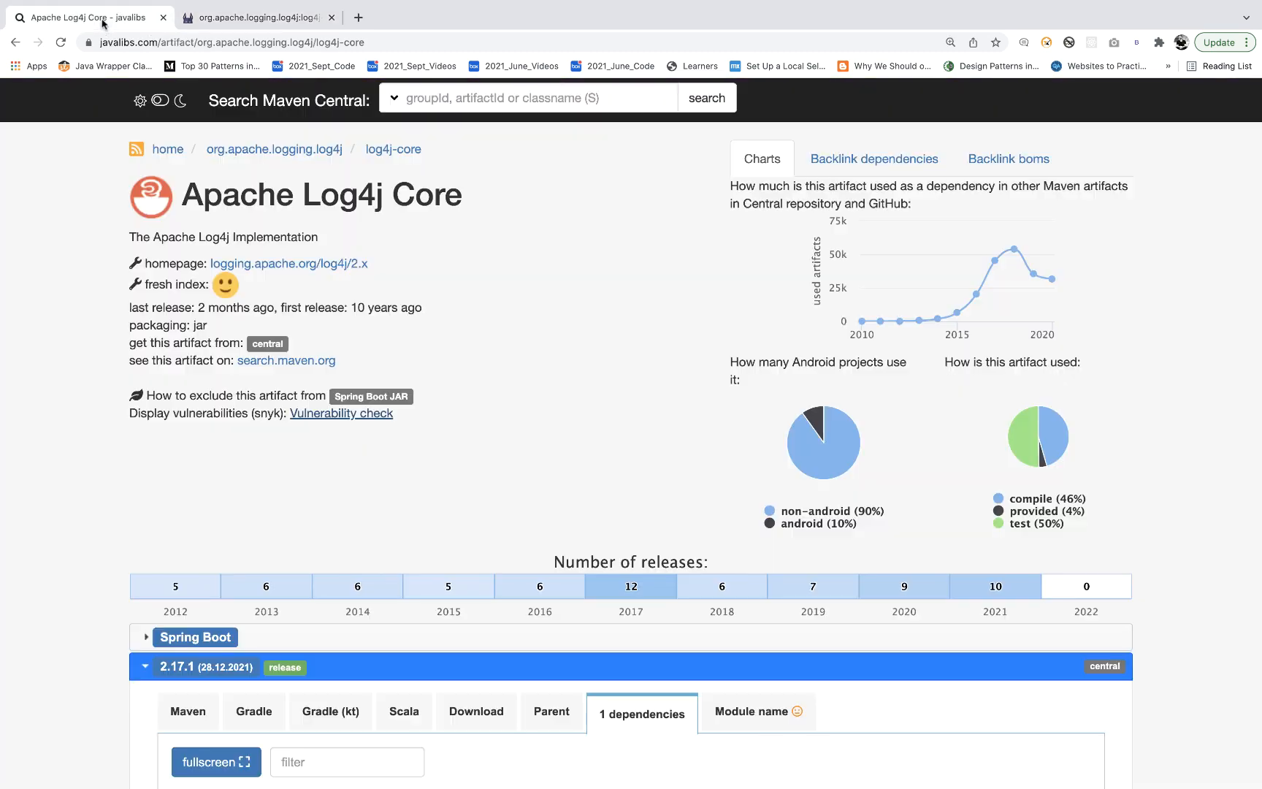
Search for 'webdriver' and open the io.github.bonigarcia:webdrivermanager artifact page.
click(530, 98)
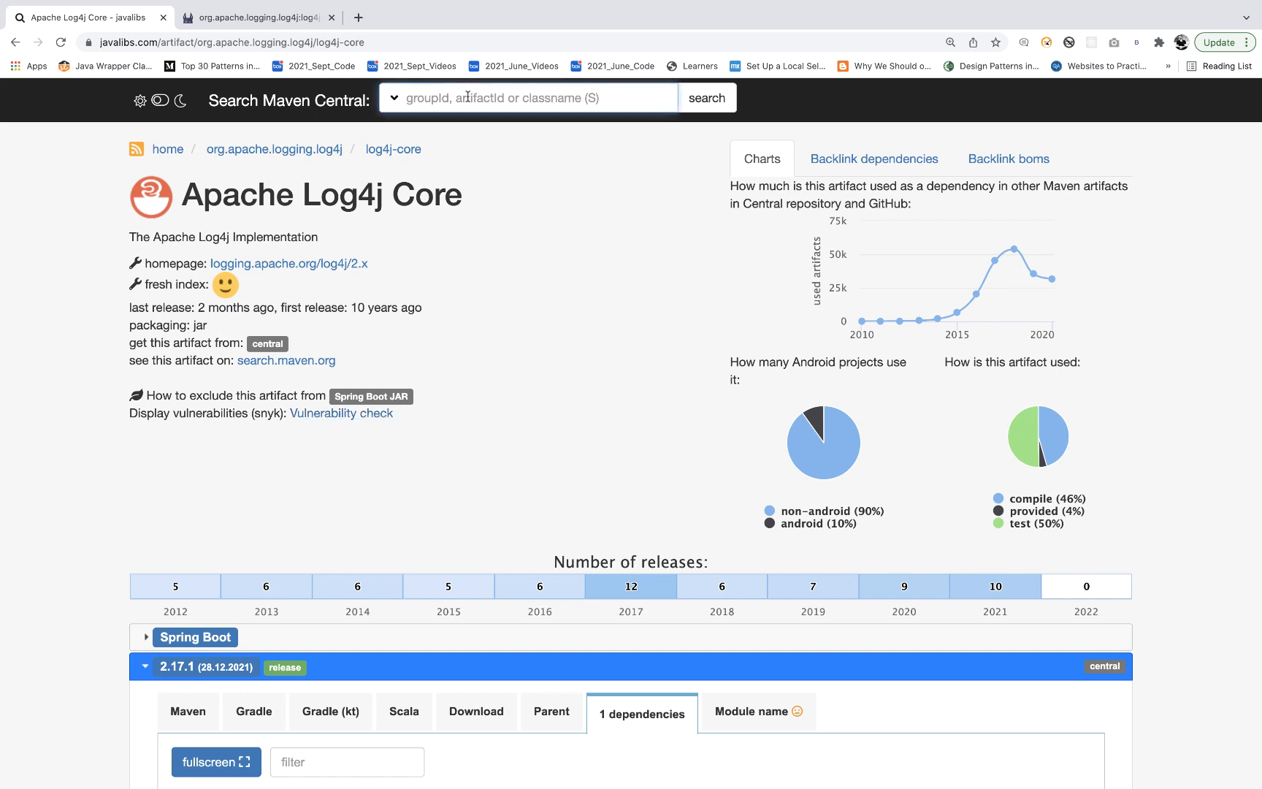
text(webdriverma)
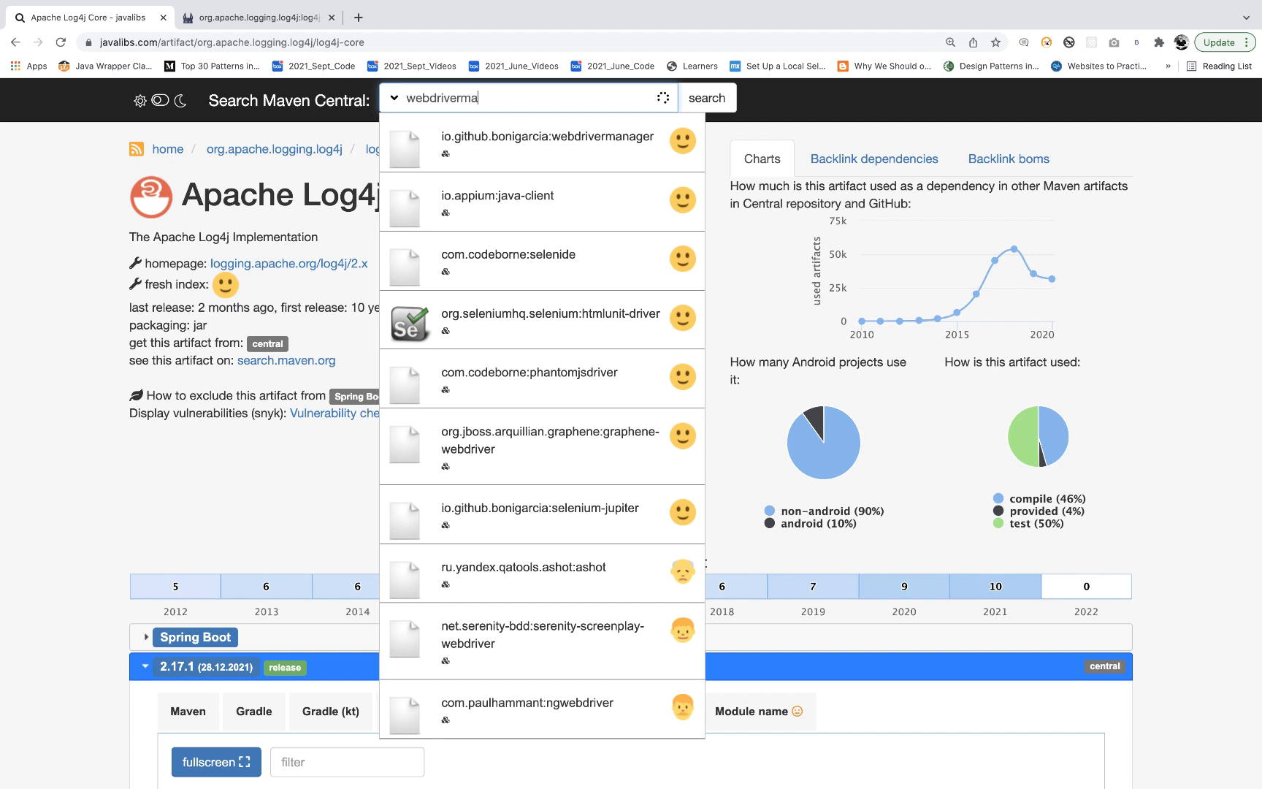
click(547, 137)
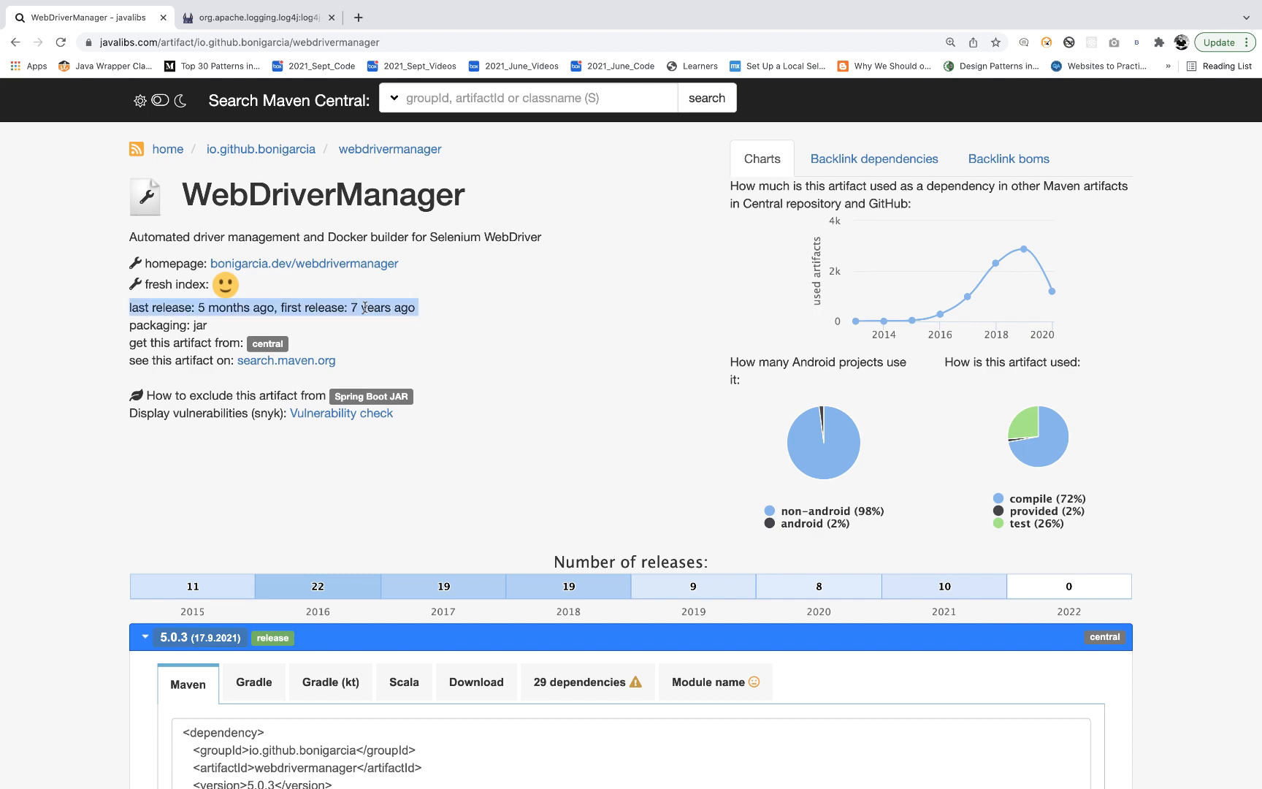
scroll(down, 3)
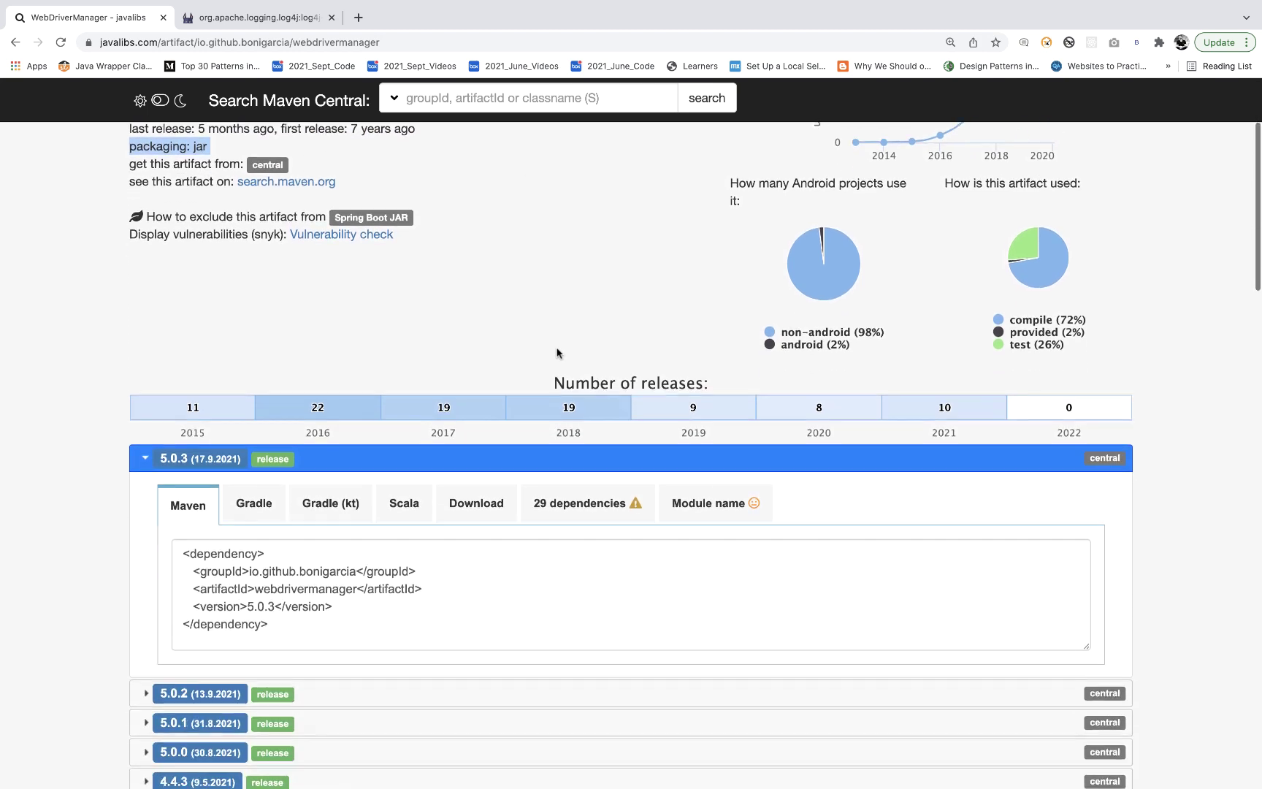
scroll(down, 3)
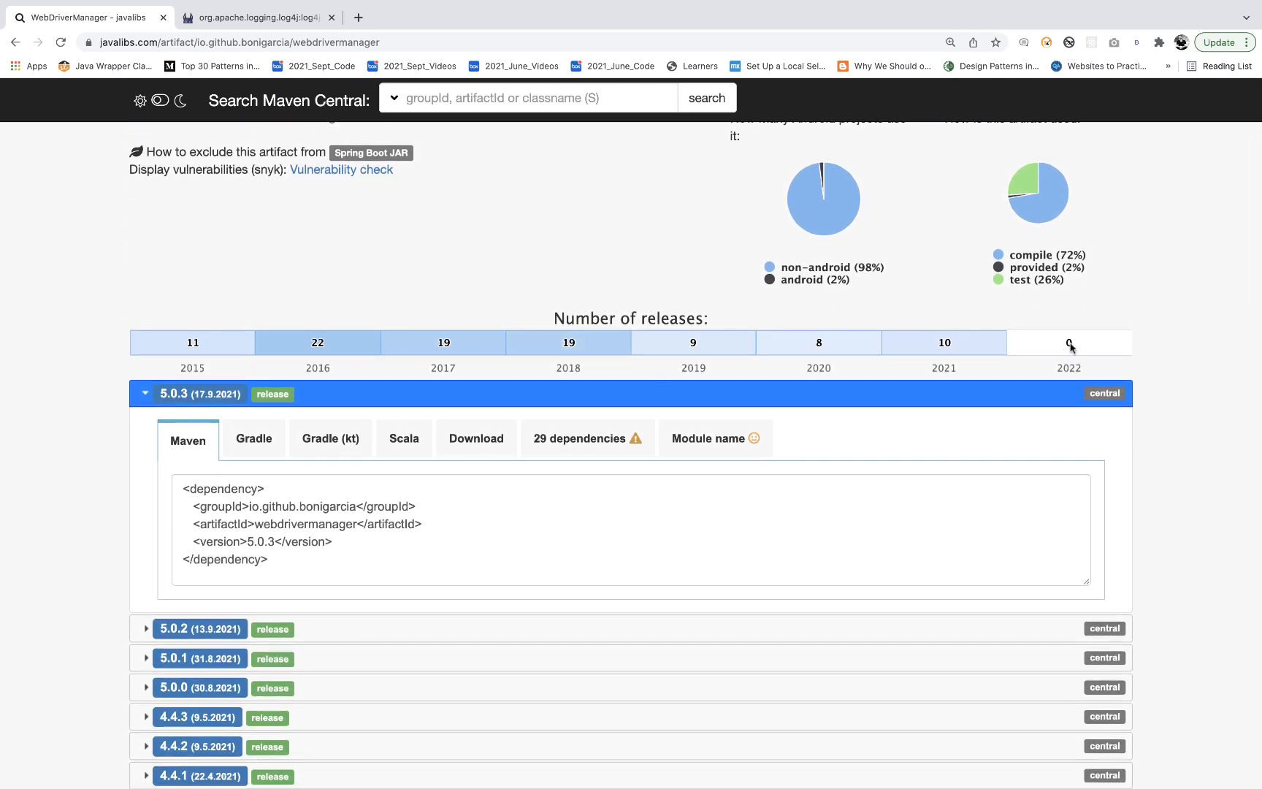
mouse_move(944, 345)
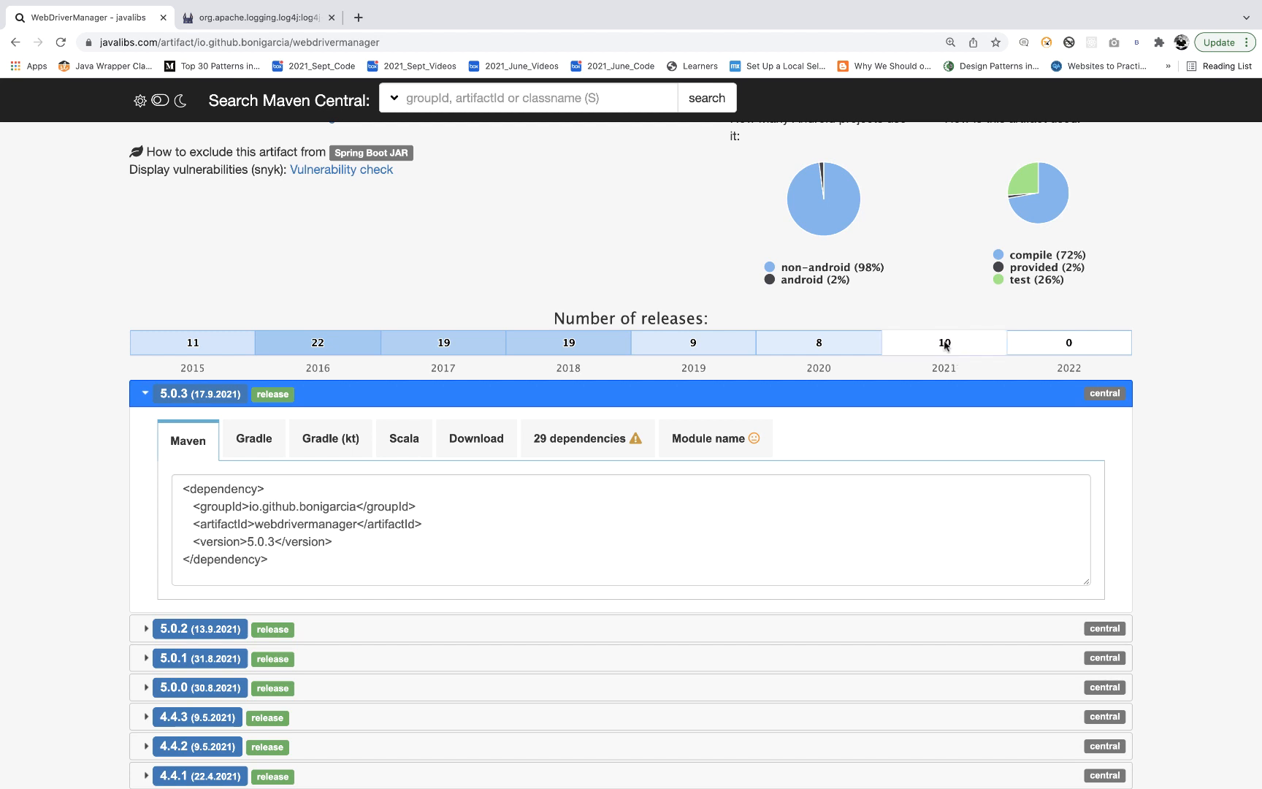
scroll(down, 3)
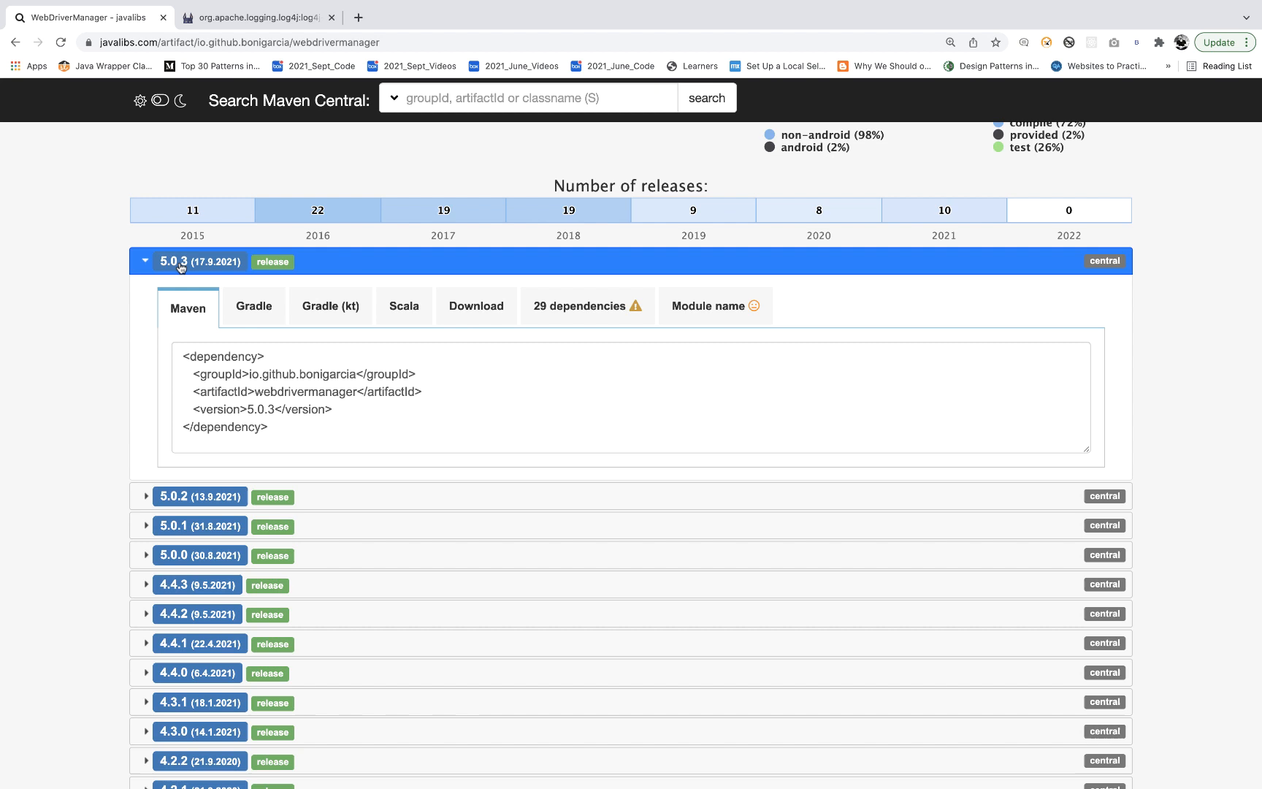
mouse_move(253, 375)
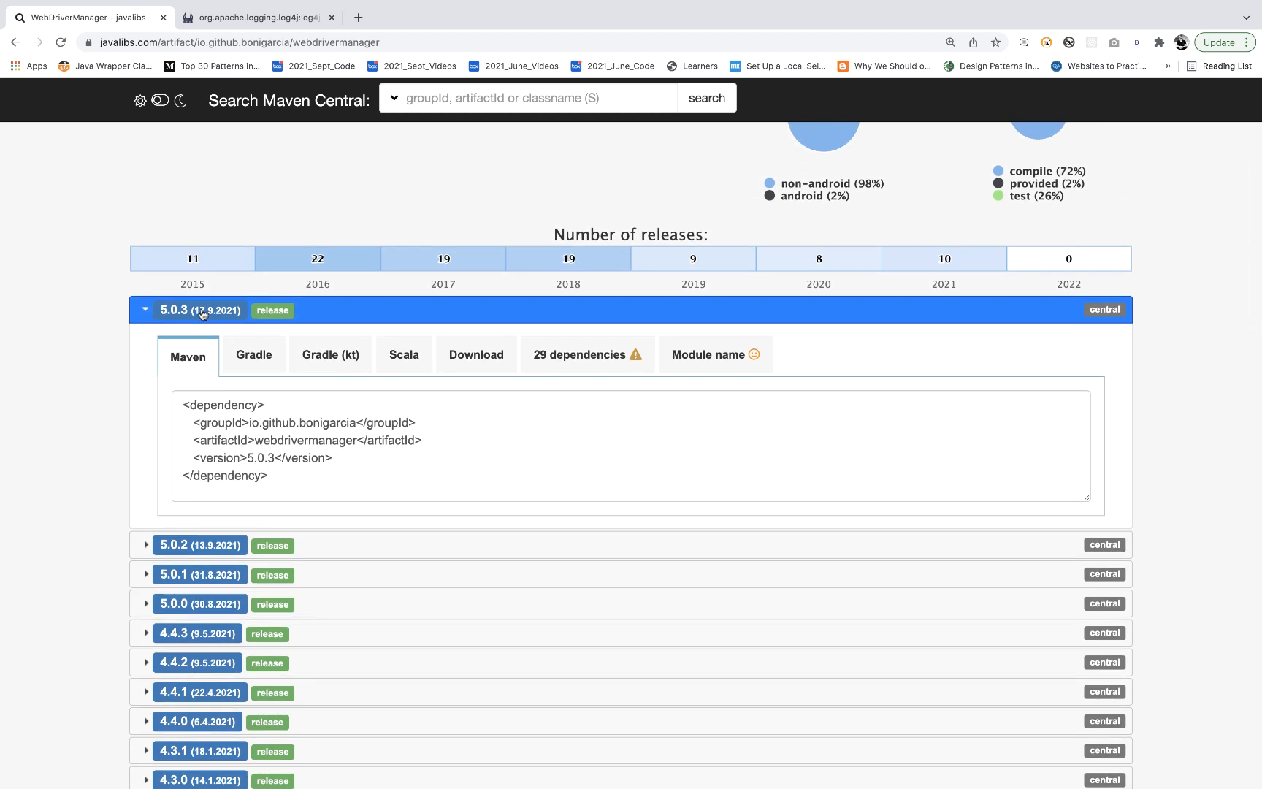
mouse_move(233, 317)
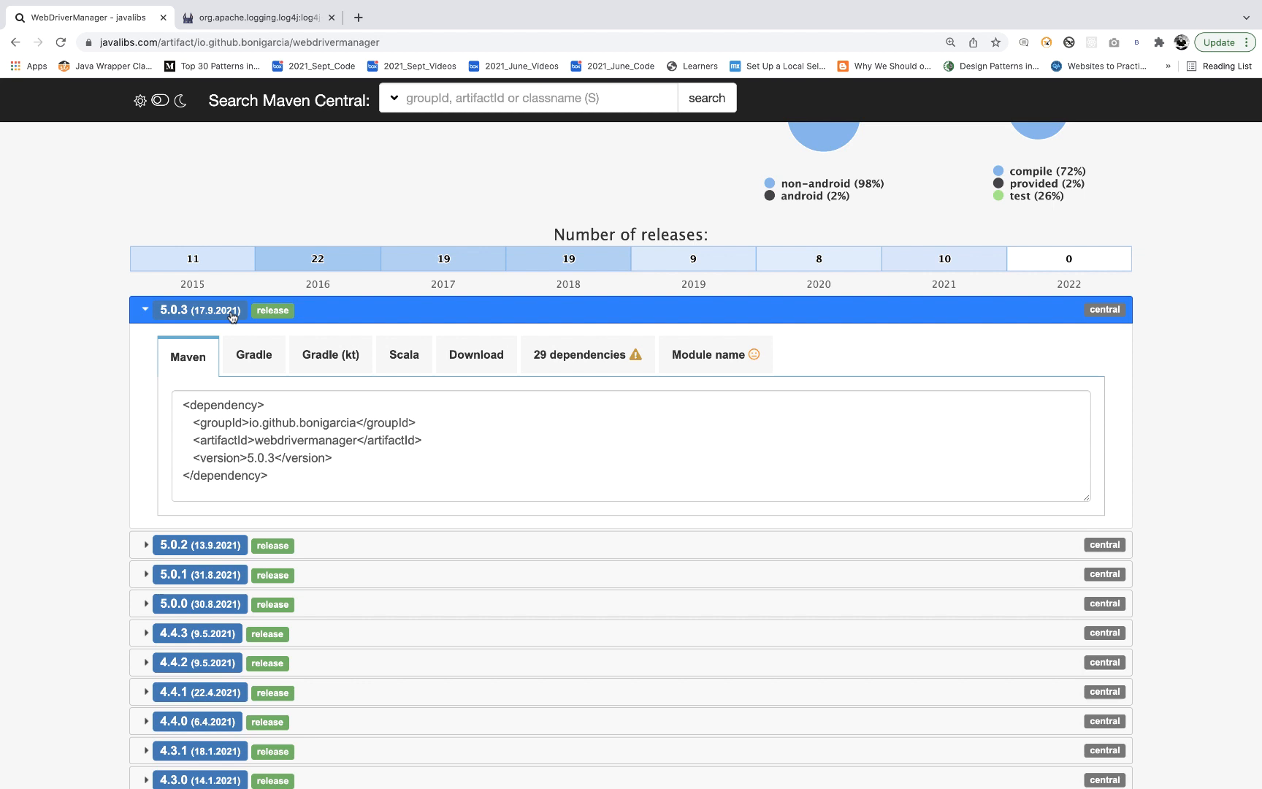
mouse_move(604, 361)
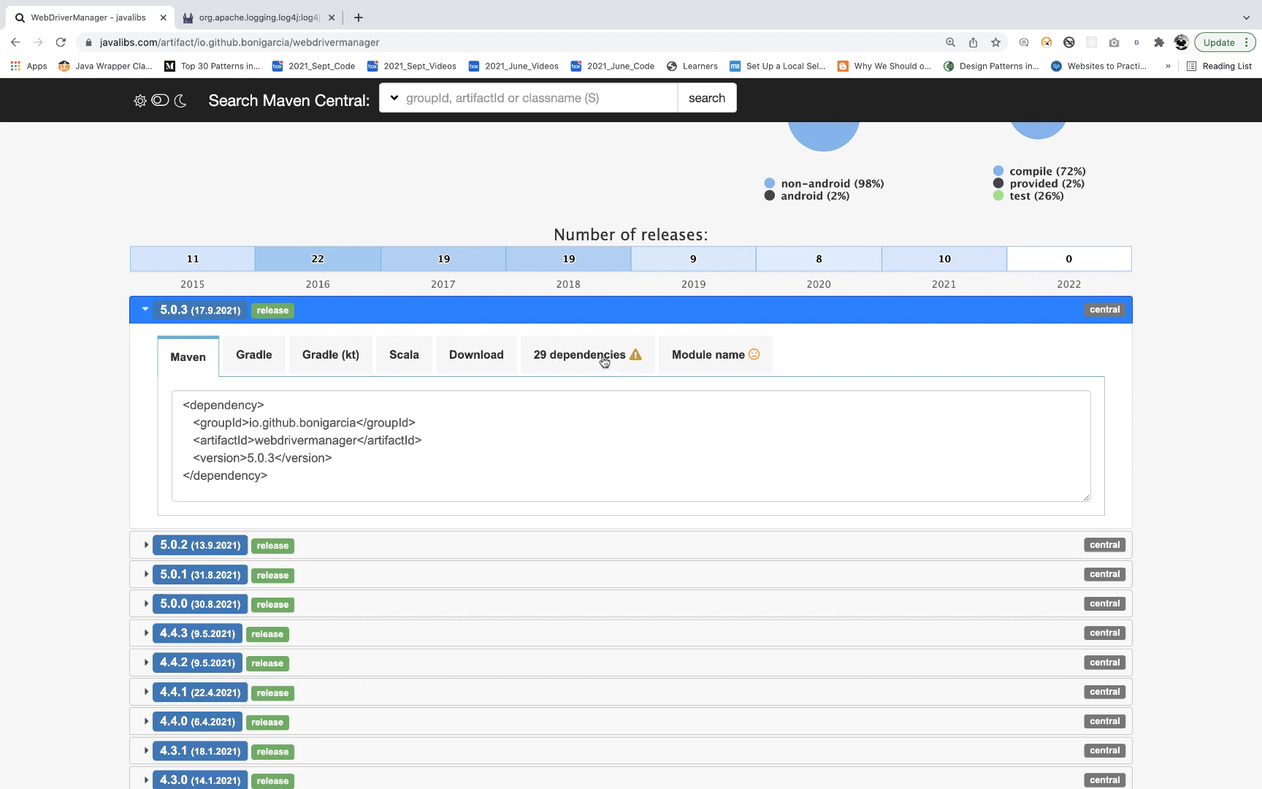
Show WebDriverManager 5.0.3's 29-dependency graph and zoom into it.
click(579, 354)
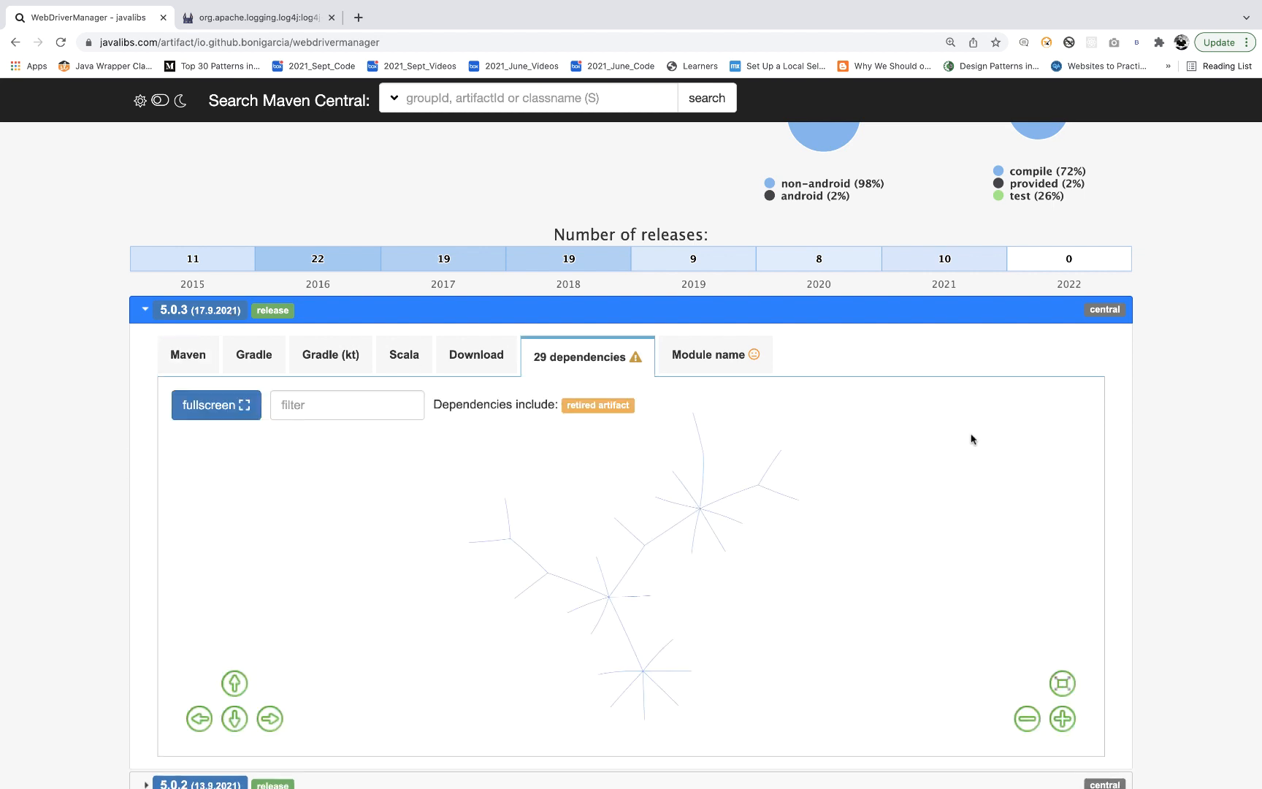
scroll(down, 3)
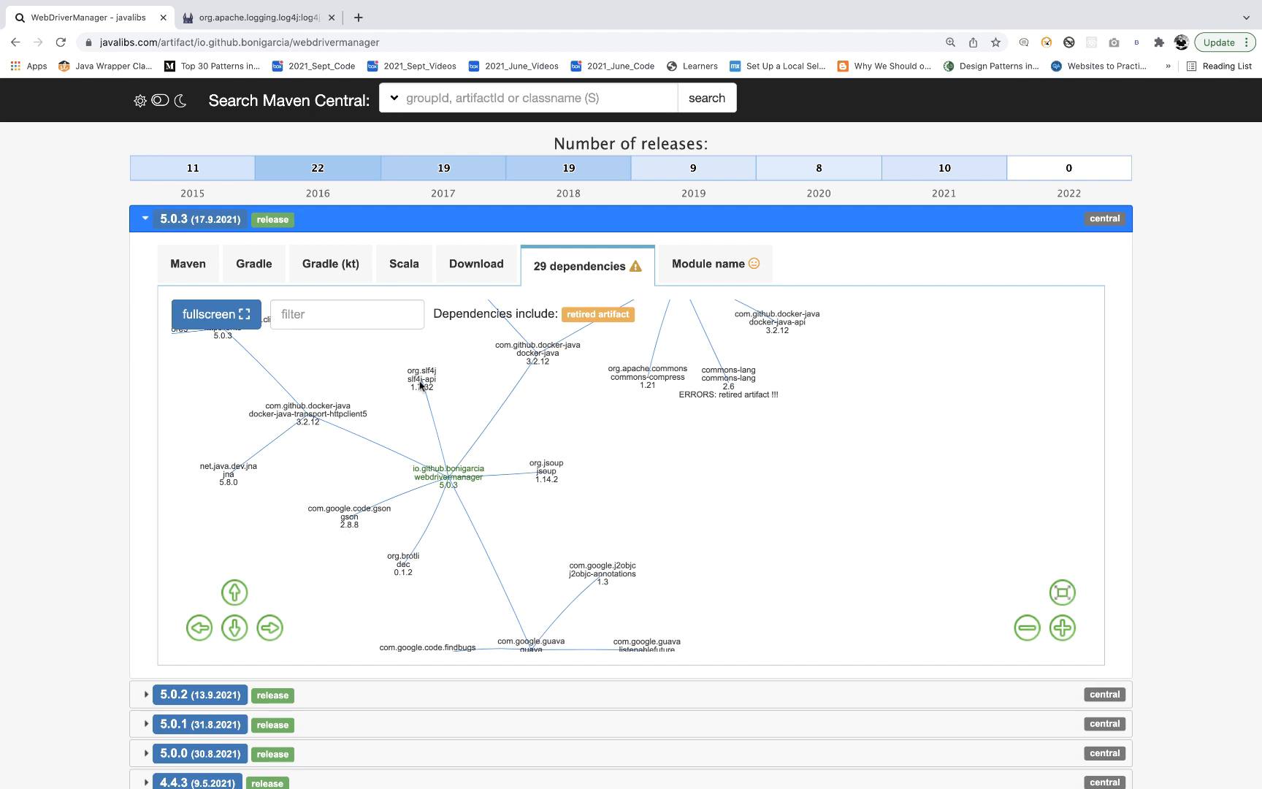
mouse_move(566, 491)
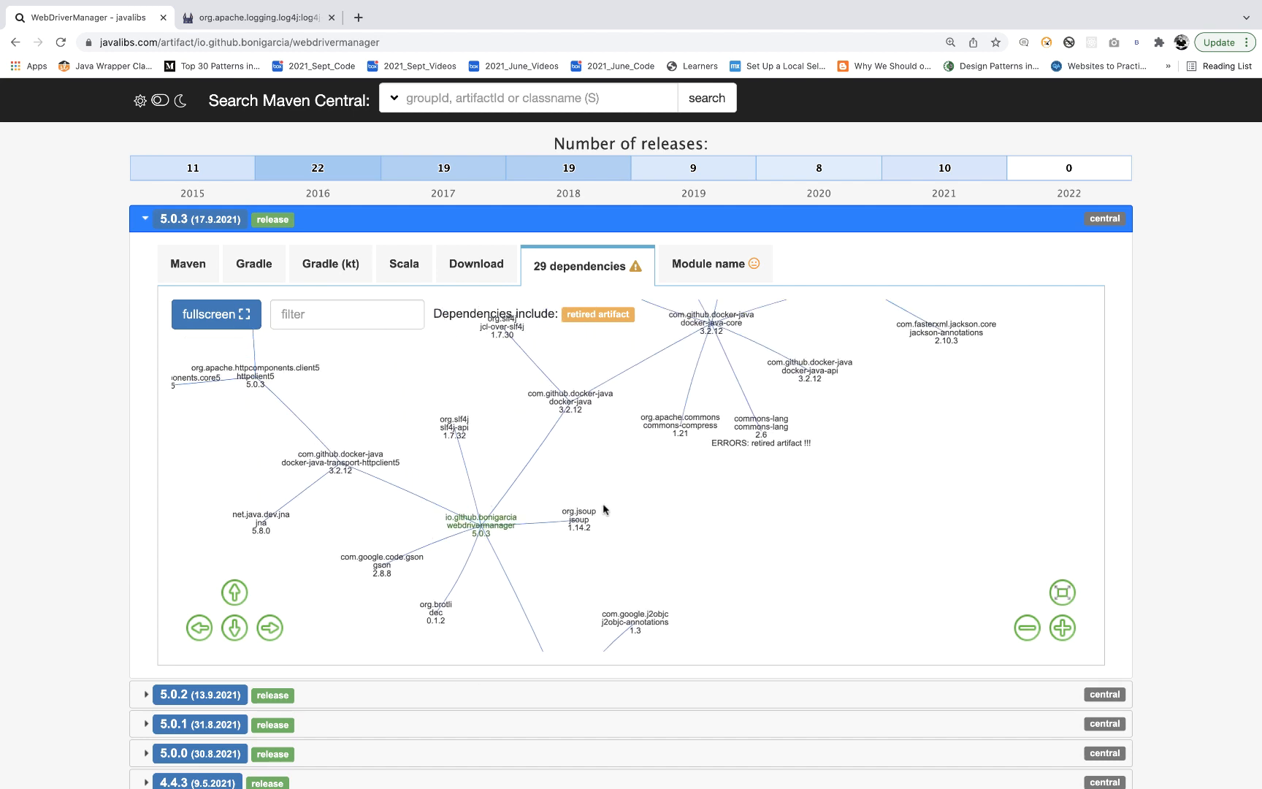
mouse_move(613, 509)
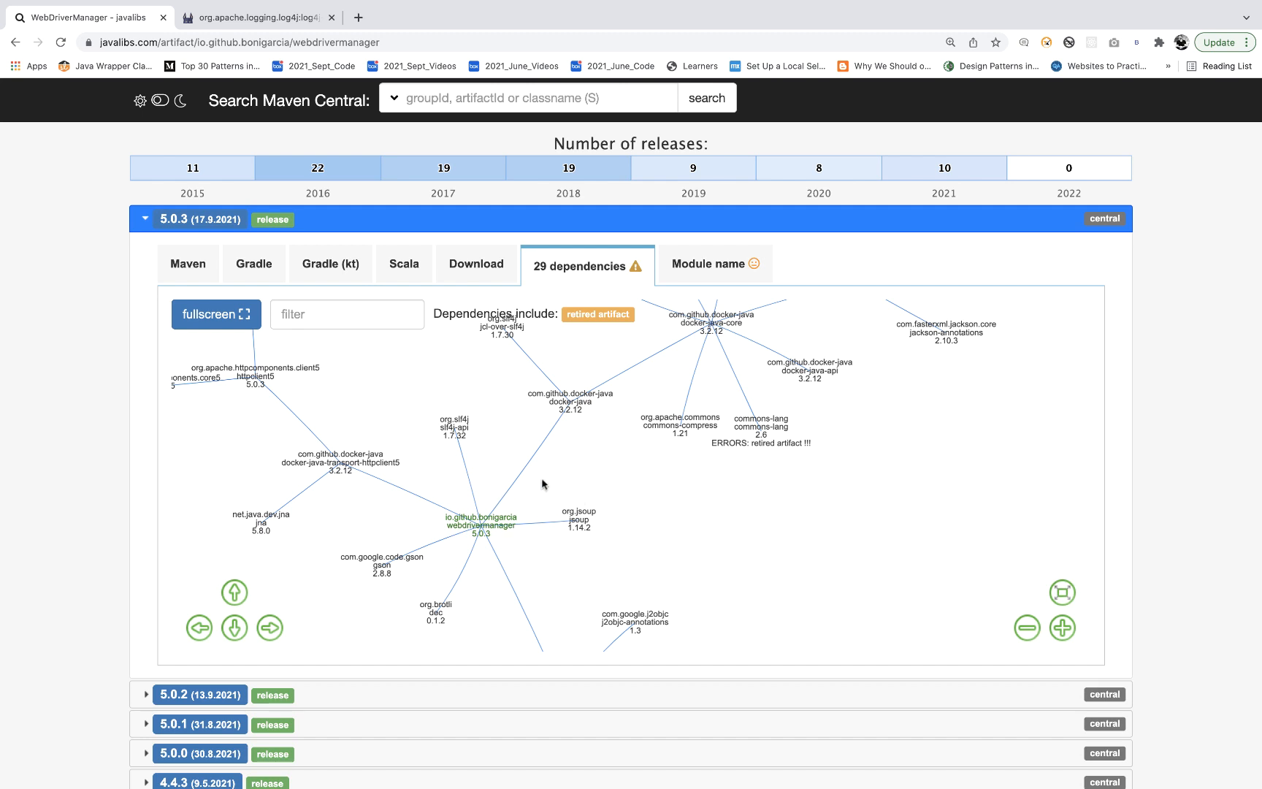
mouse_move(525, 529)
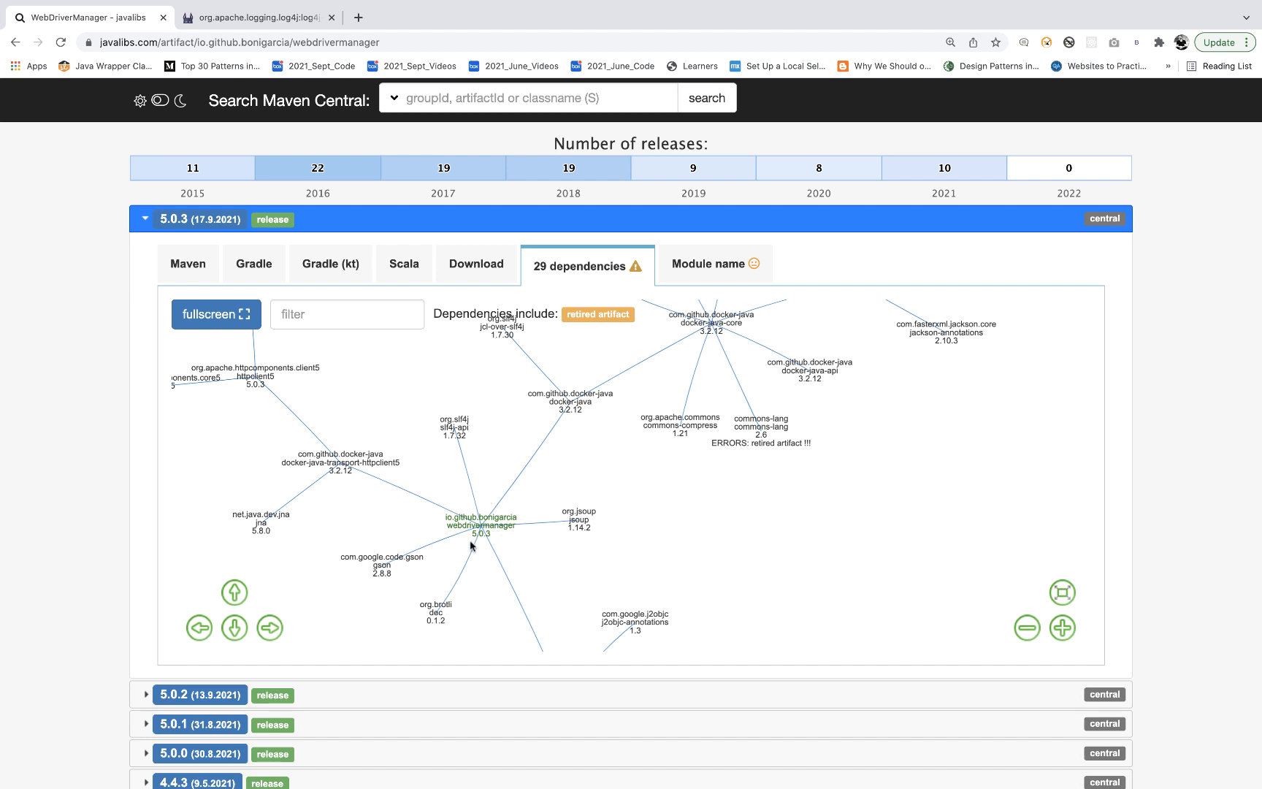
mouse_move(463, 508)
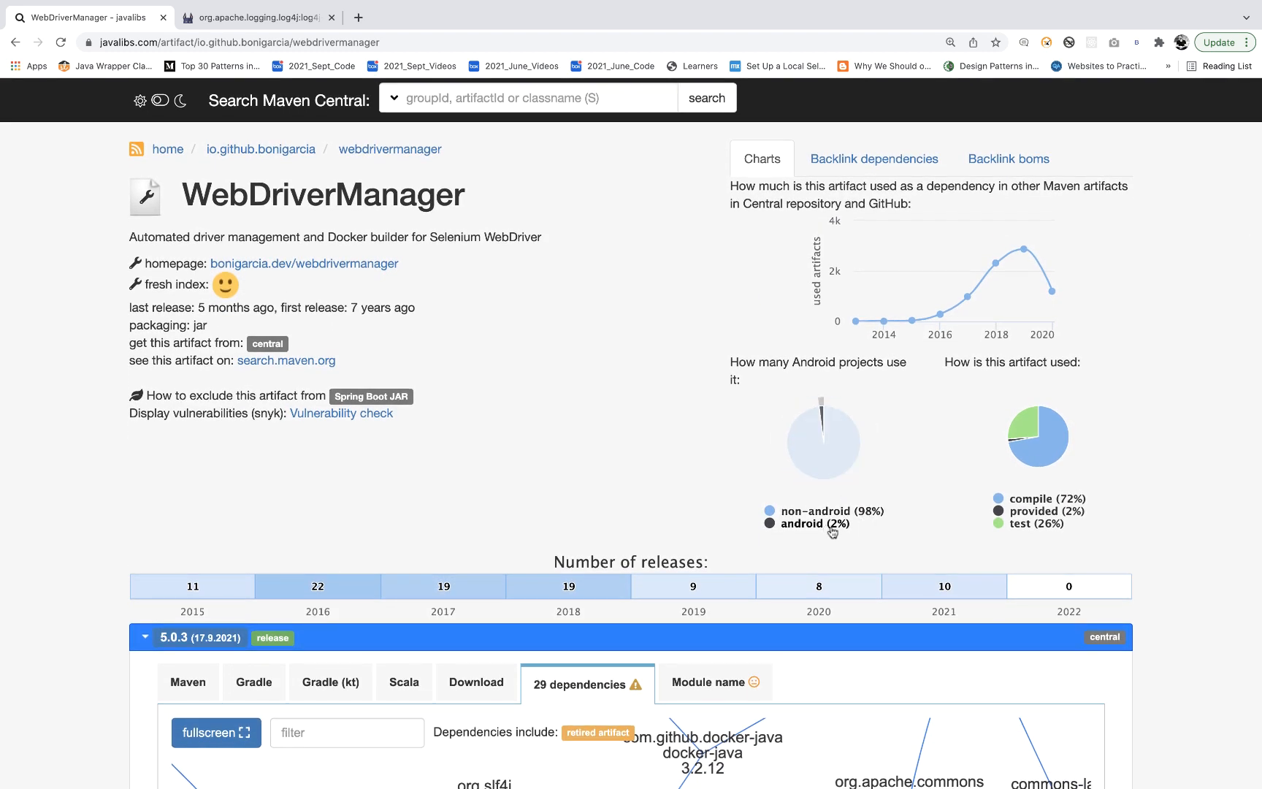
mouse_move(1047, 502)
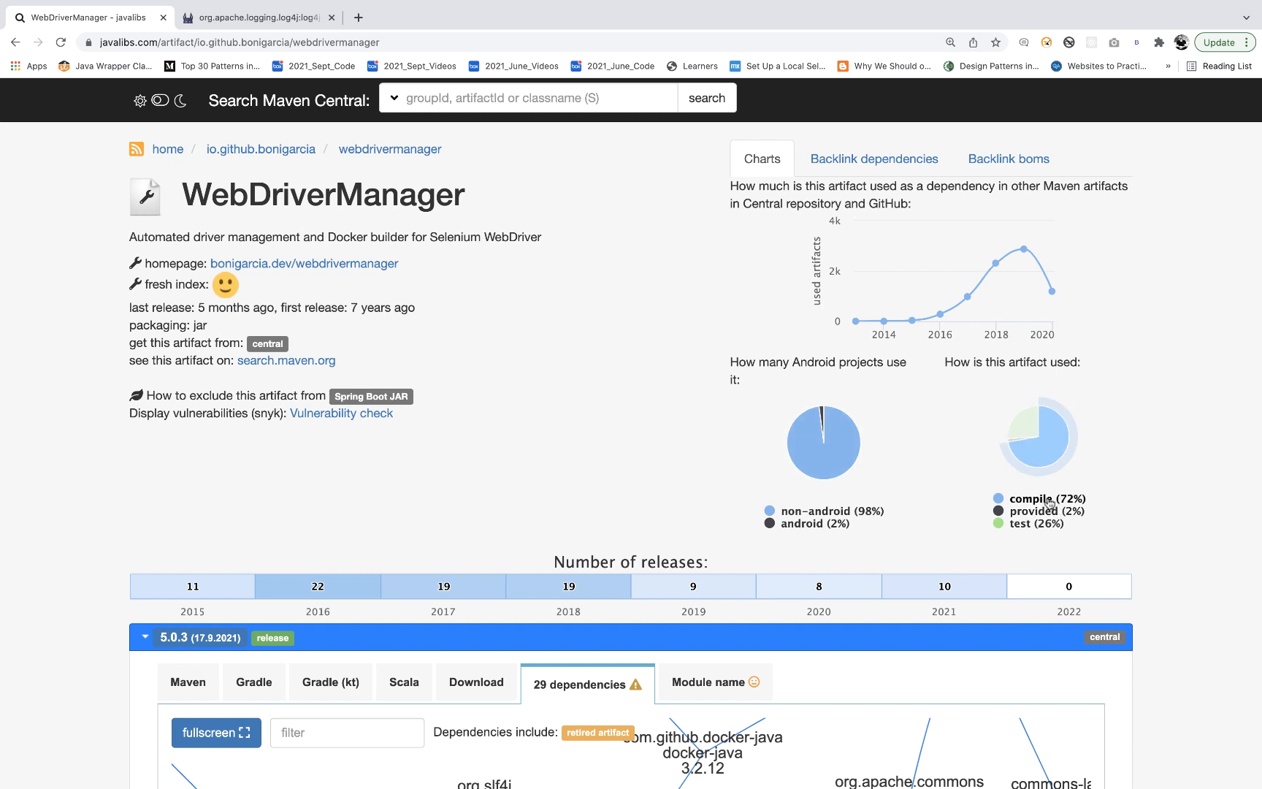
mouse_move(1056, 508)
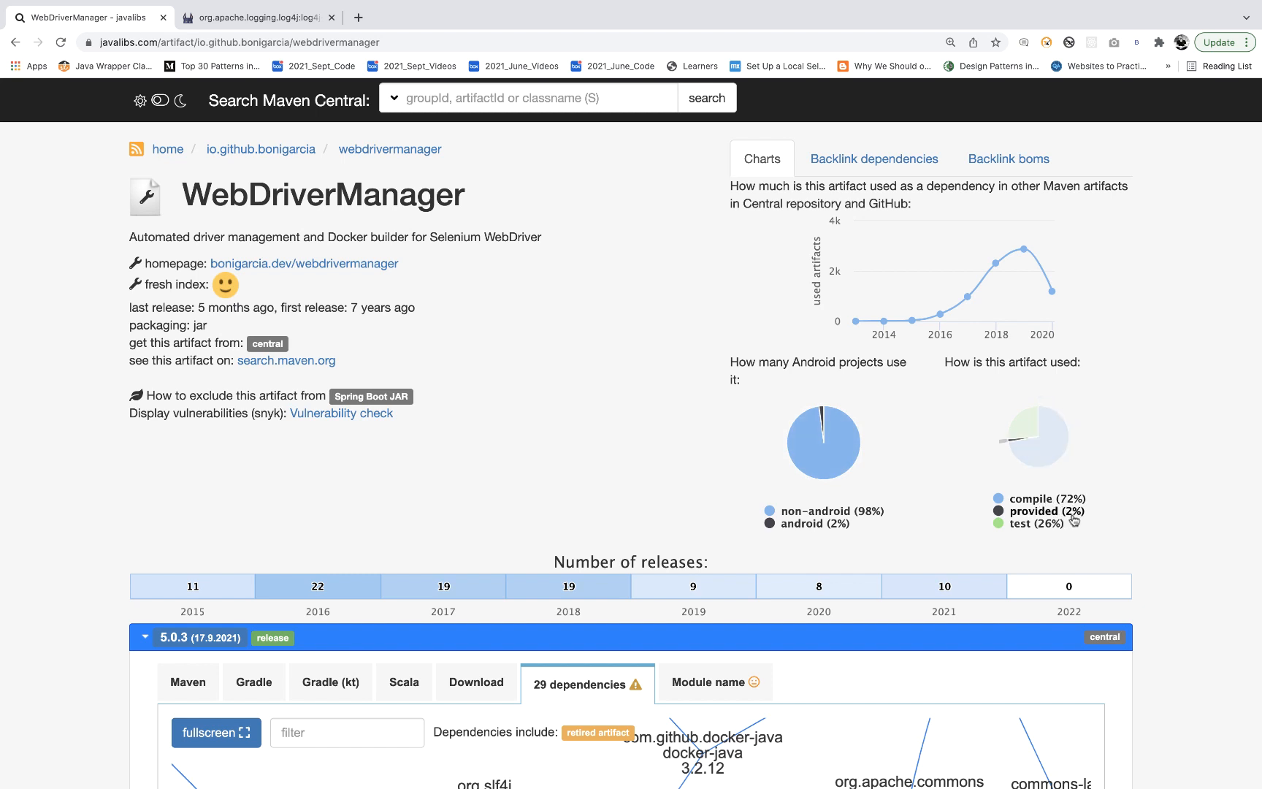
mouse_move(1048, 524)
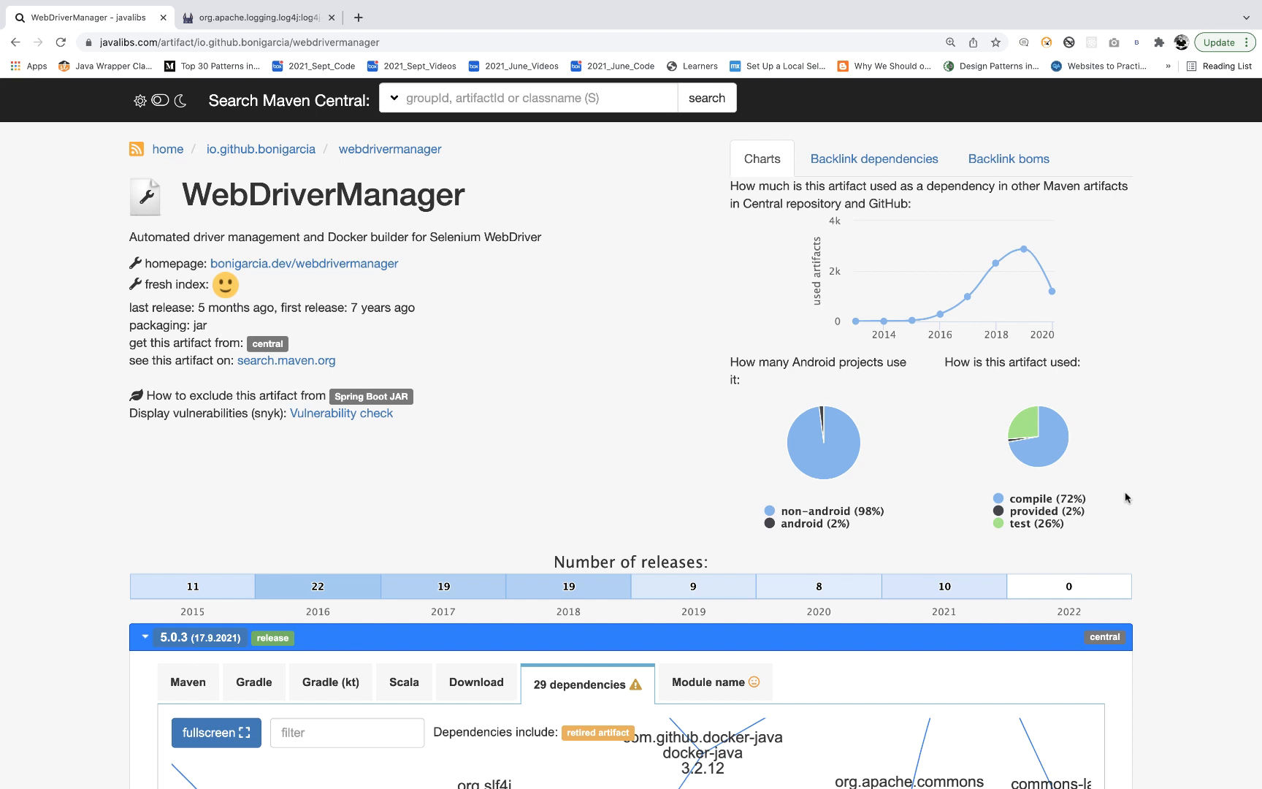
mouse_move(1055, 517)
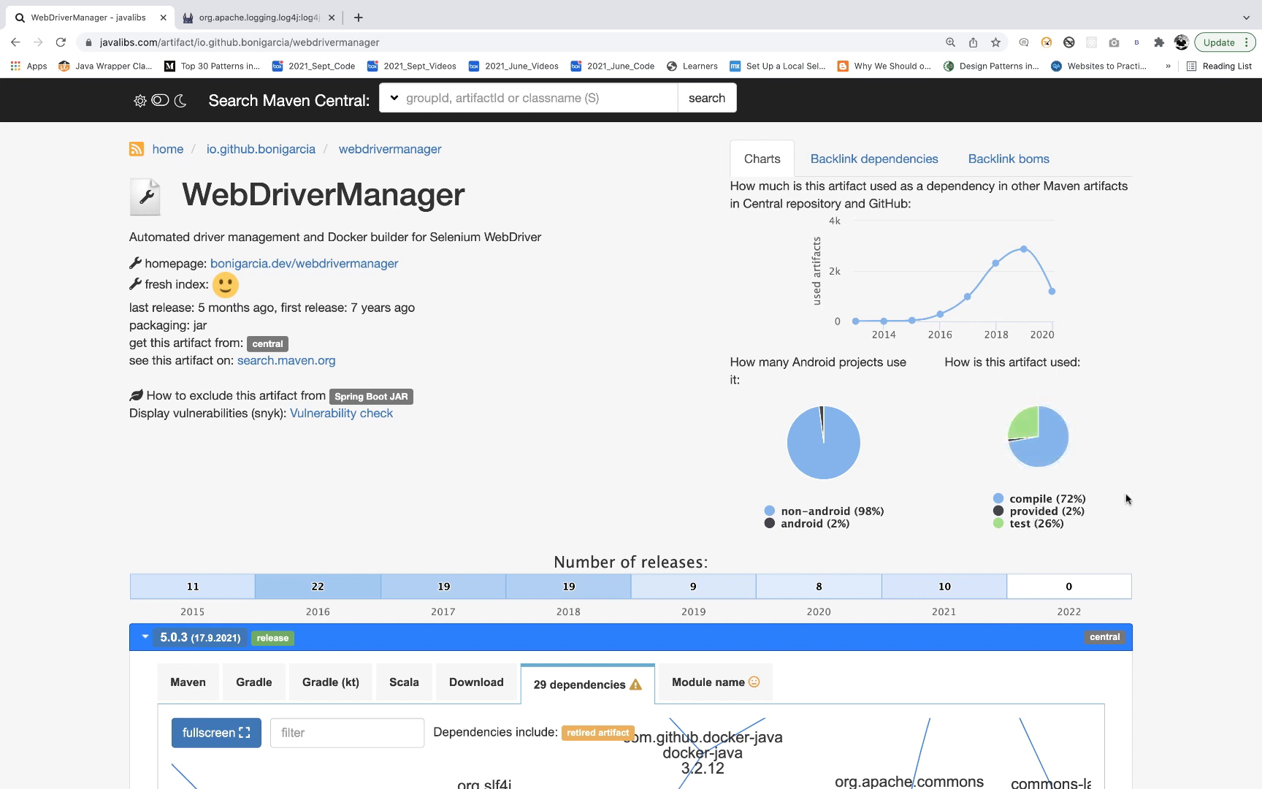
mouse_move(1092, 529)
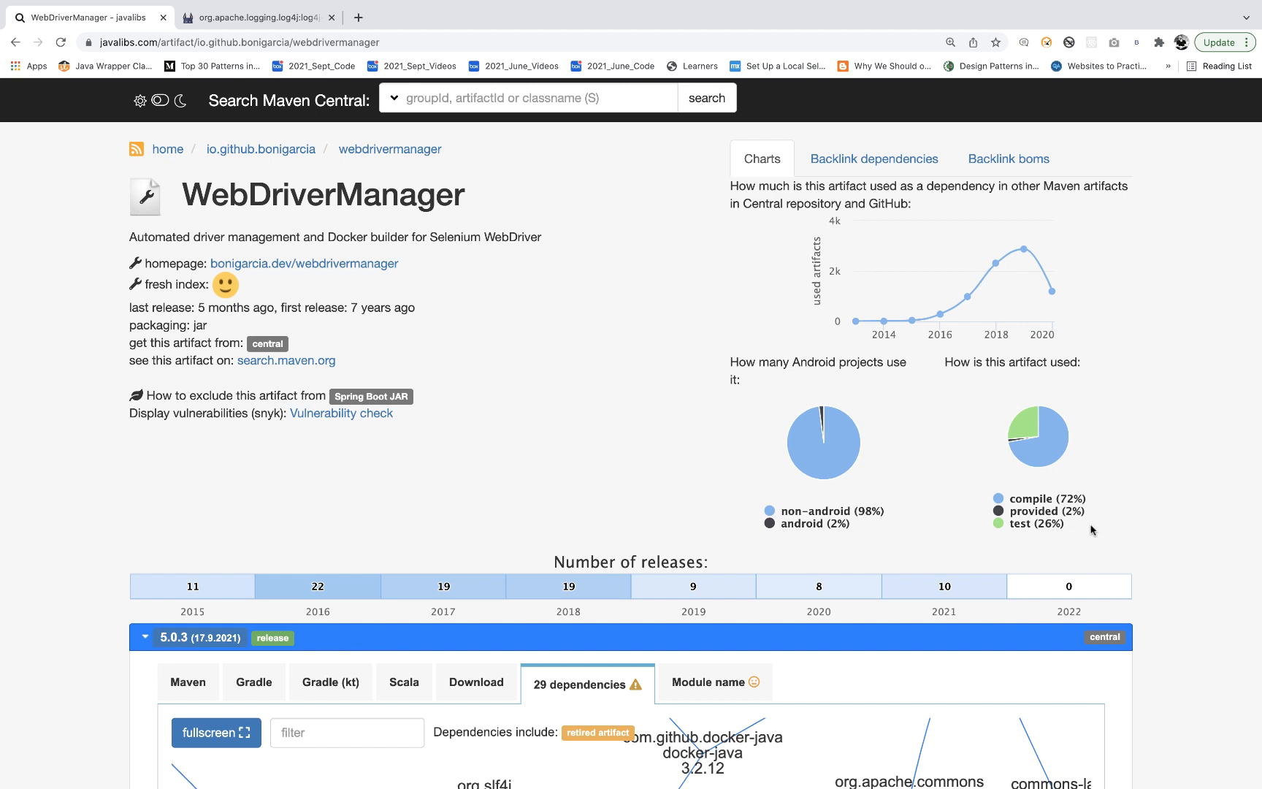
mouse_move(252, 499)
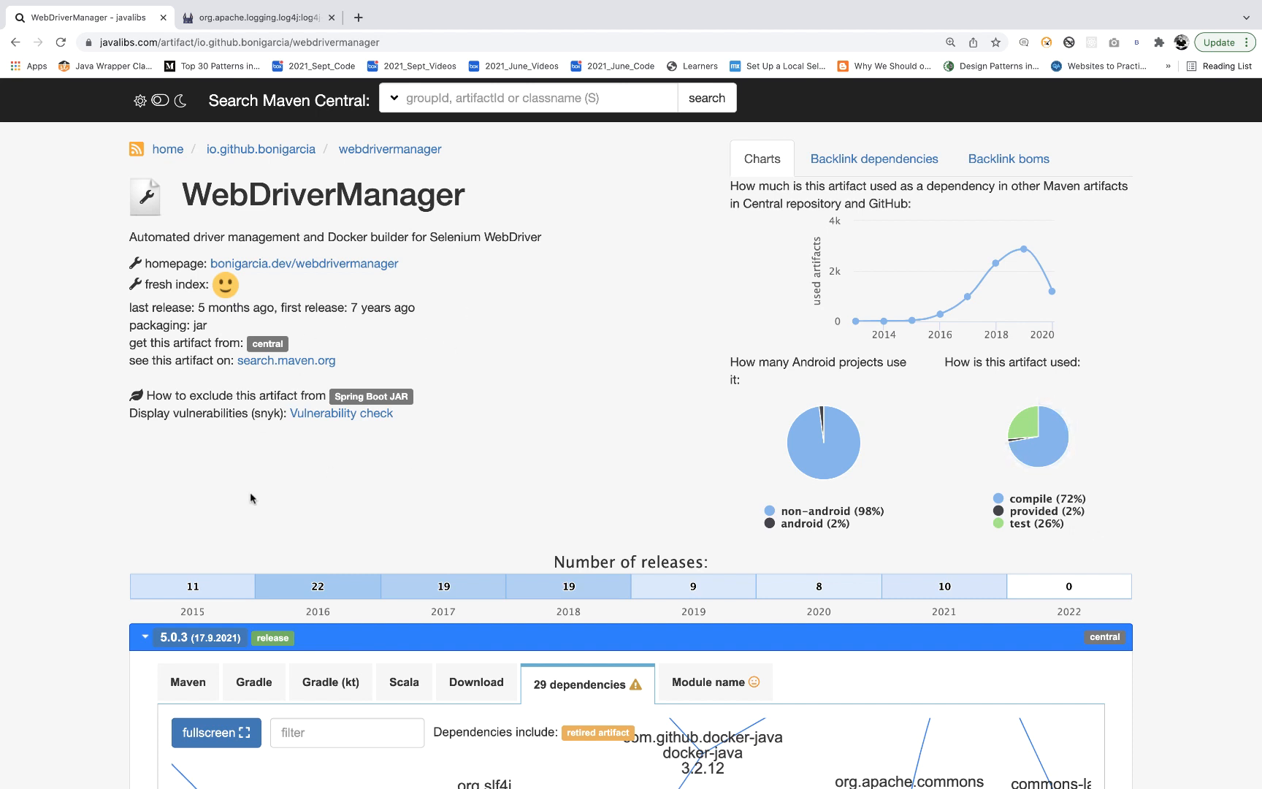
mouse_move(590, 417)
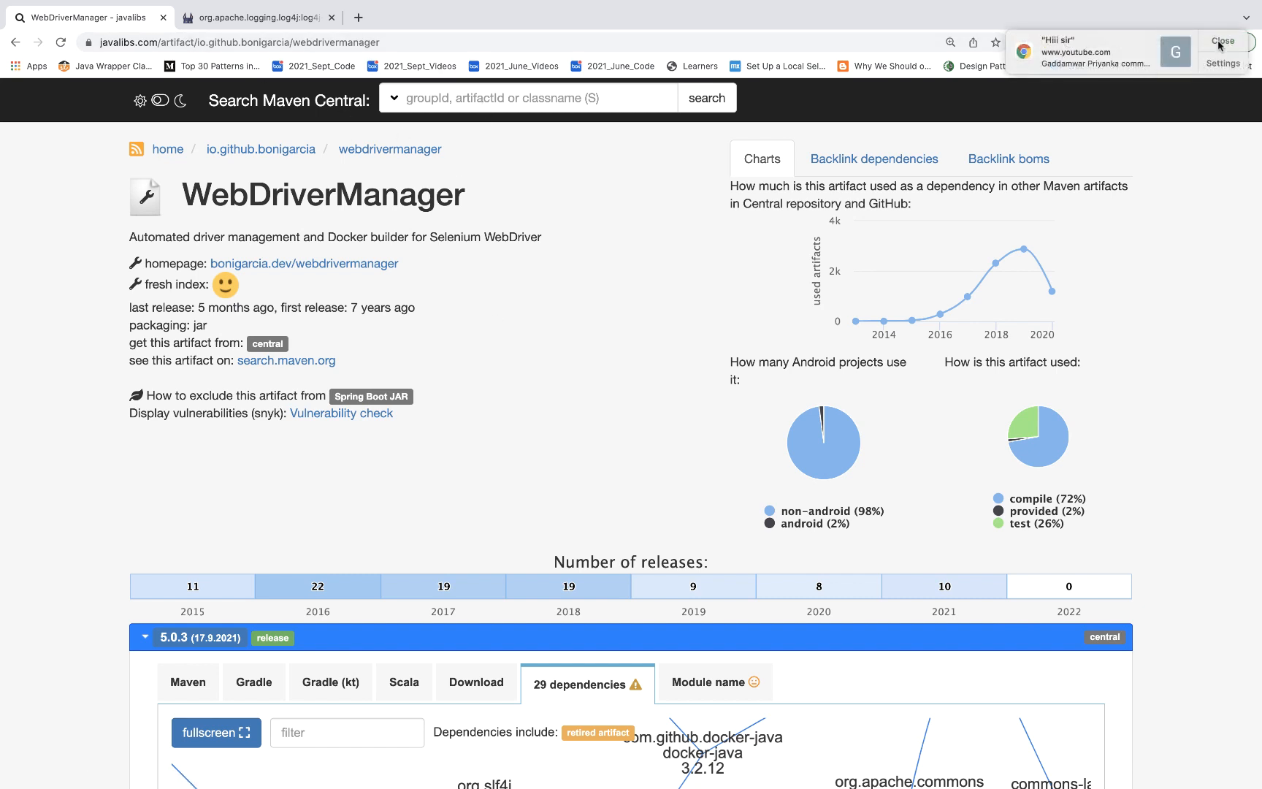
Close the Chrome notification and scroll down the WebDriverManager usage charts.
click(1223, 41)
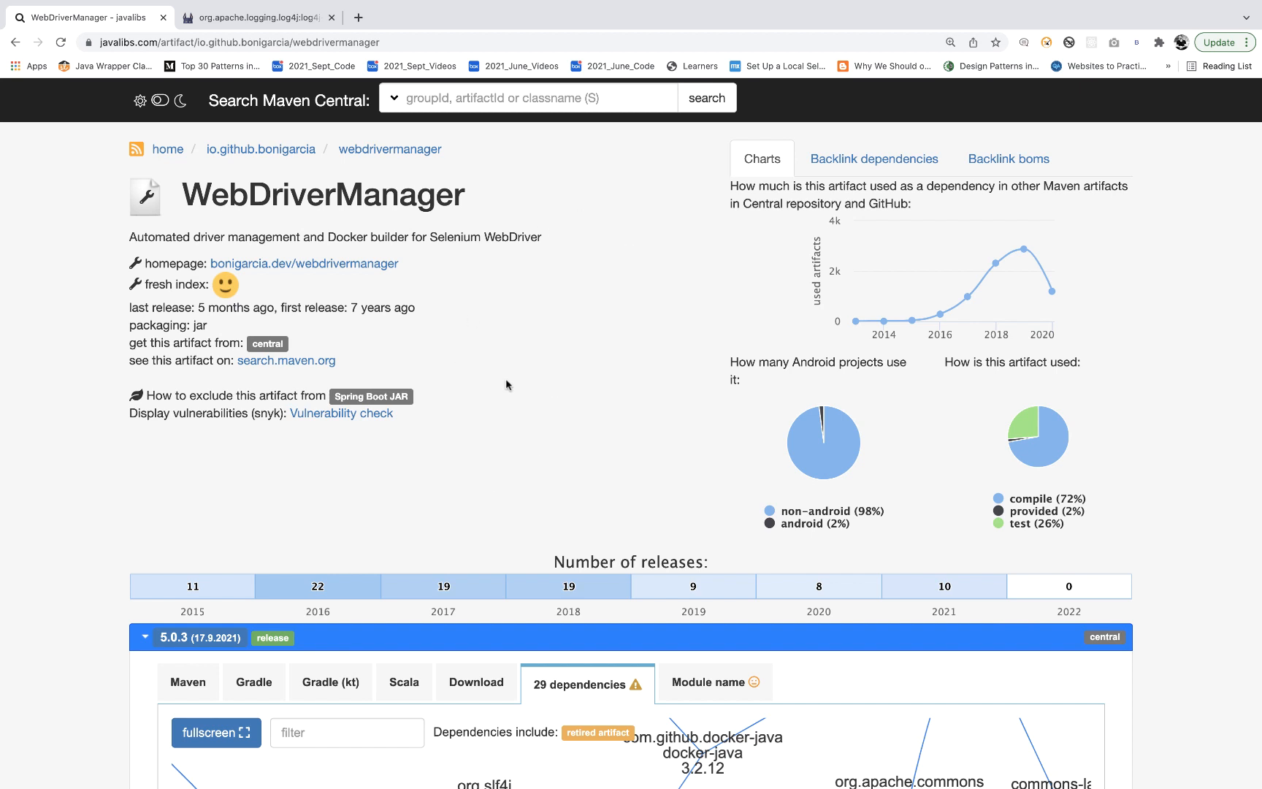
mouse_move(367, 425)
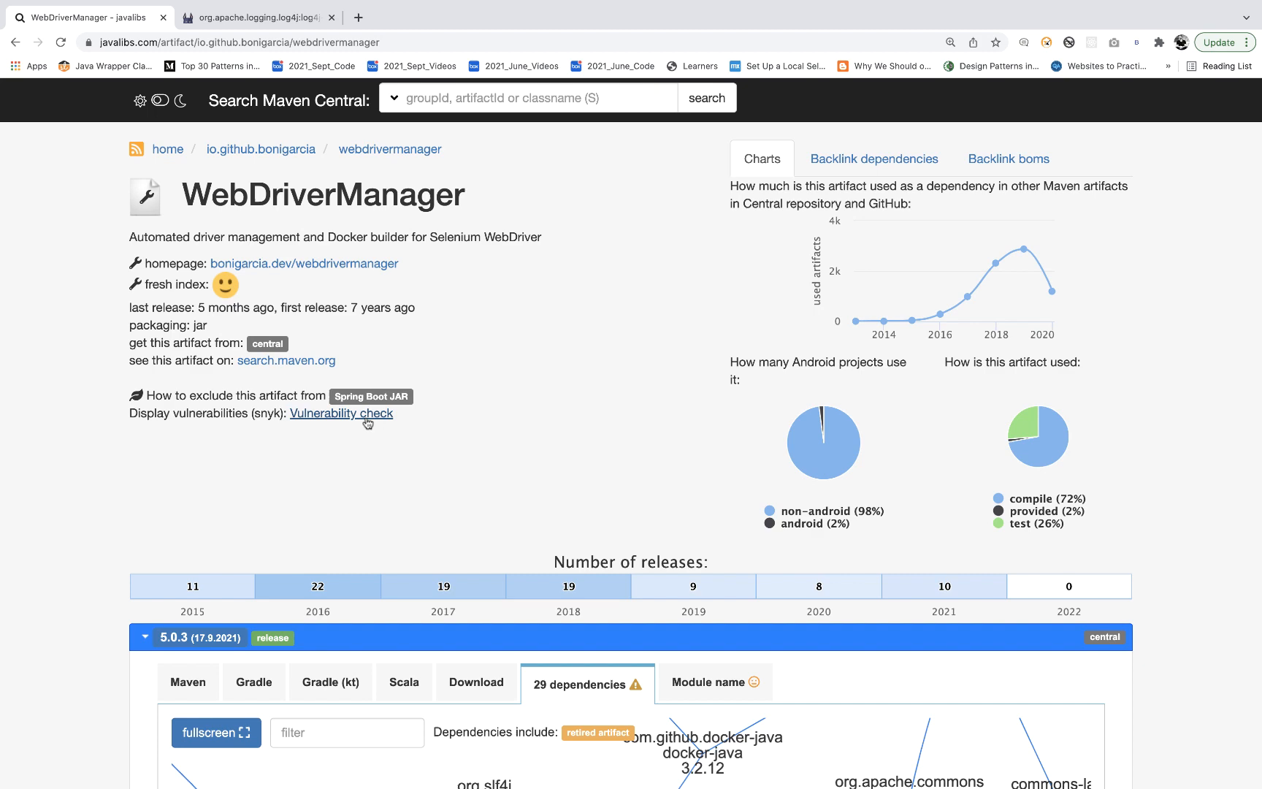
mouse_move(46, 585)
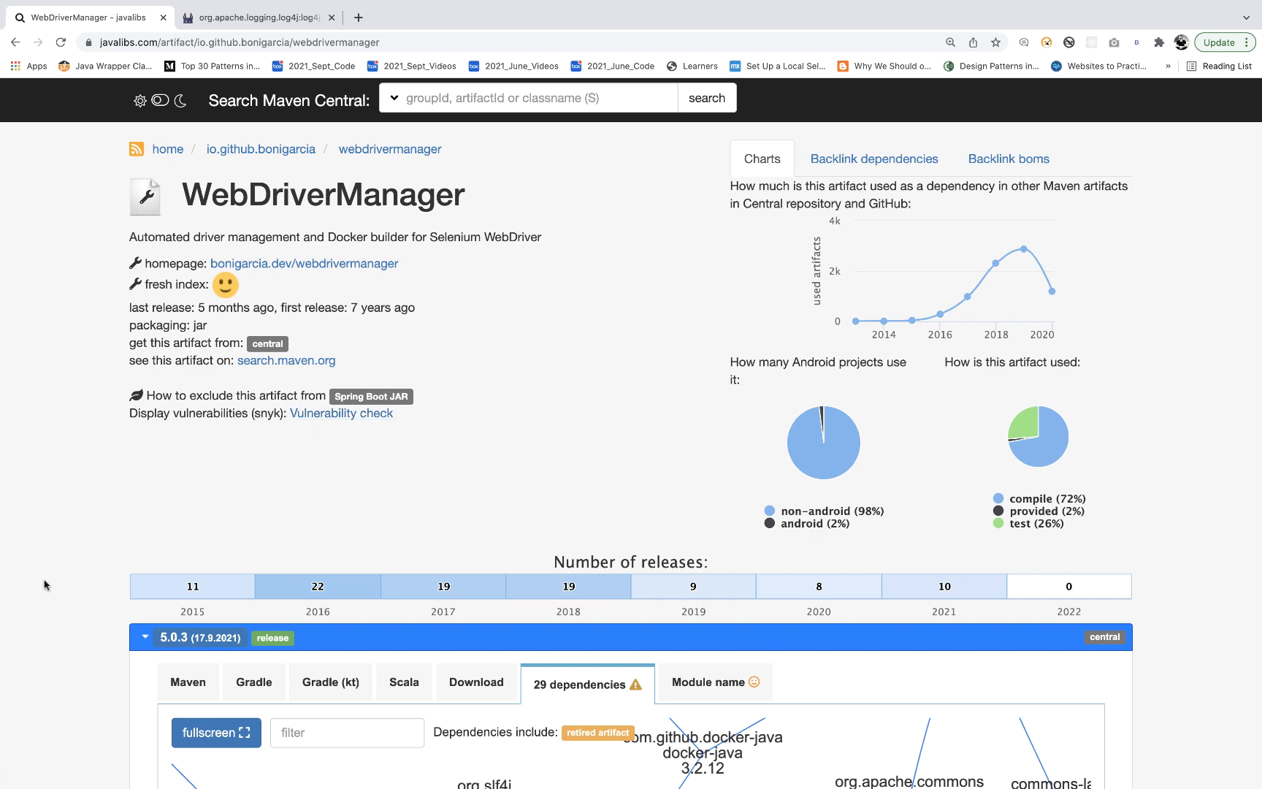
scroll(down, 3)
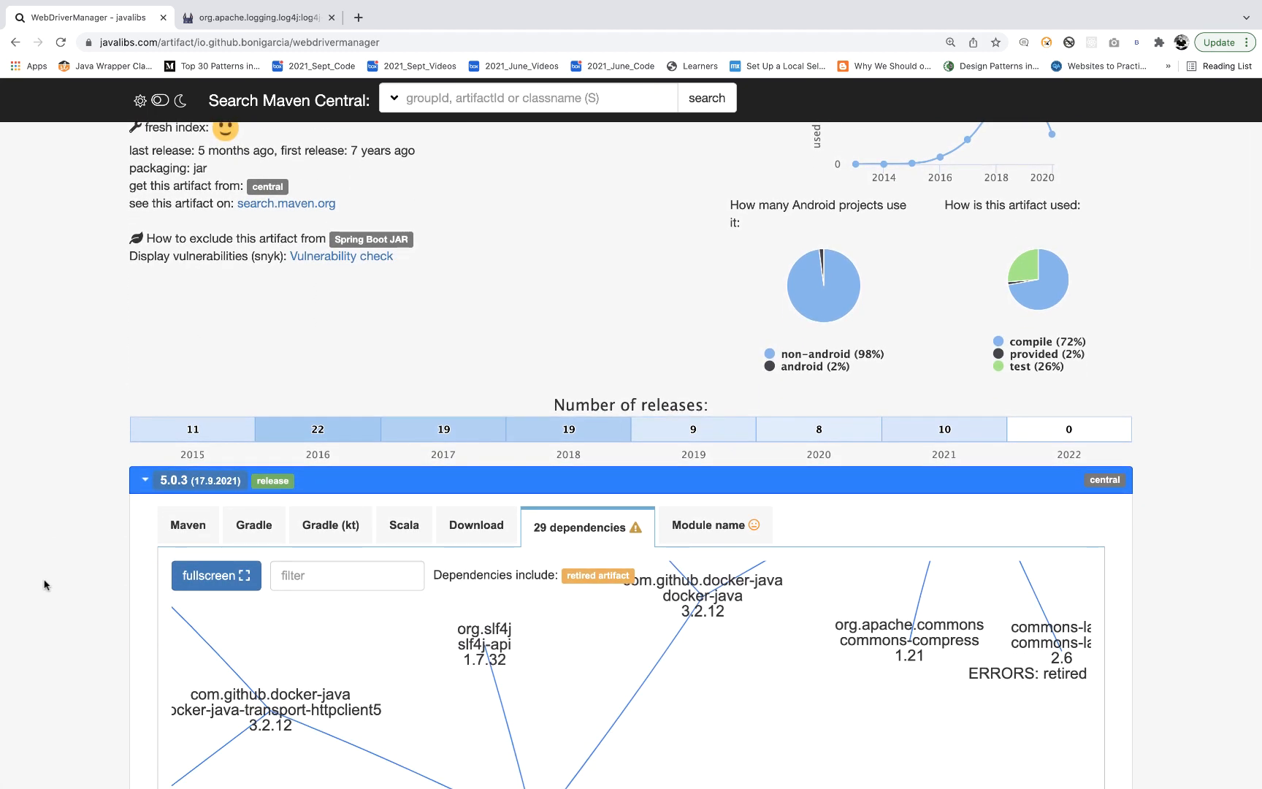
scroll(down, 3)
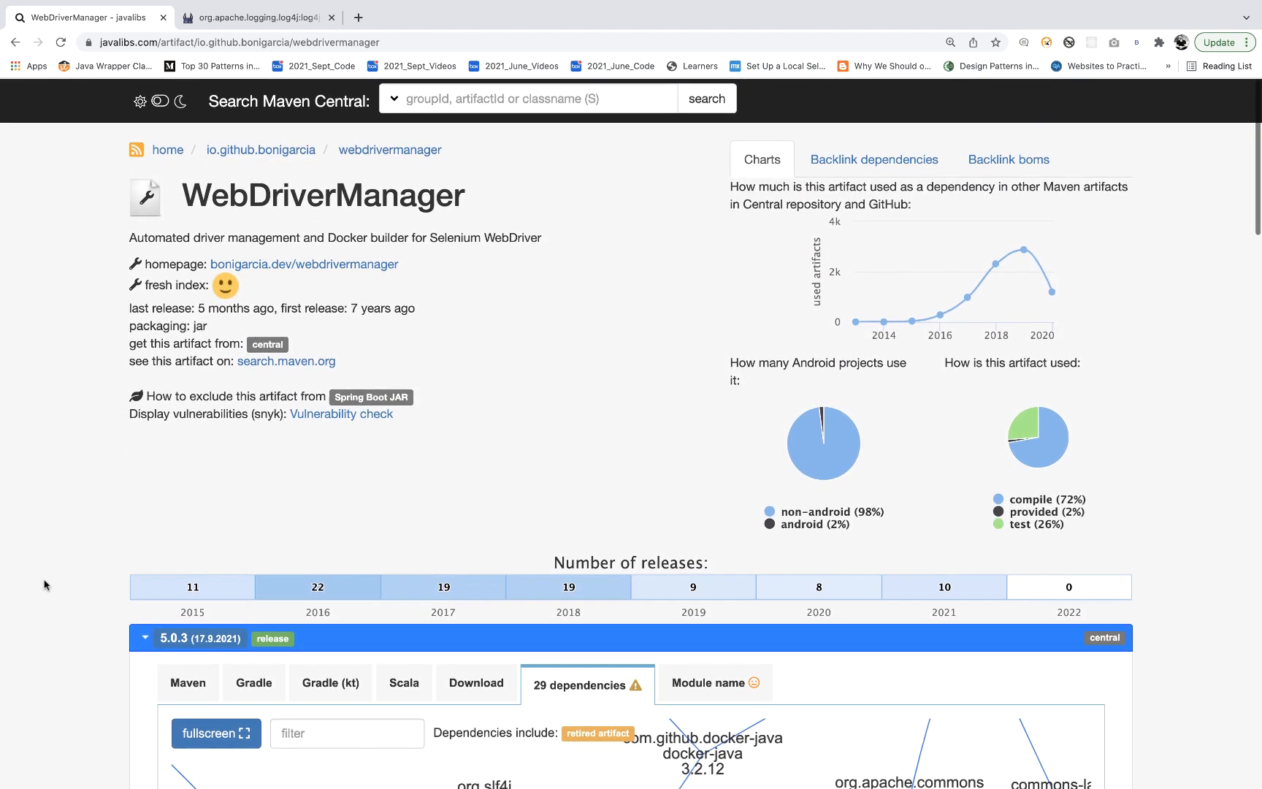
mouse_move(1044, 259)
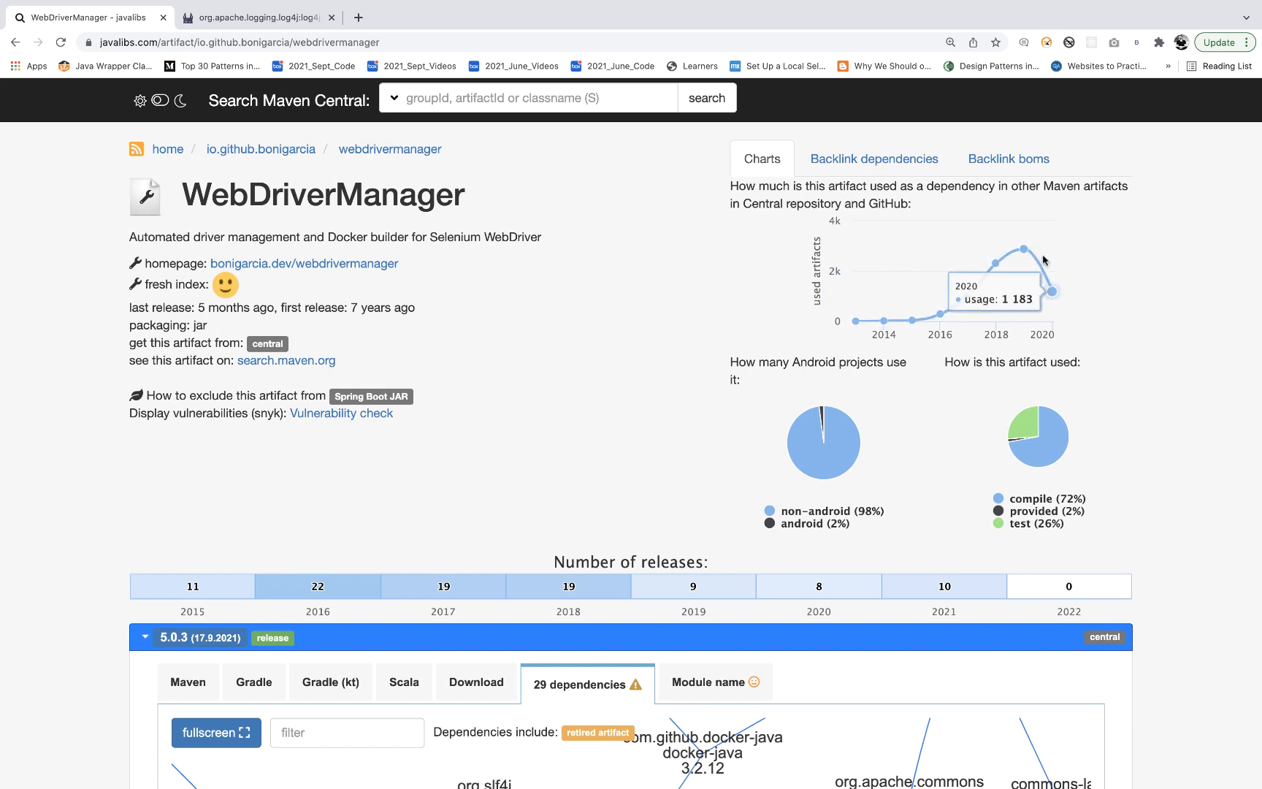
mouse_move(677, 394)
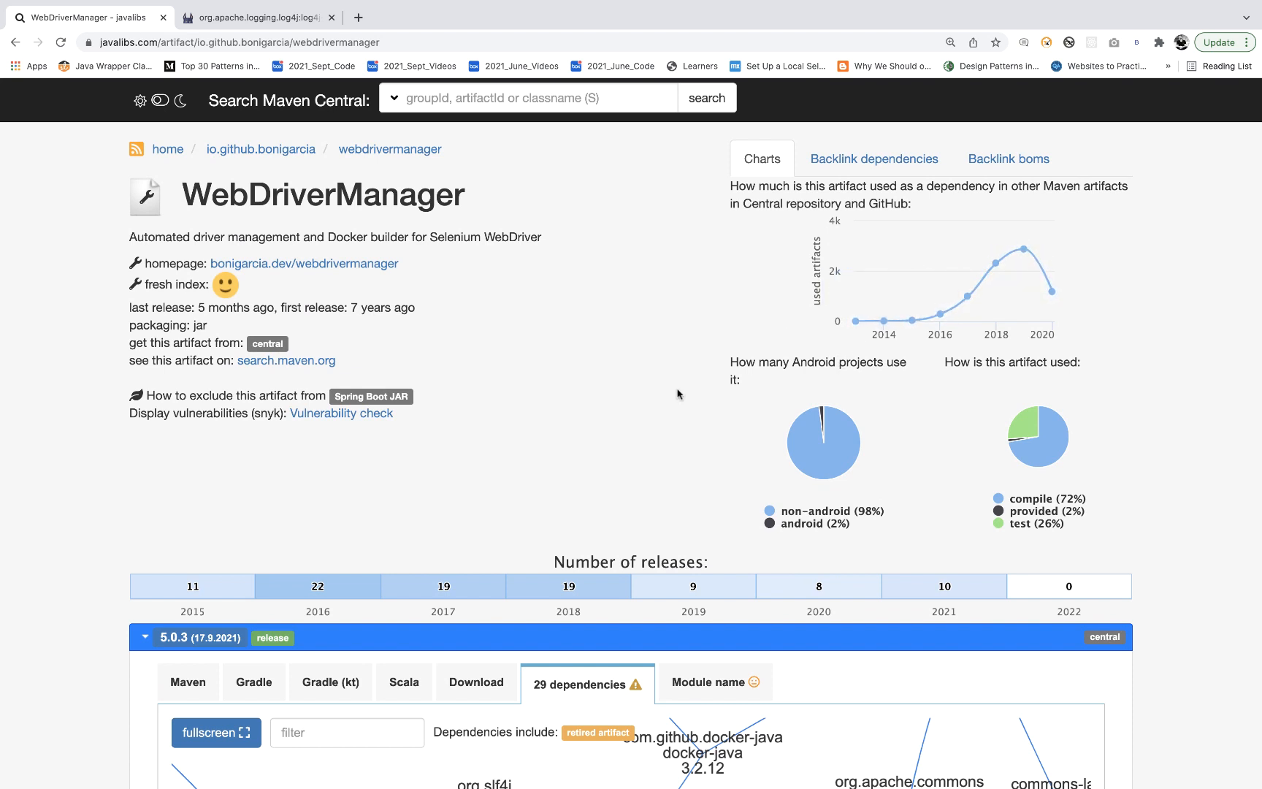
mouse_move(519, 449)
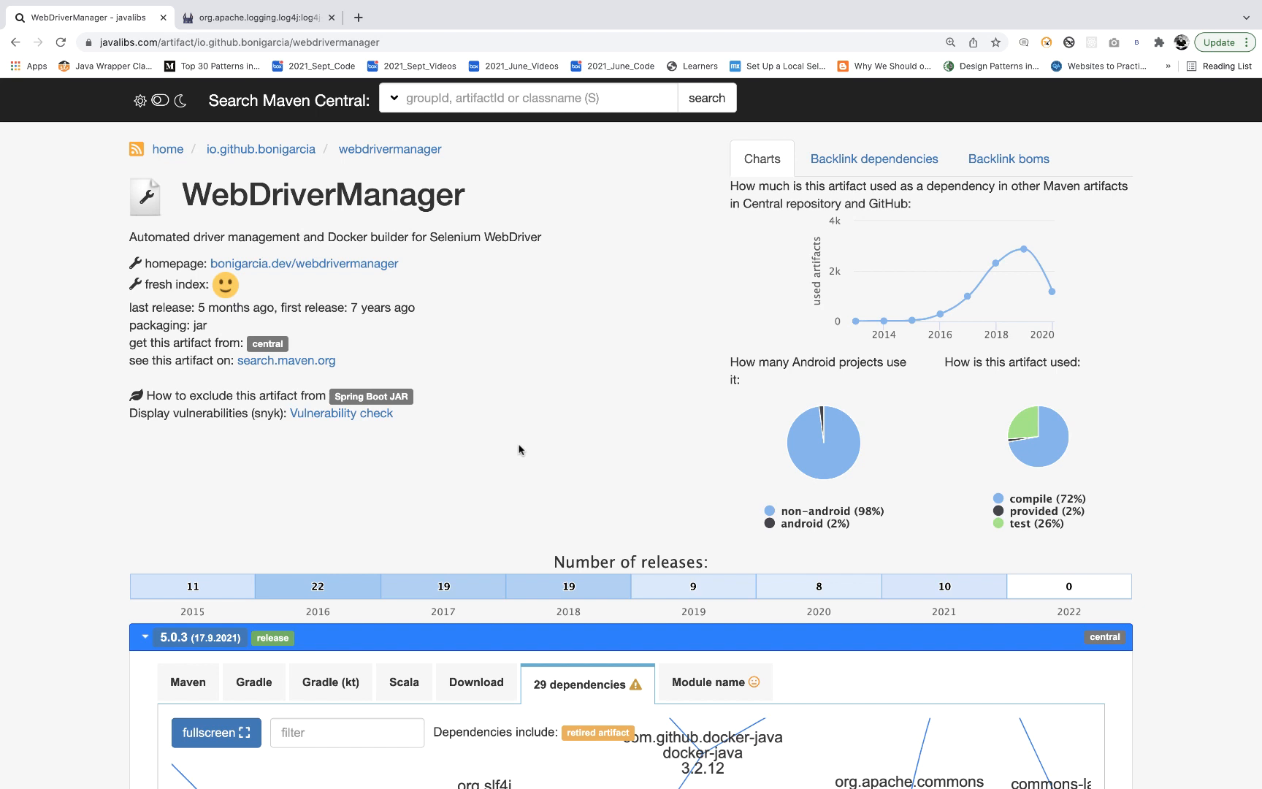